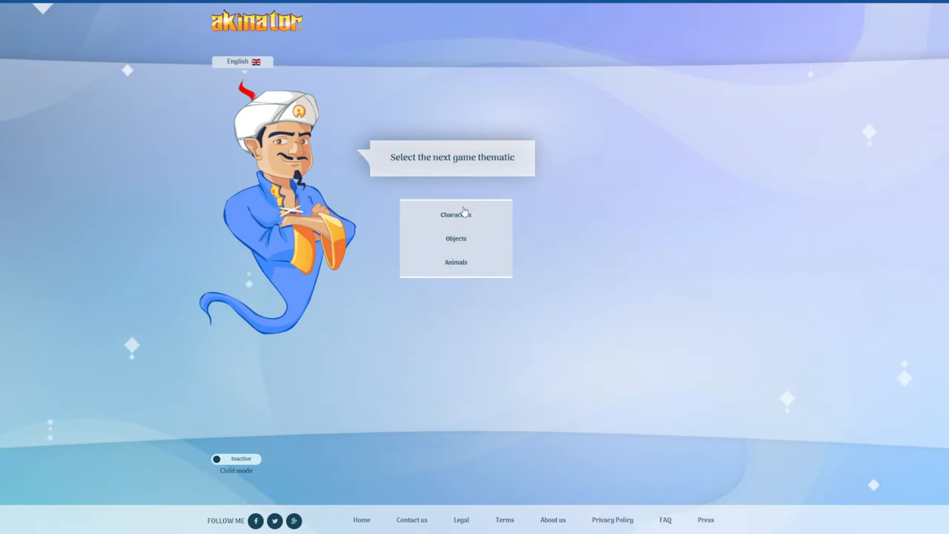
mouse_move(457, 215)
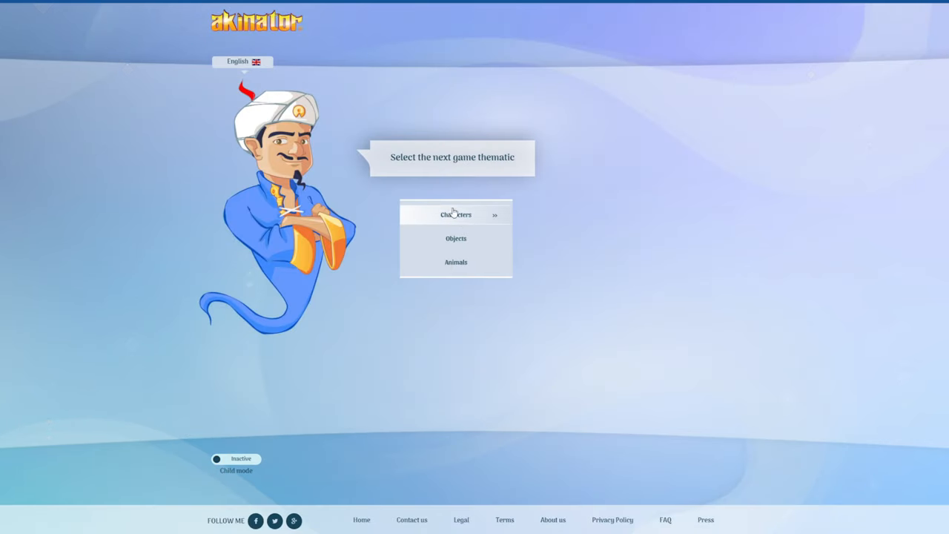
- Start a characters game and answer the opening questions: not female, in a movie, adult man, human
left_click(456, 215)
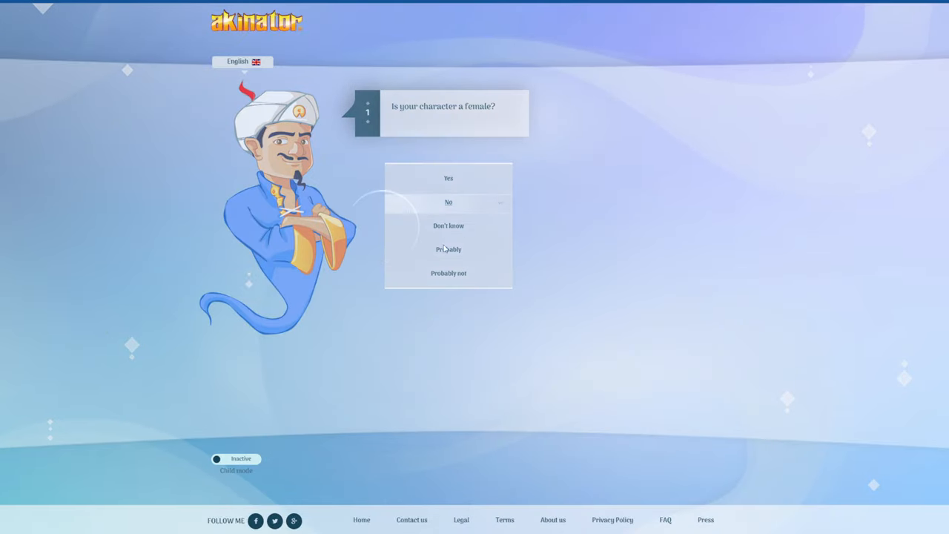
left_click(448, 202)
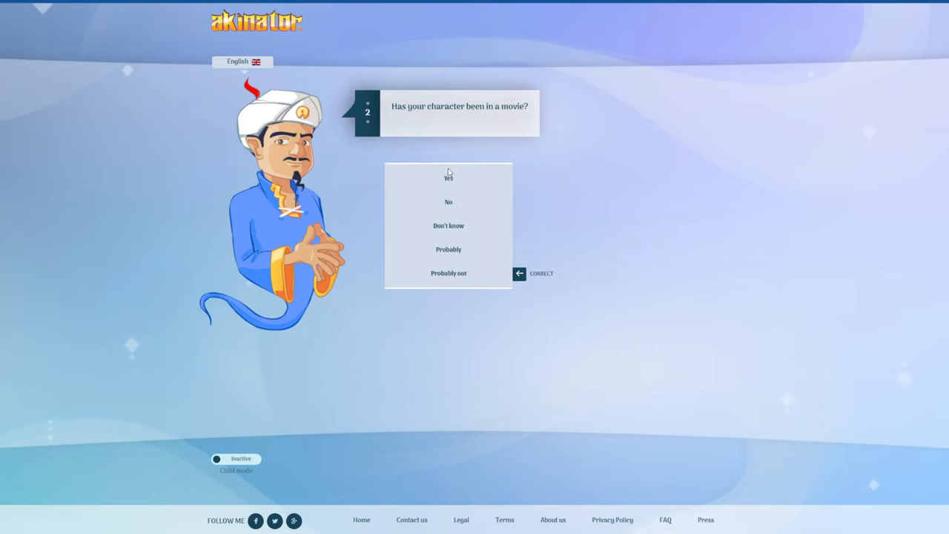
left_click(449, 178)
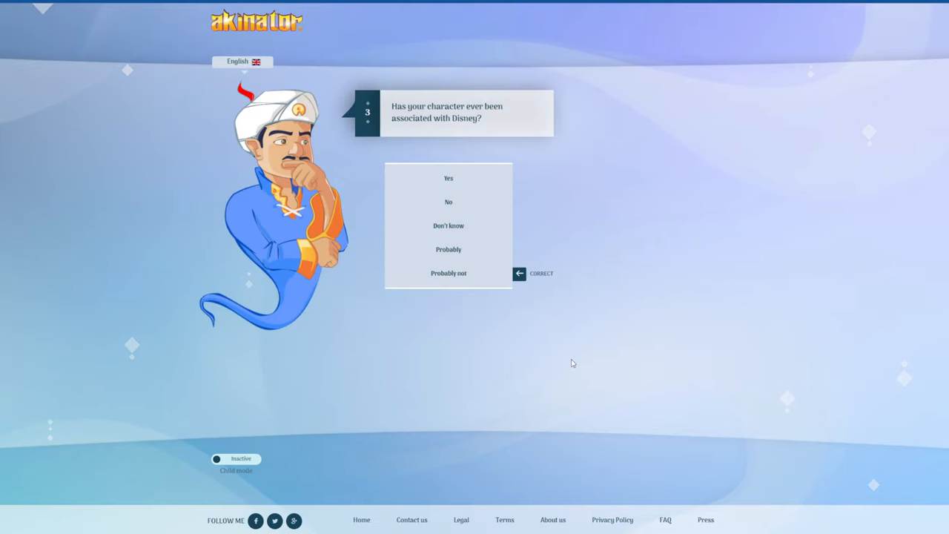
mouse_move(464, 151)
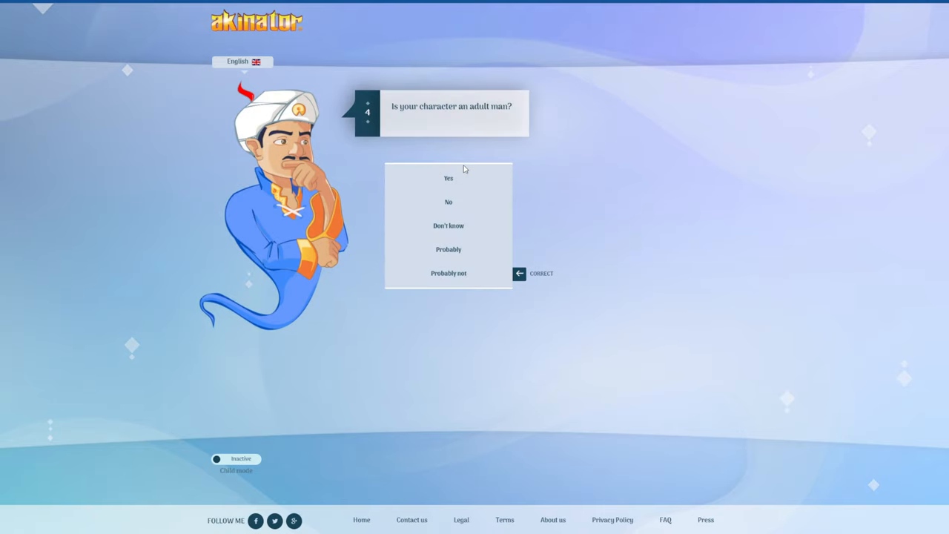
left_click(448, 178)
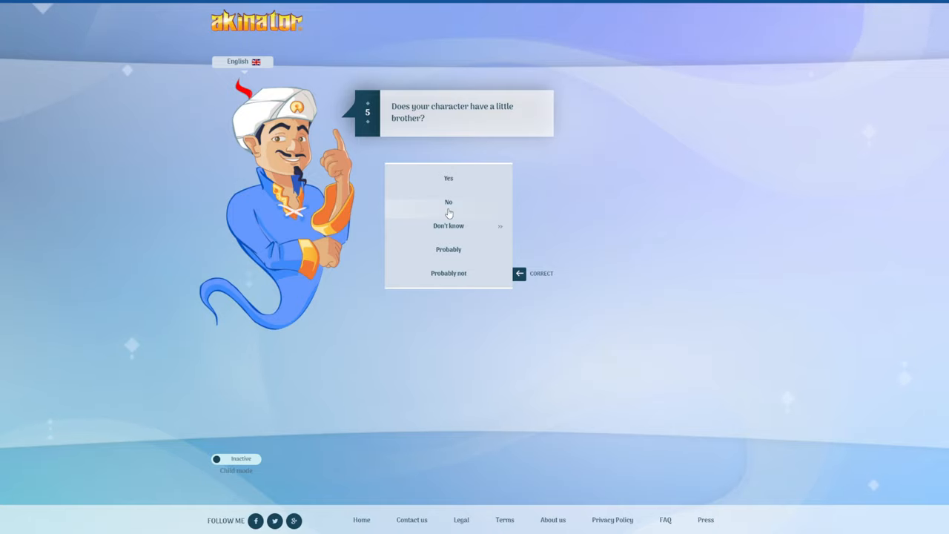
left_click(448, 202)
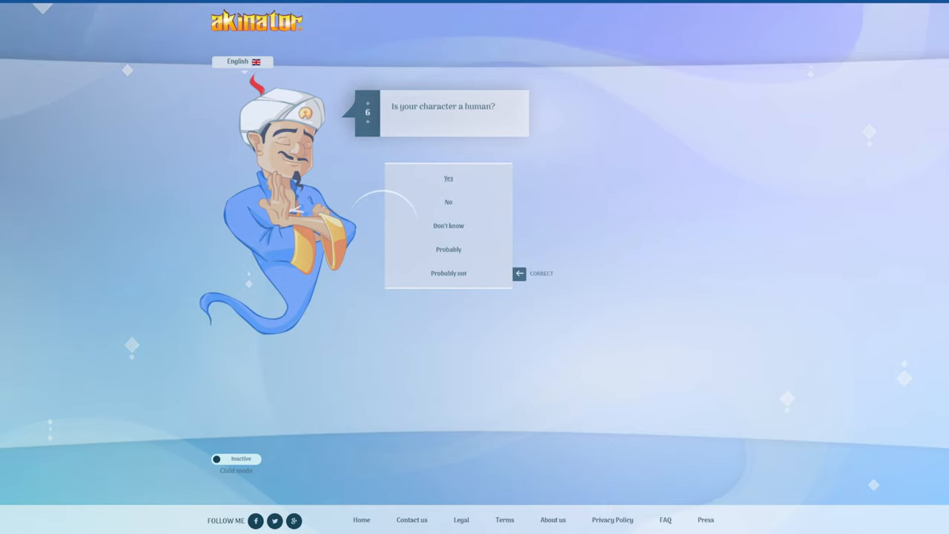
left_click(448, 179)
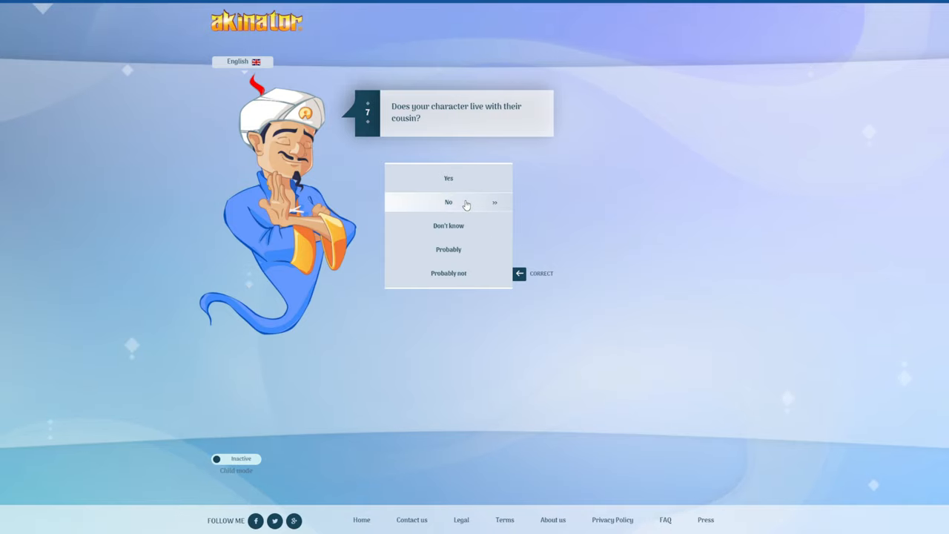
left_click(448, 202)
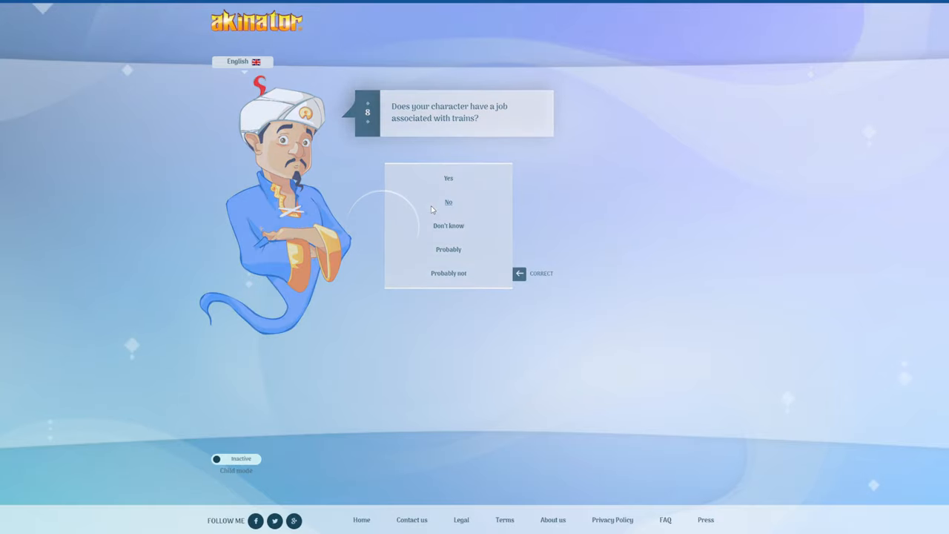
left_click(448, 202)
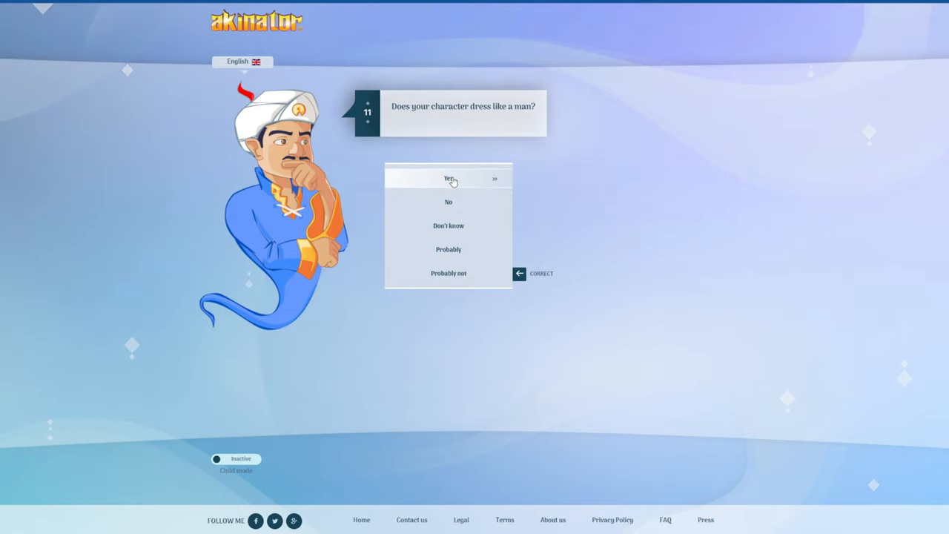
- Answer the remaining questions: red mask, not real, not black, fast reflexes
left_click(448, 179)
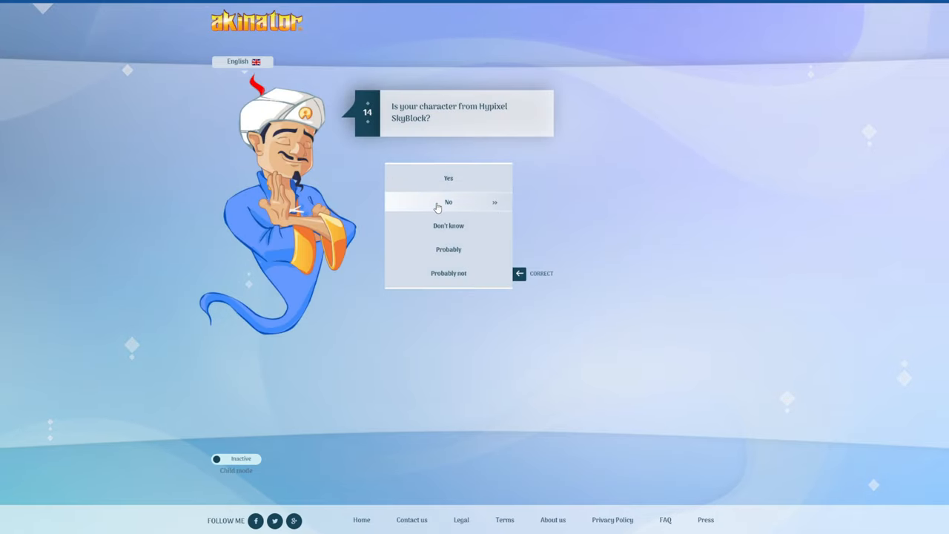
left_click(448, 202)
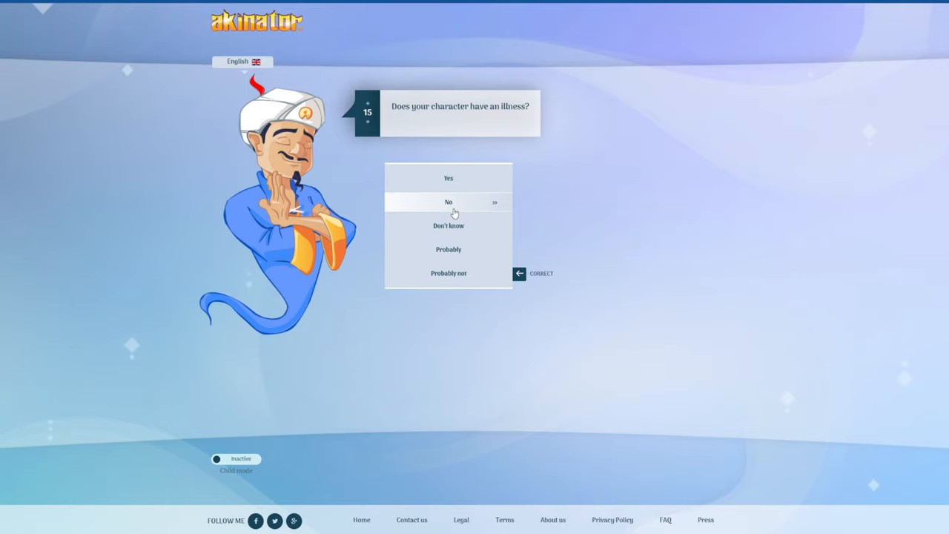
left_click(449, 201)
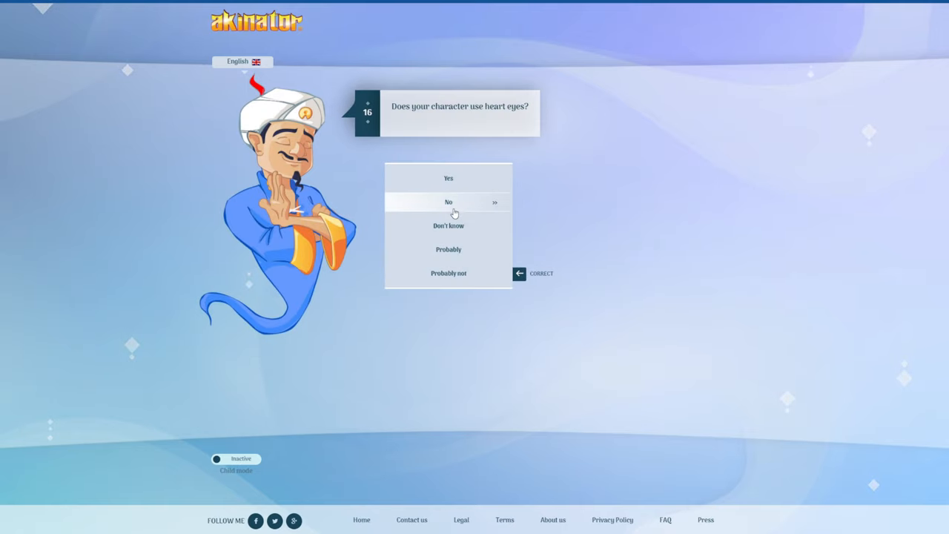
left_click(449, 202)
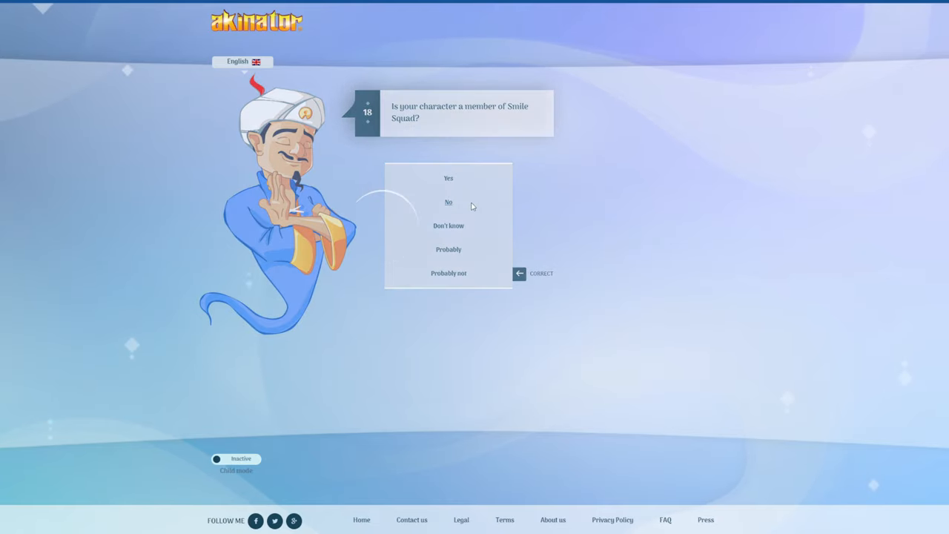
left_click(448, 202)
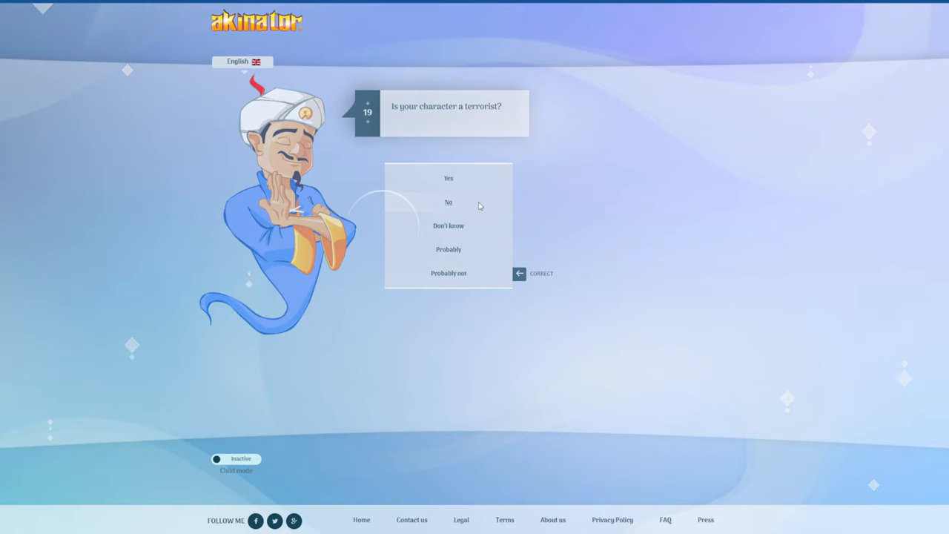
left_click(449, 202)
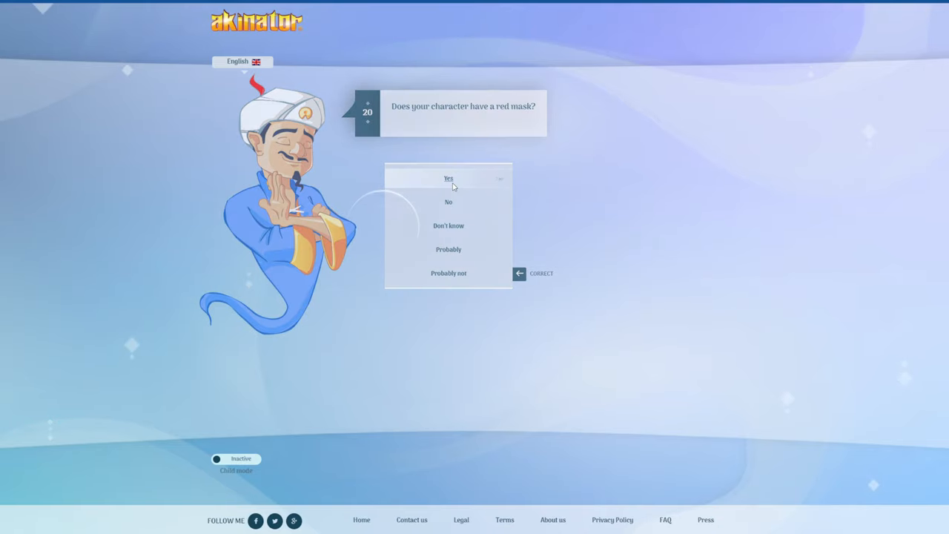
left_click(448, 178)
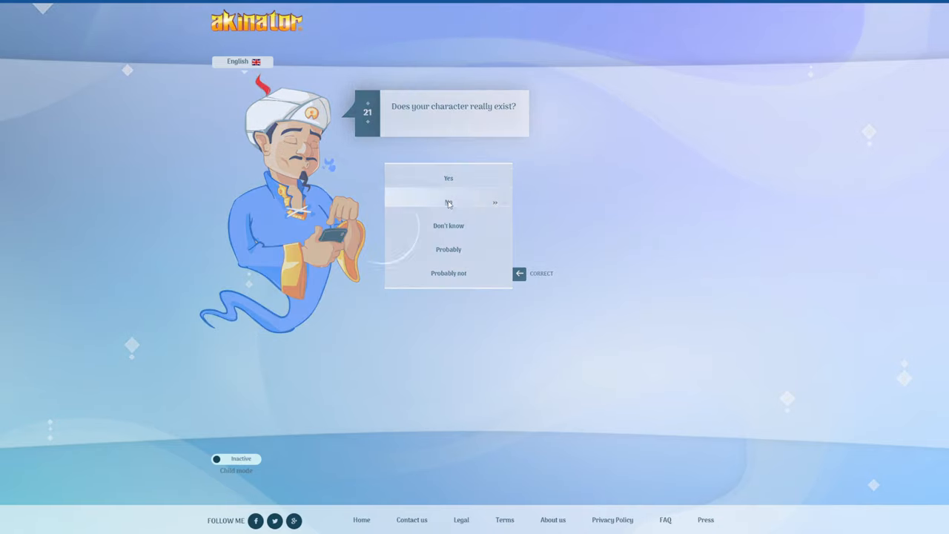
left_click(448, 202)
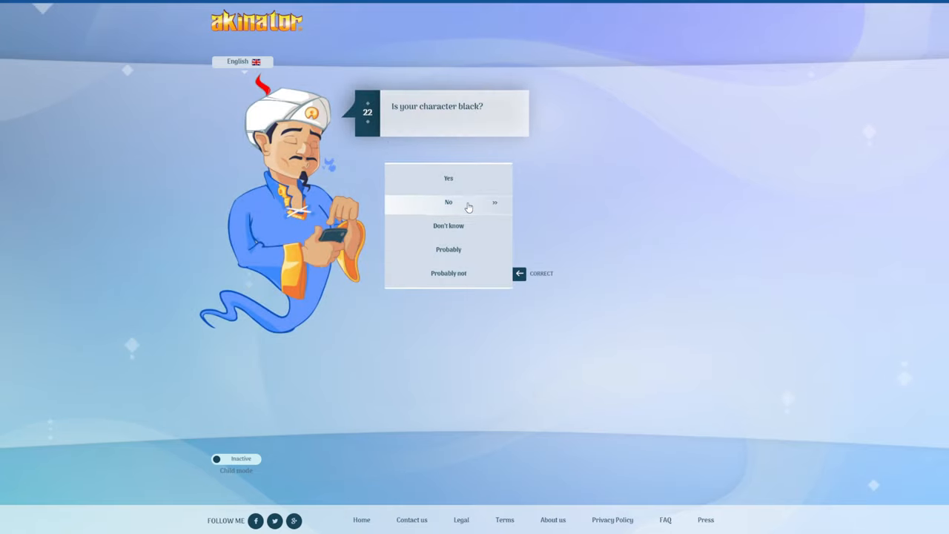
left_click(448, 202)
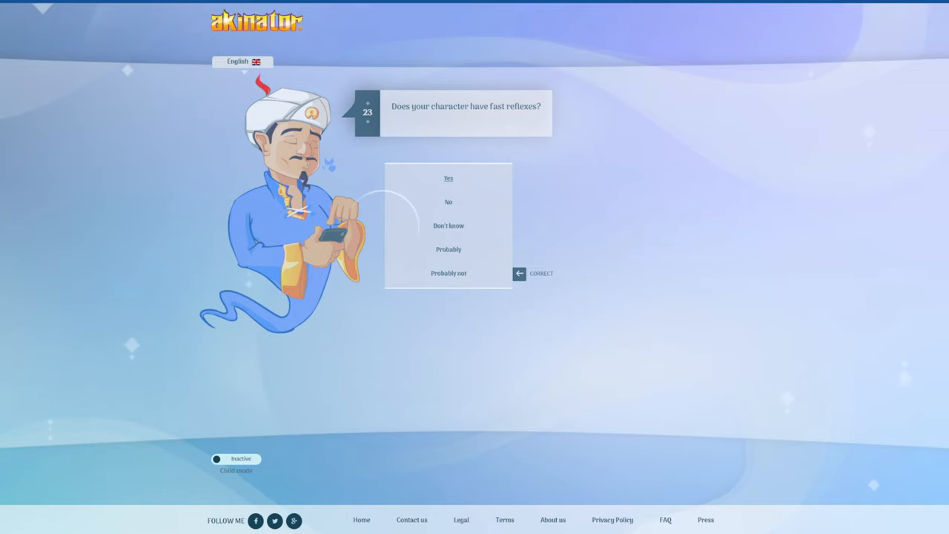
left_click(448, 178)
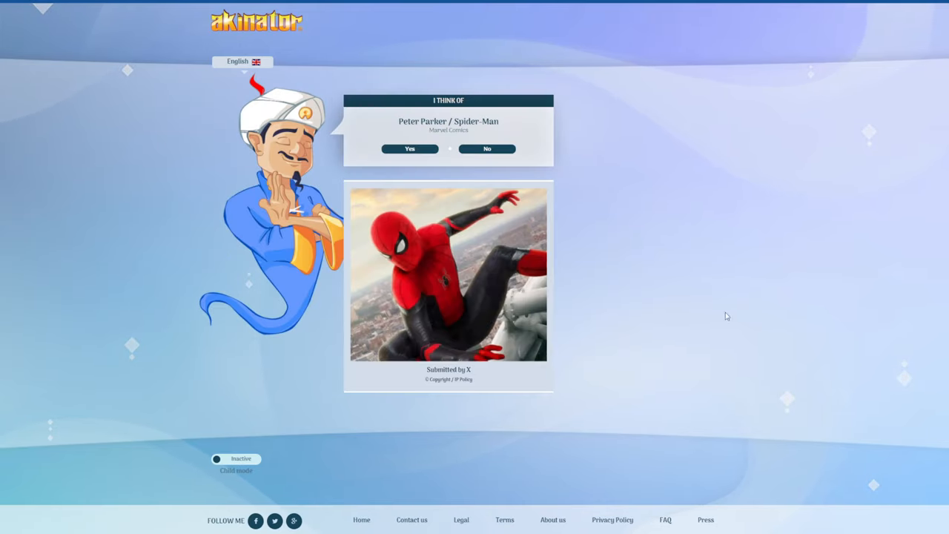
- Confirm the Spider-Man guess as correct and choose Play again
left_click(410, 149)
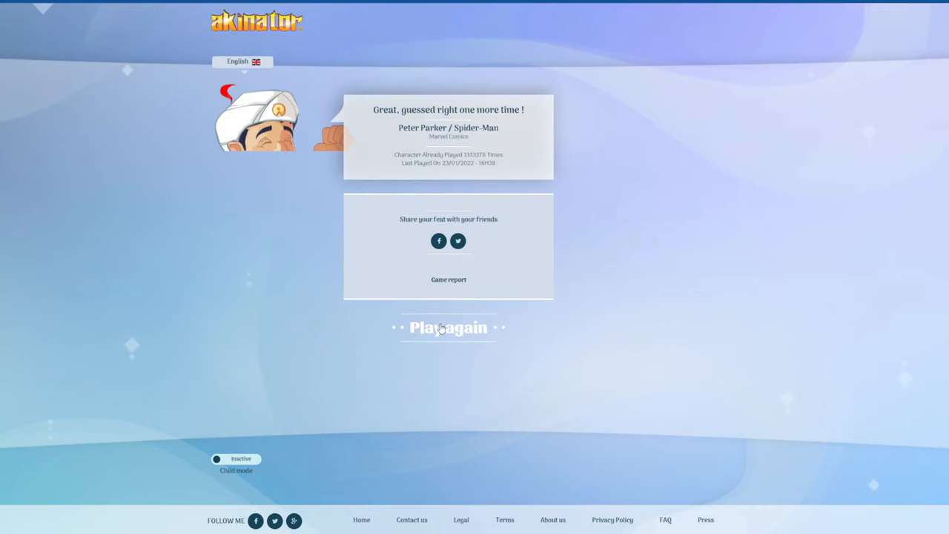
left_click(448, 328)
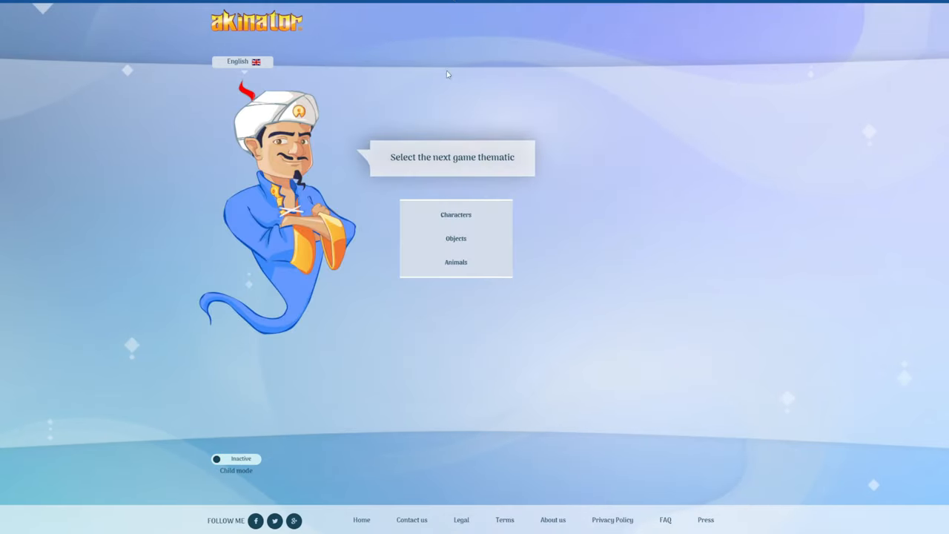
- Start a characters game and answer: has legs, not anime, real, famous YouTuber, likes ROBLOX, no glasses
left_click(456, 214)
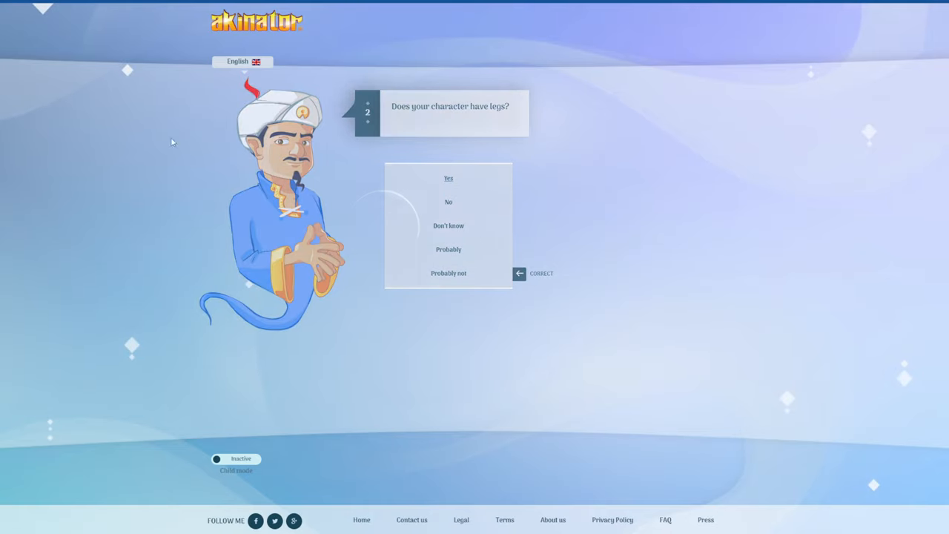
left_click(448, 178)
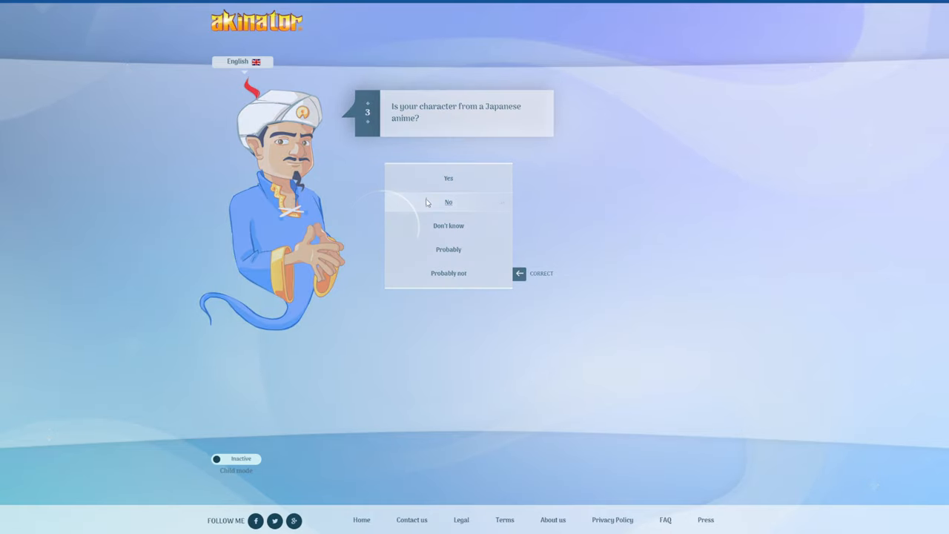
left_click(448, 202)
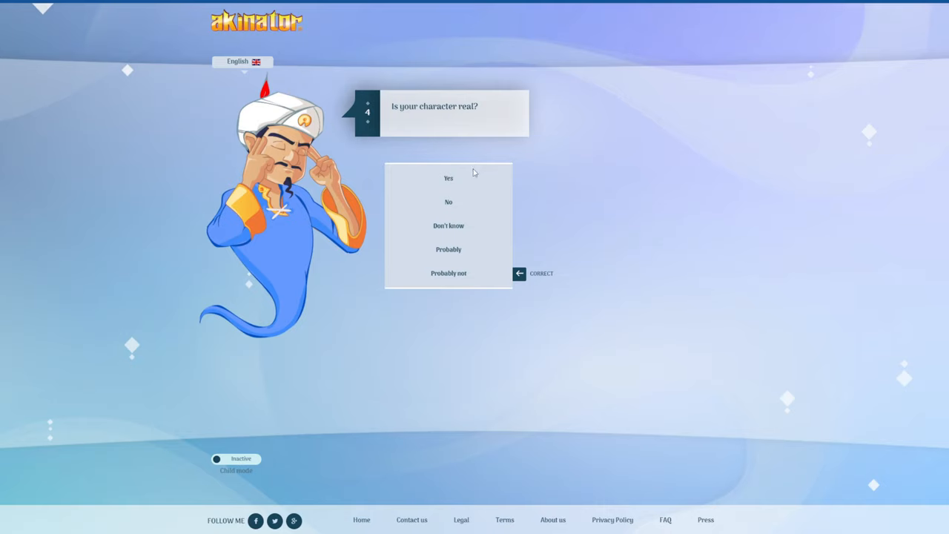
left_click(448, 178)
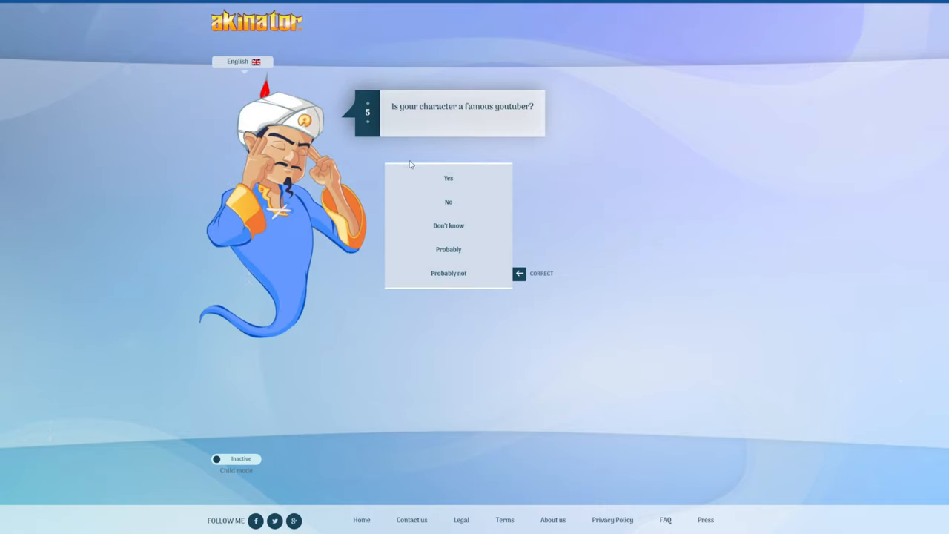
left_click(448, 178)
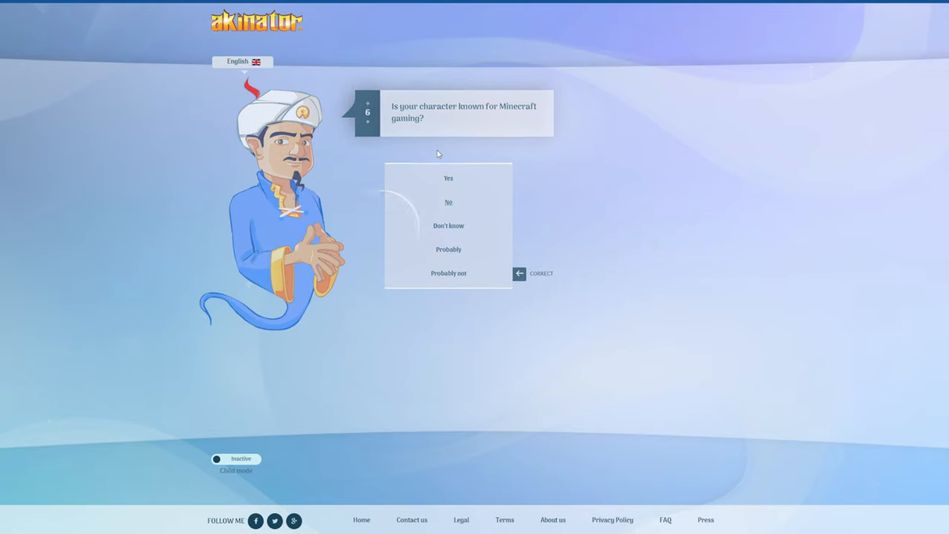
left_click(448, 202)
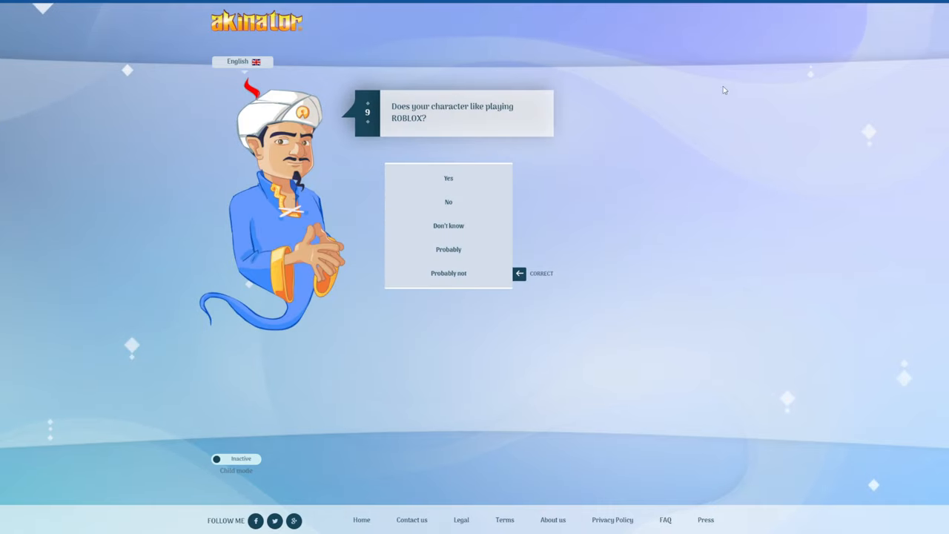
mouse_move(449, 178)
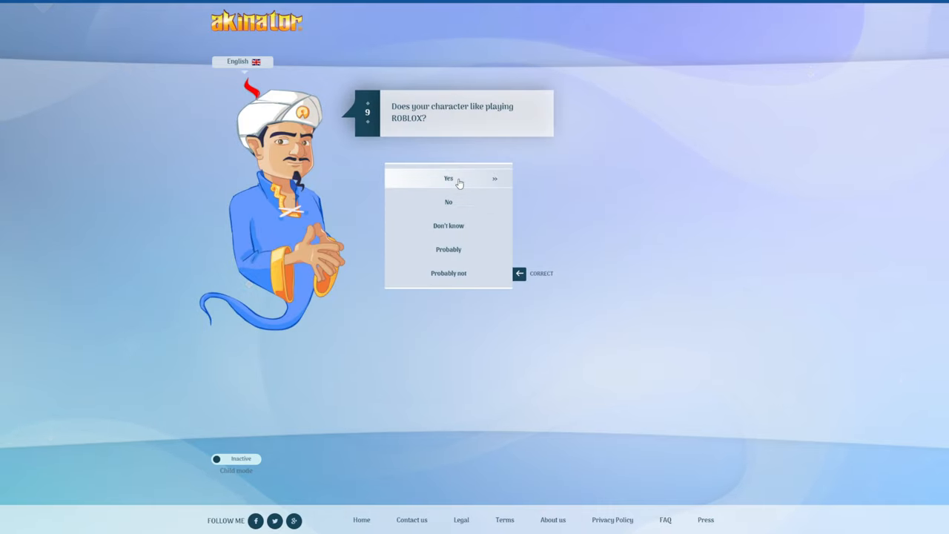
left_click(448, 178)
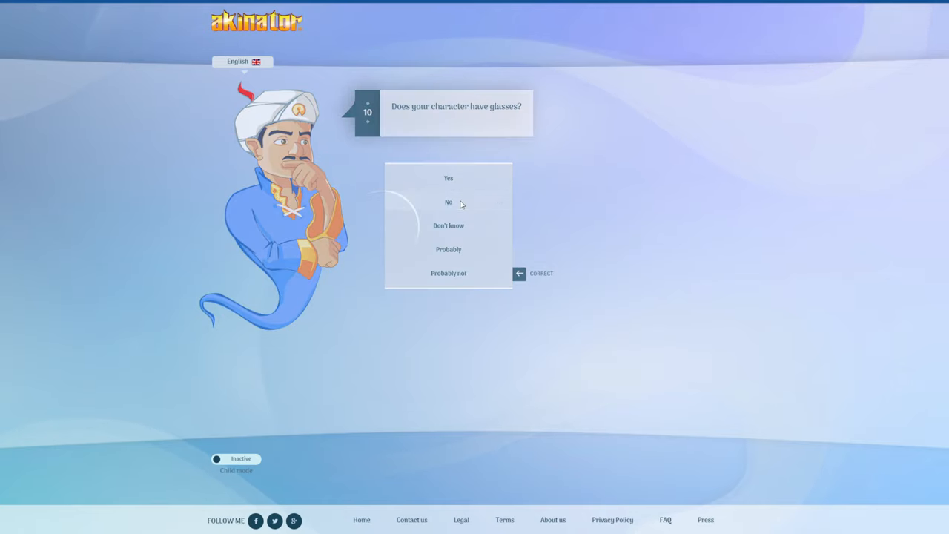
left_click(449, 201)
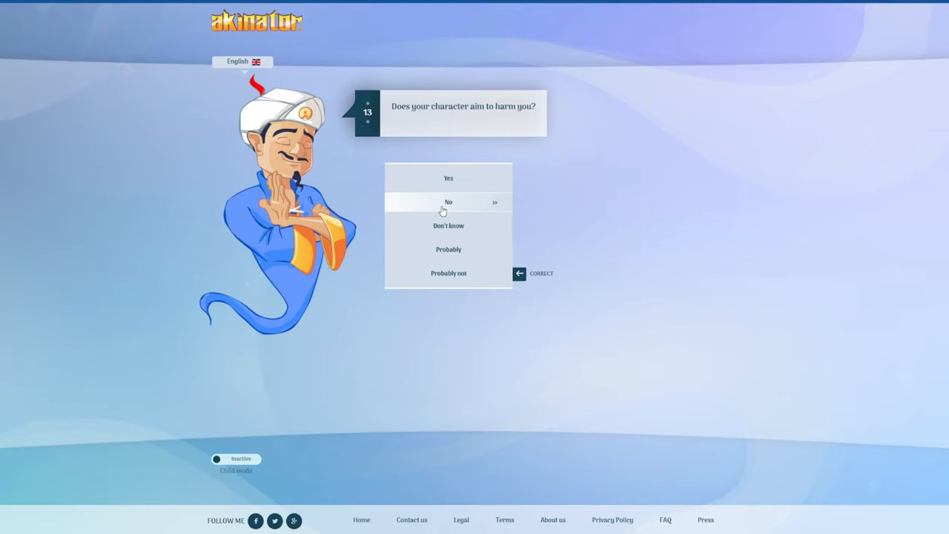
mouse_move(448, 178)
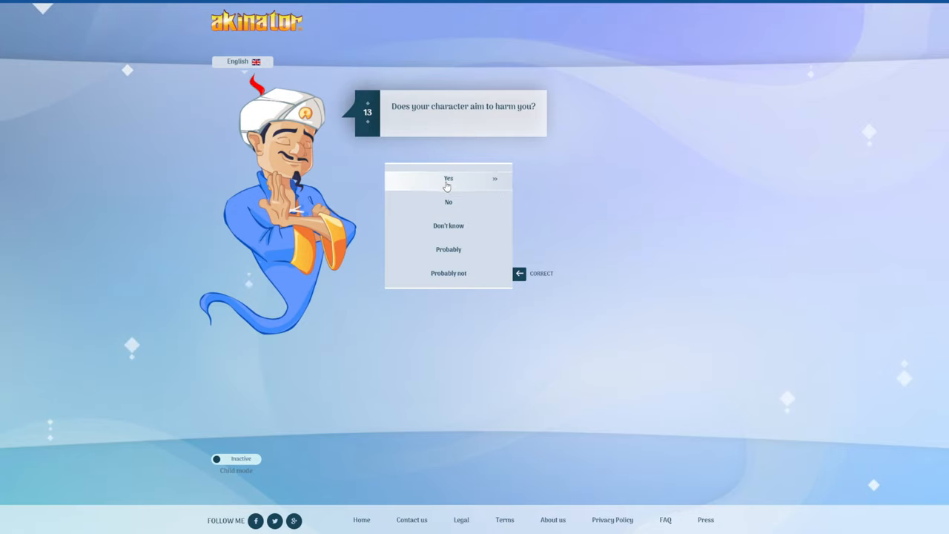
- Answer the remaining questions: not royalty, no toy reviews, is a child, in a family YouTube channel
left_click(448, 179)
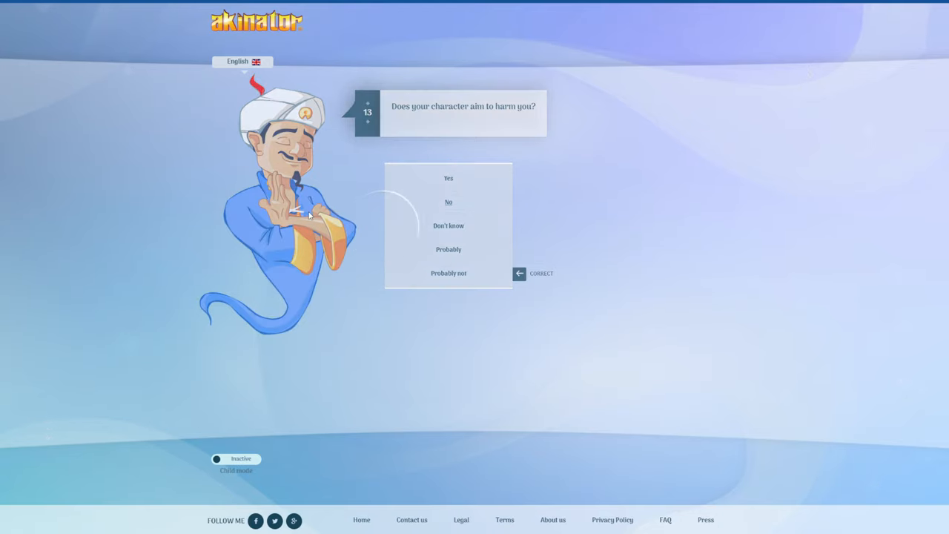
left_click(448, 202)
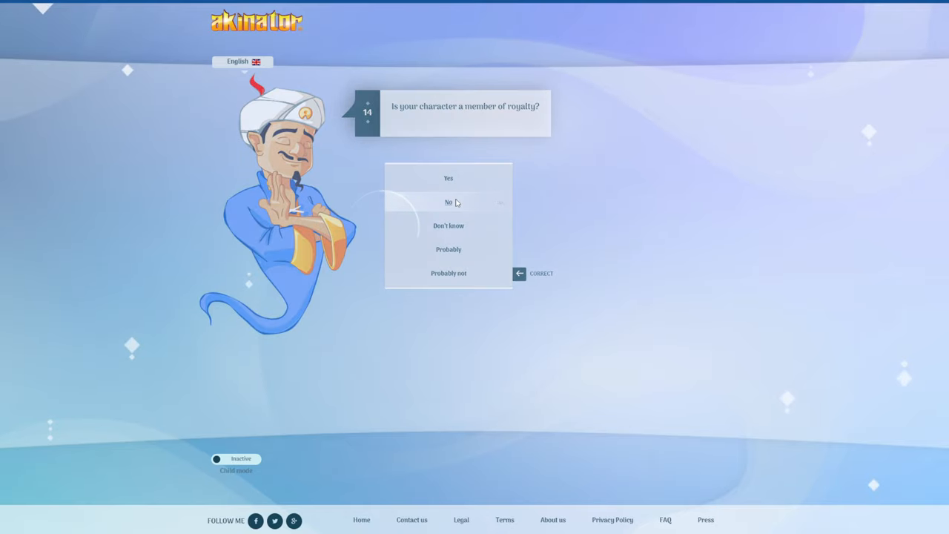
left_click(448, 202)
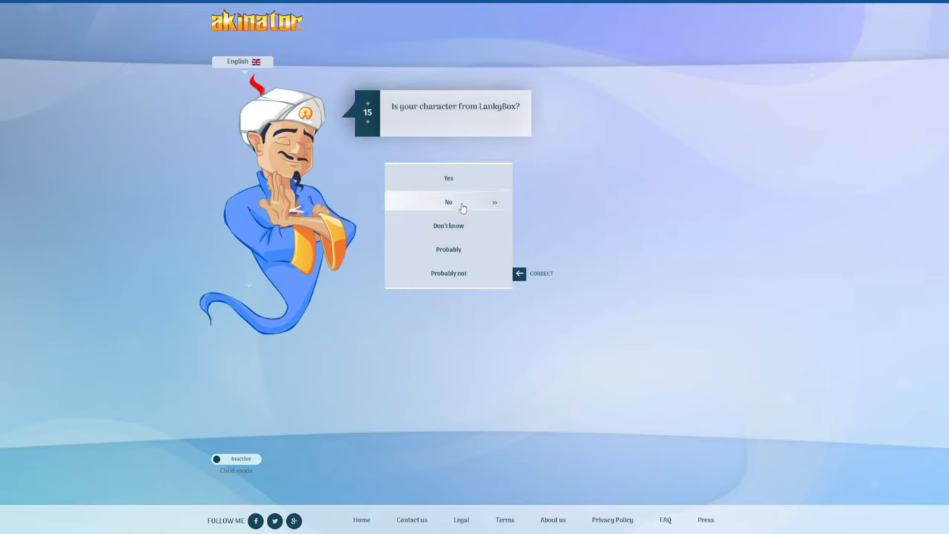
left_click(449, 202)
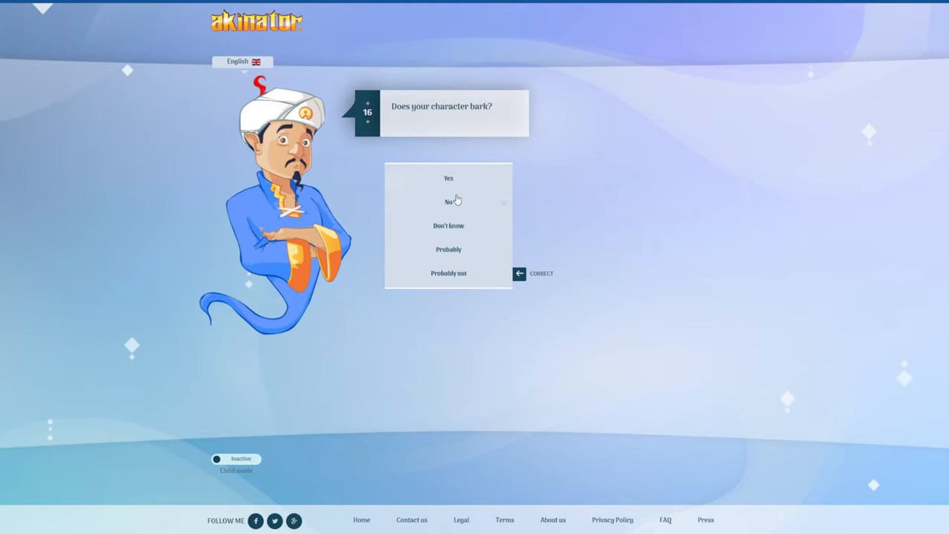
left_click(448, 201)
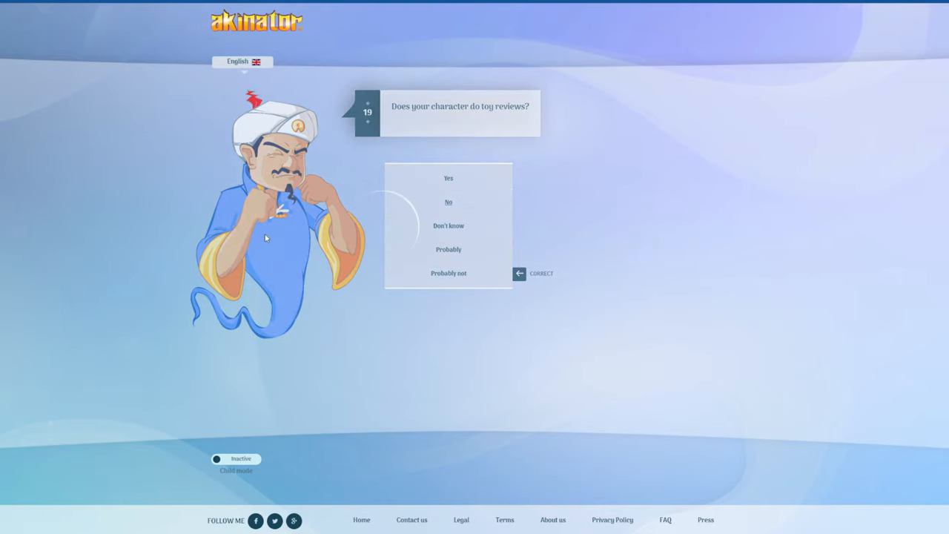
left_click(448, 201)
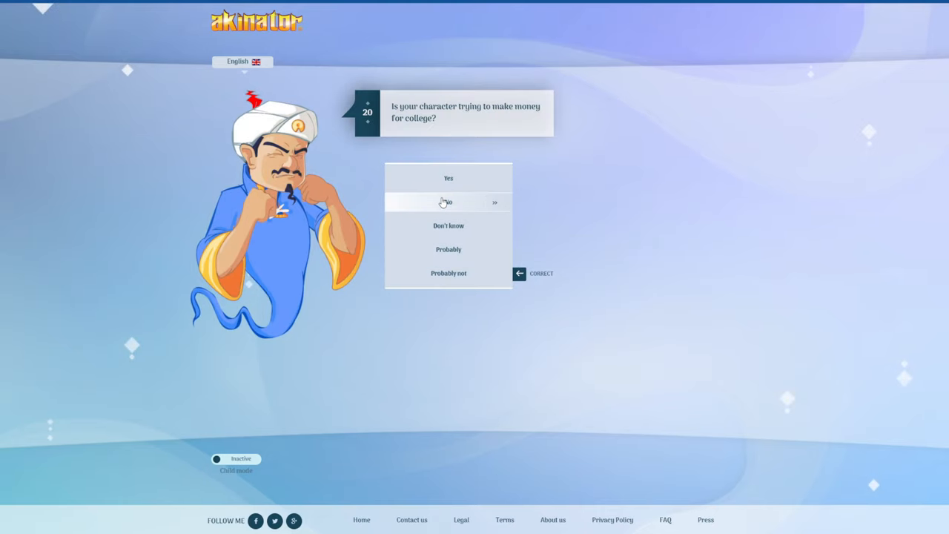
left_click(448, 202)
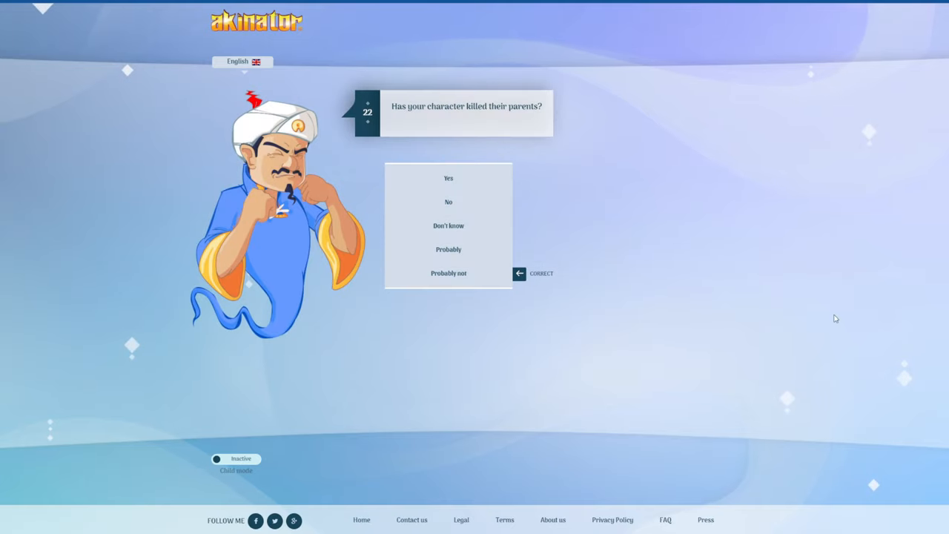
mouse_move(449, 201)
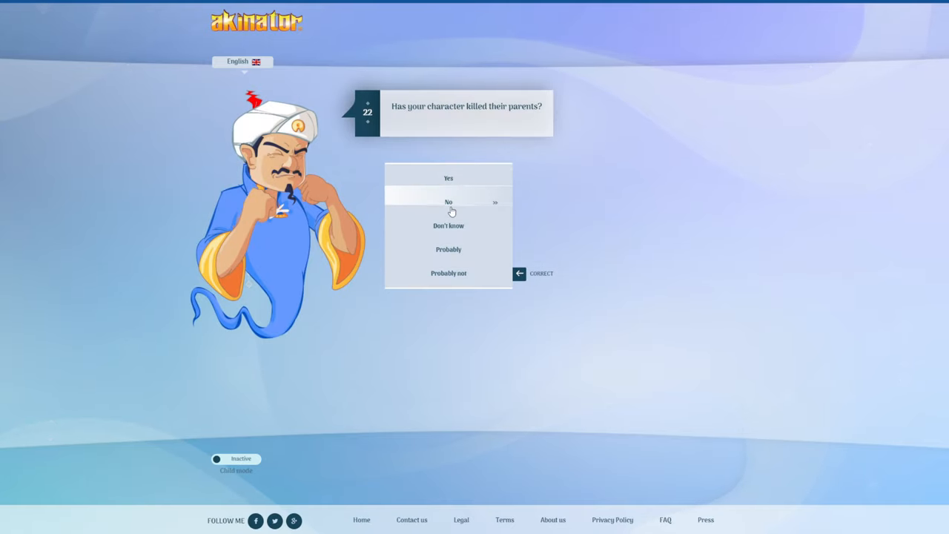
left_click(448, 202)
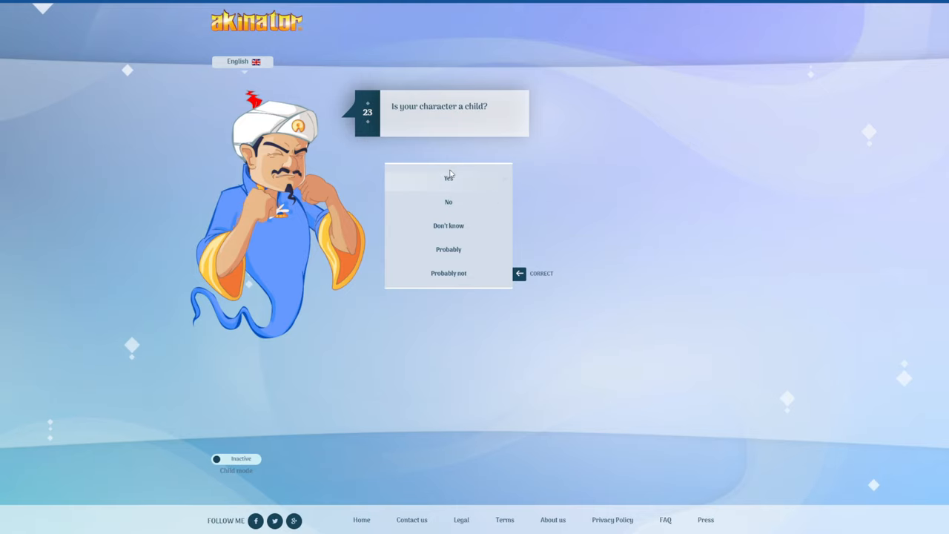
left_click(449, 178)
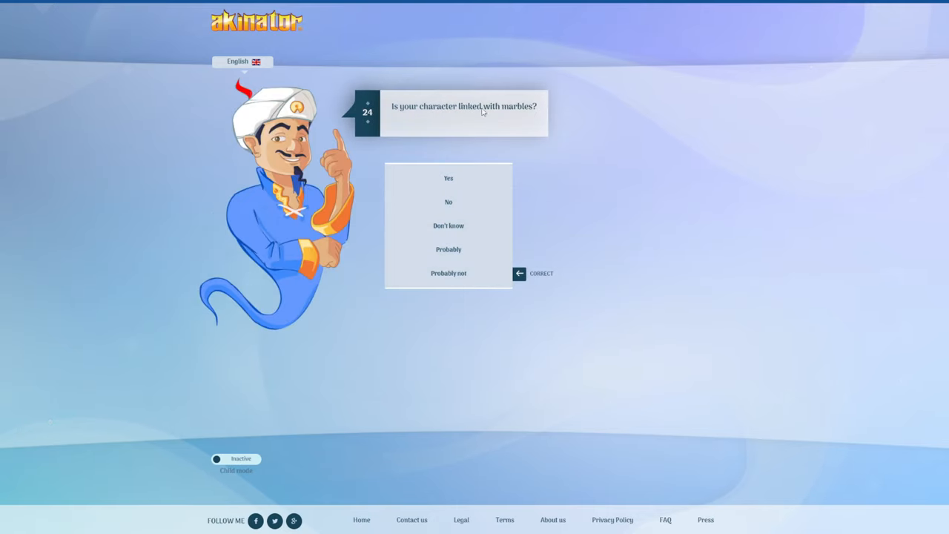
mouse_move(518, 217)
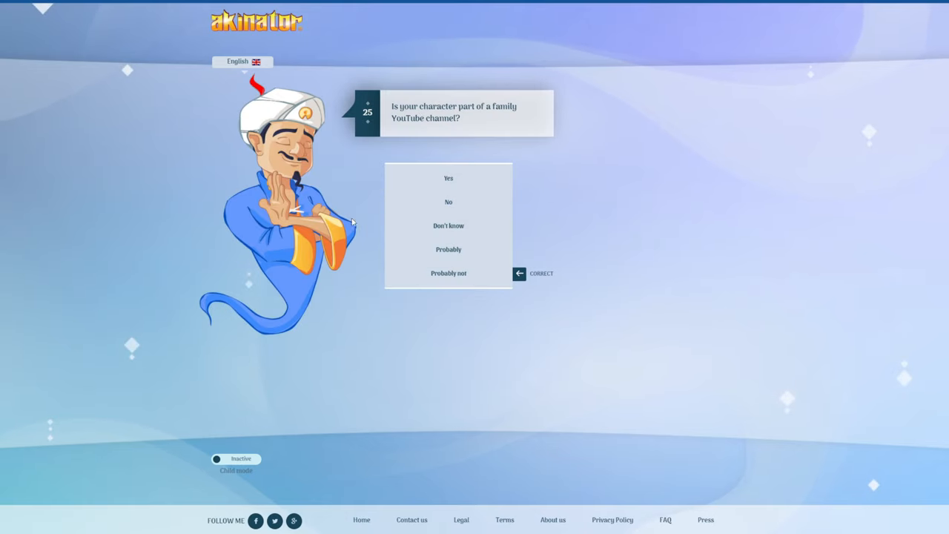
left_click(448, 178)
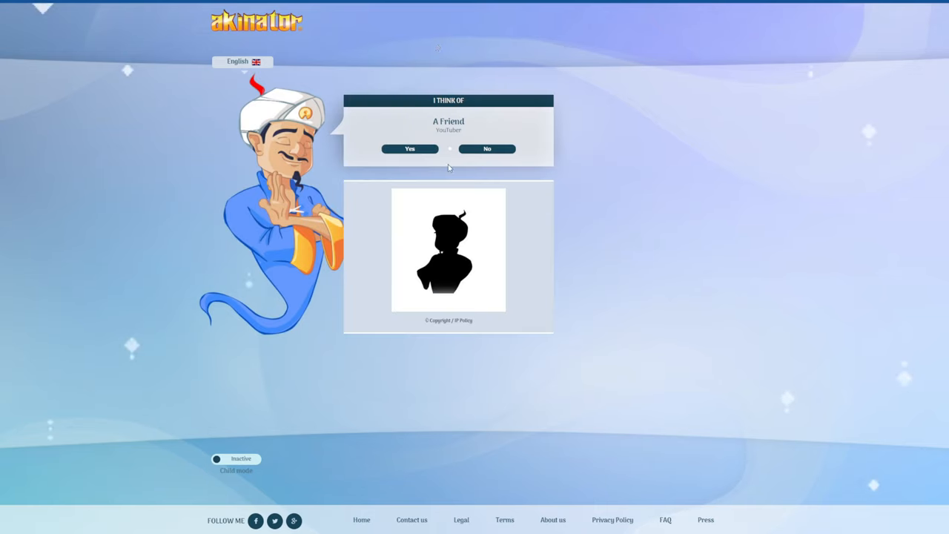
mouse_move(469, 158)
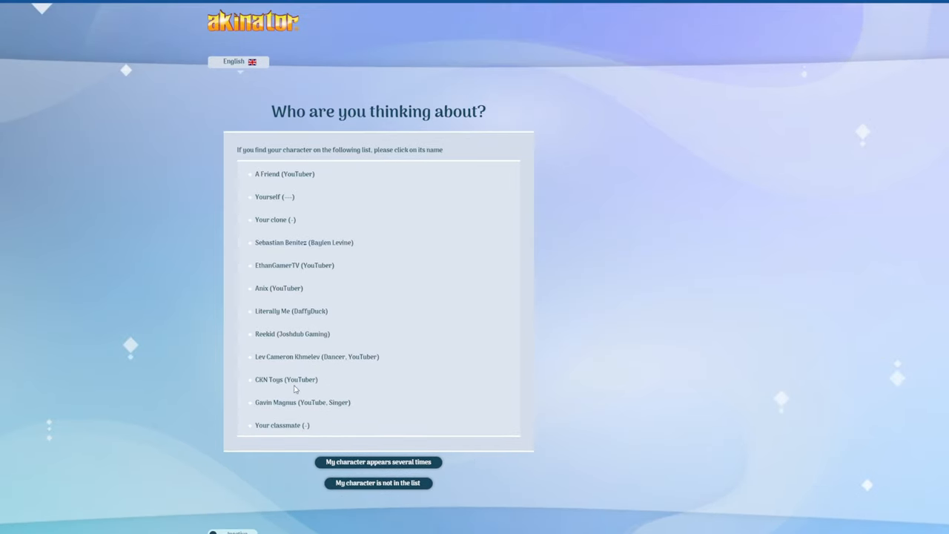
mouse_move(324, 311)
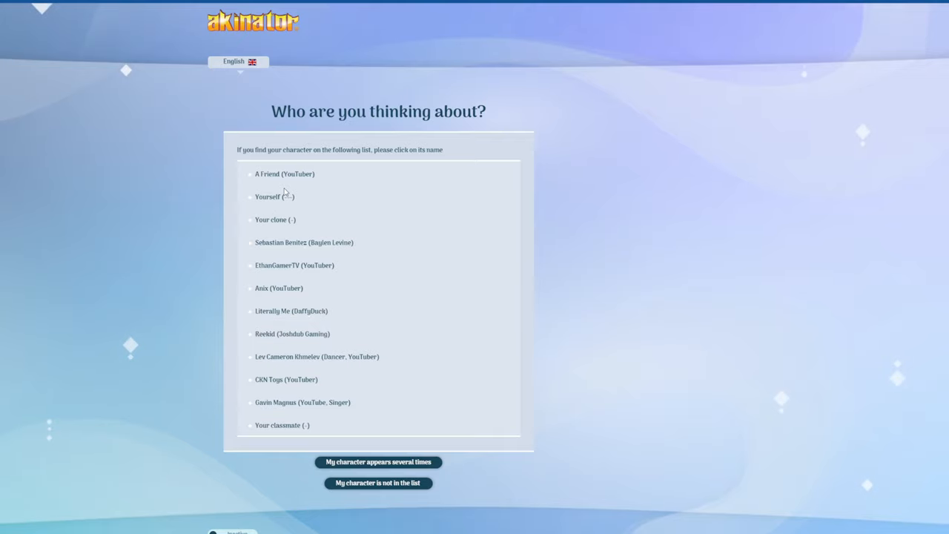
- Submit DeVinPlayzGamez as the unlisted character with the description 'A YouTuber'
left_click(377, 483)
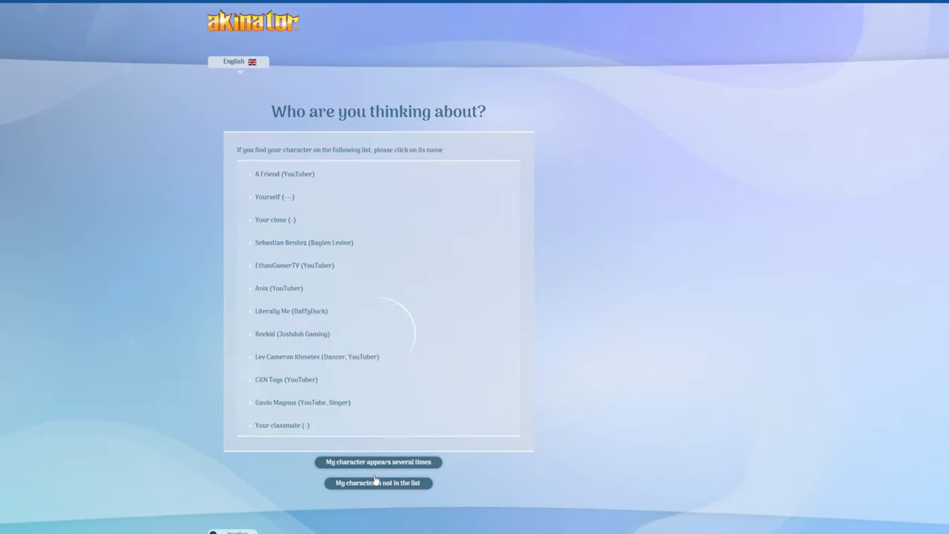
left_click(378, 483)
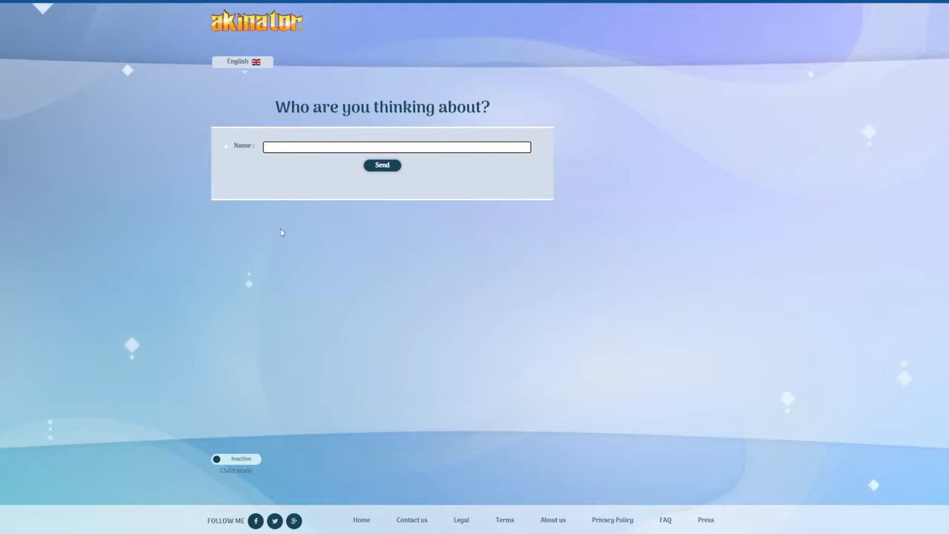
type("DeVinPlayzGamez")
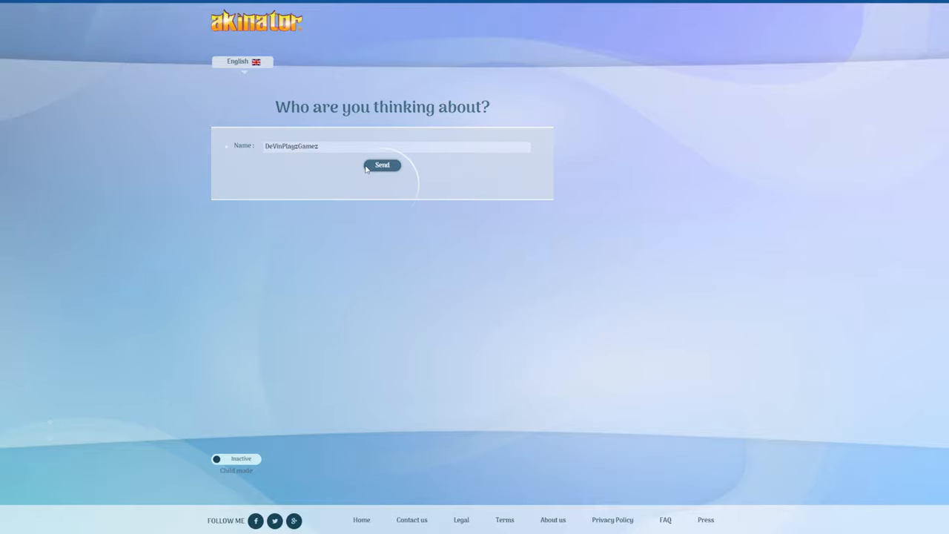
left_click(382, 164)
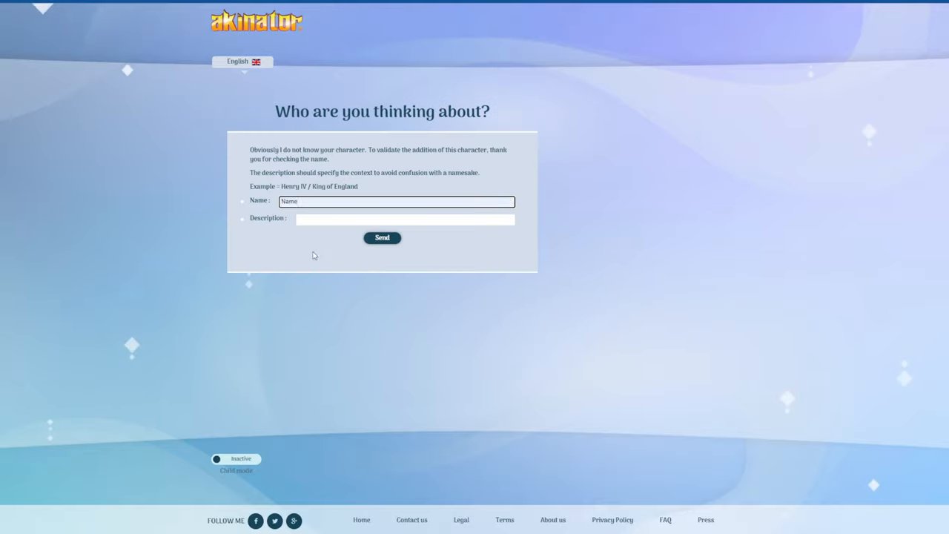
type("DeVinPlayzGamez")
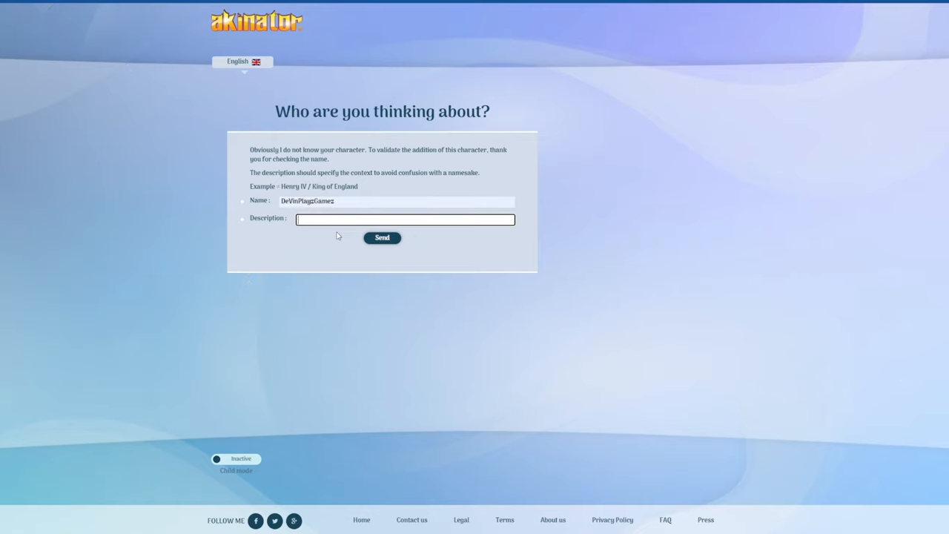
type("A Youtuber")
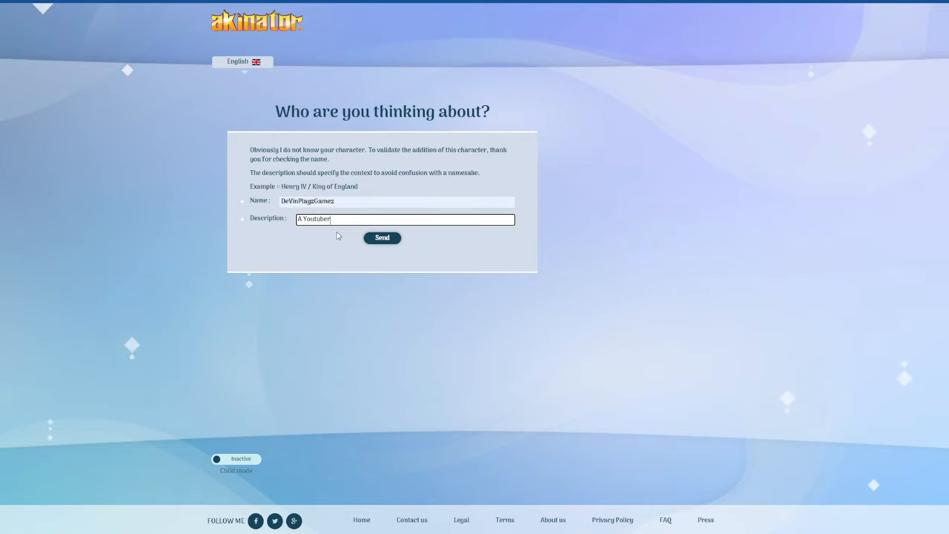
type("A YouTub")
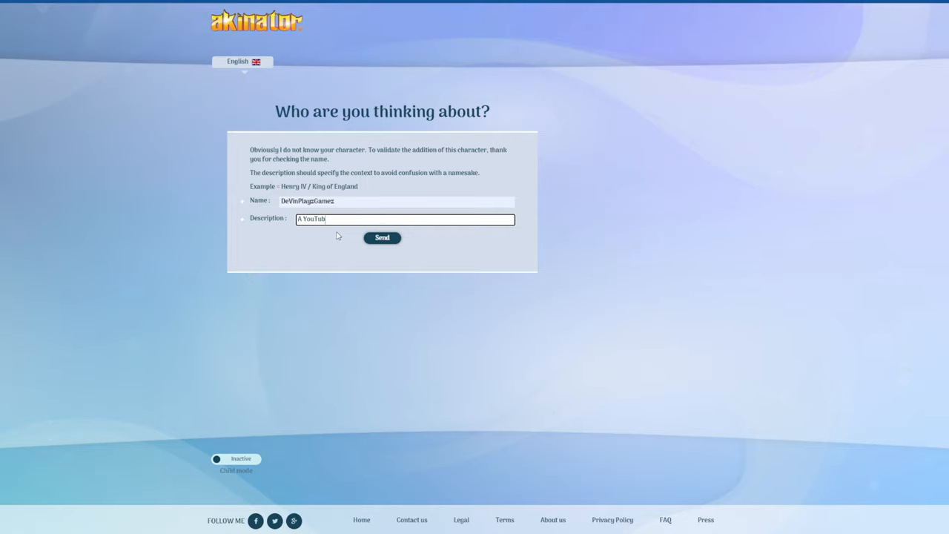
left_click(382, 239)
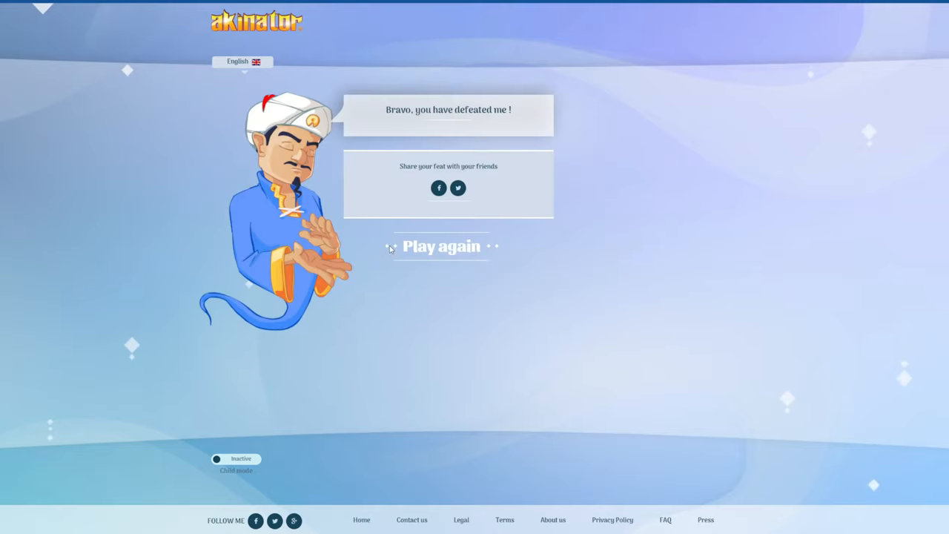
- Choose Play again from the defeat screen
left_click(441, 247)
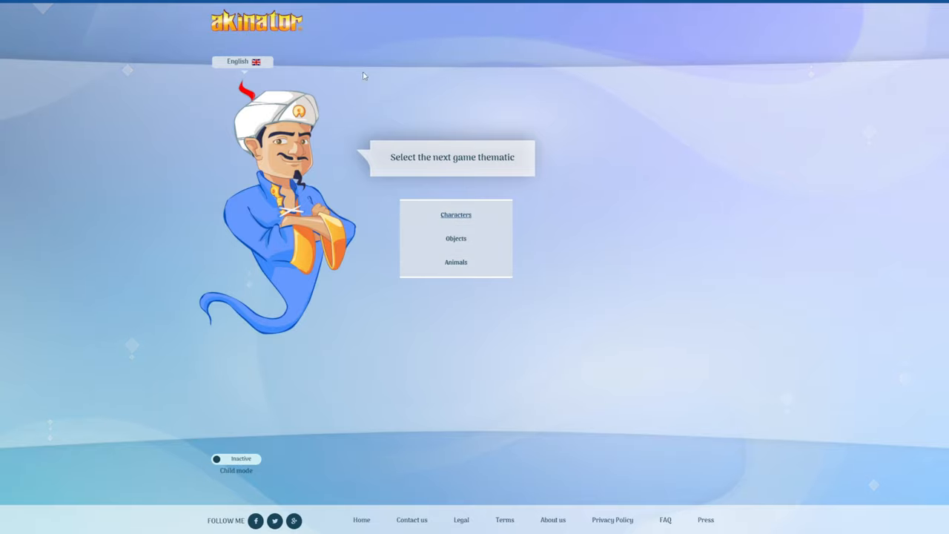
- Start a characters game and answer: has legs, from a video game, from FNAF, a bear
left_click(456, 214)
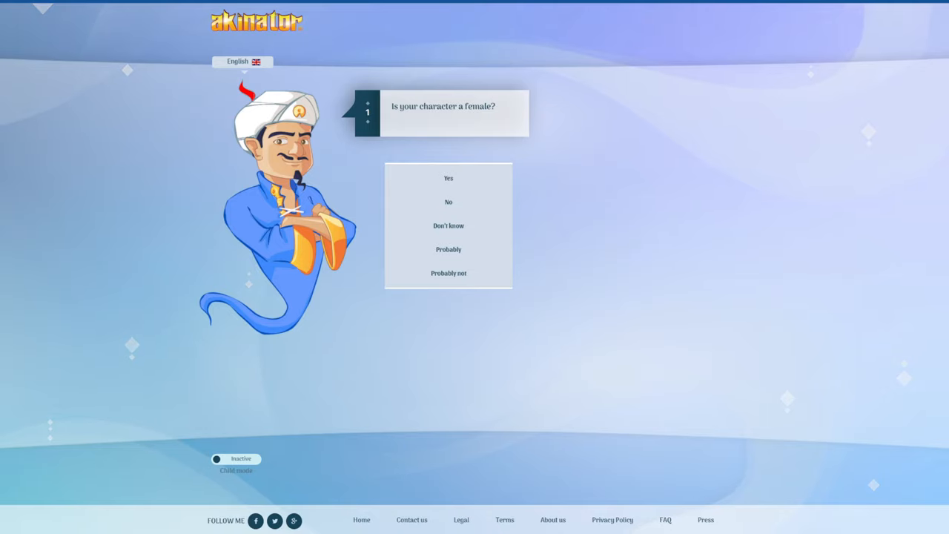
mouse_move(256, 400)
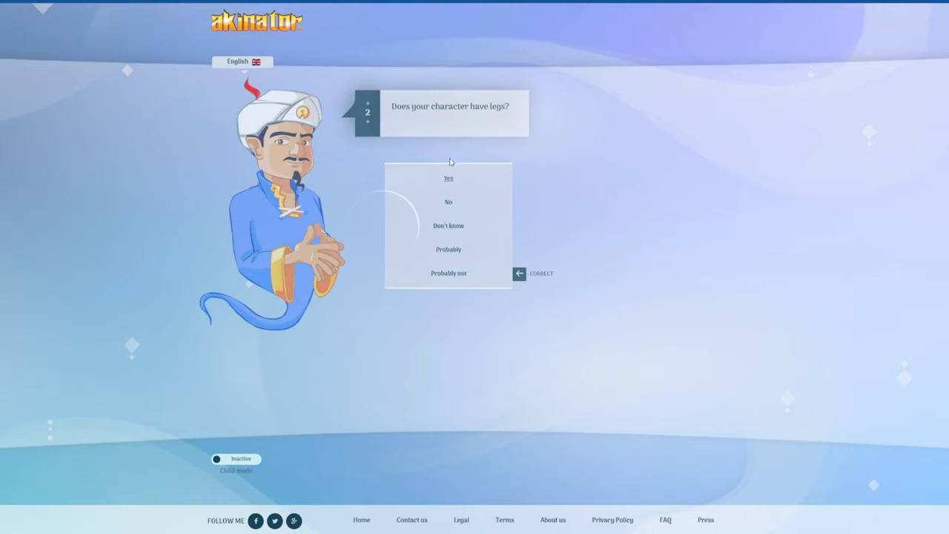
mouse_move(420, 139)
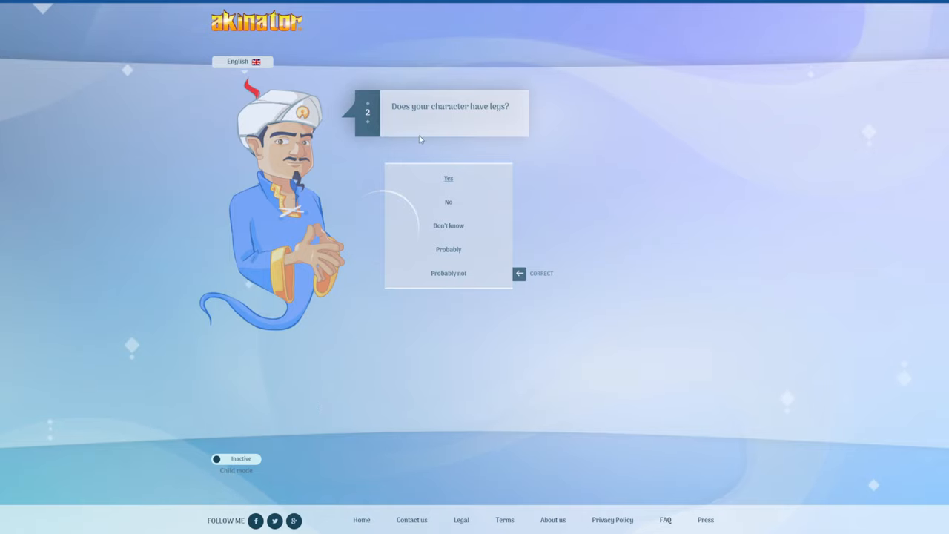
mouse_move(905, 413)
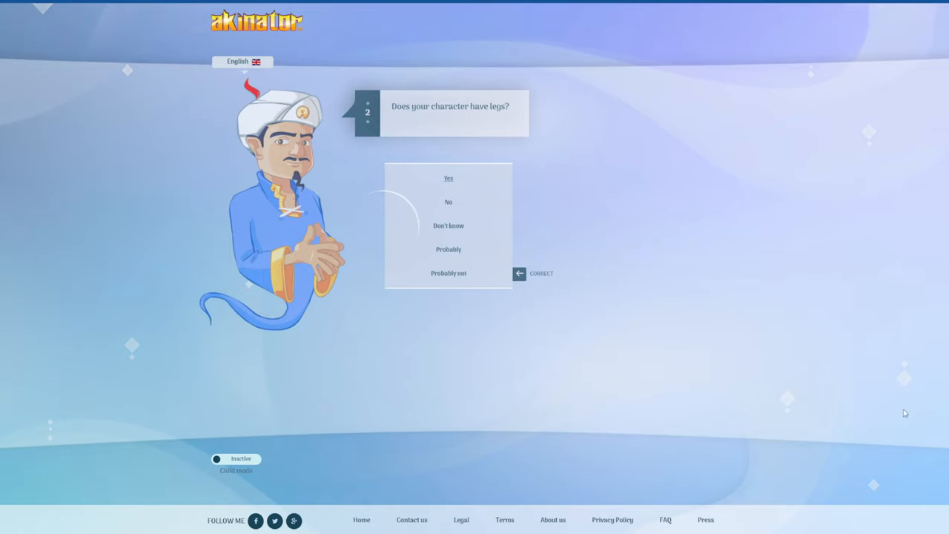
mouse_move(561, 178)
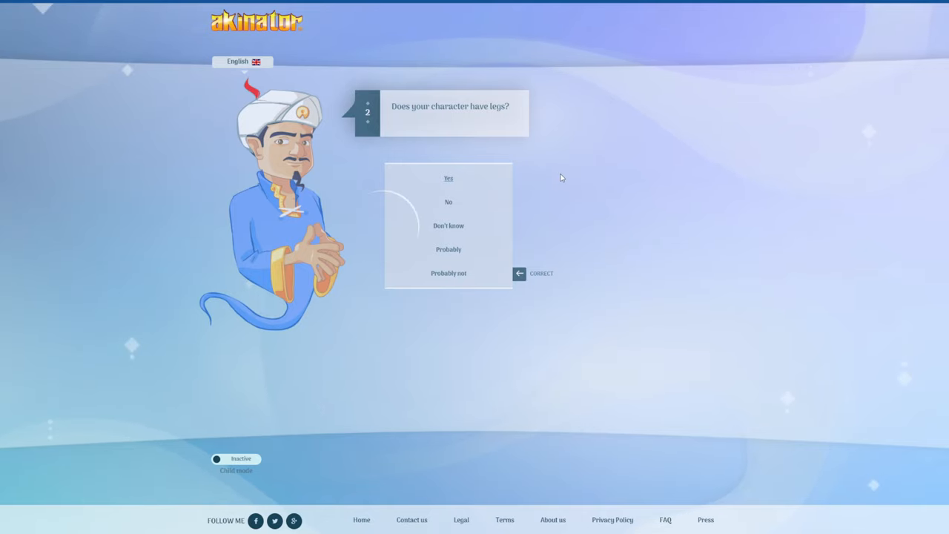
left_click(449, 178)
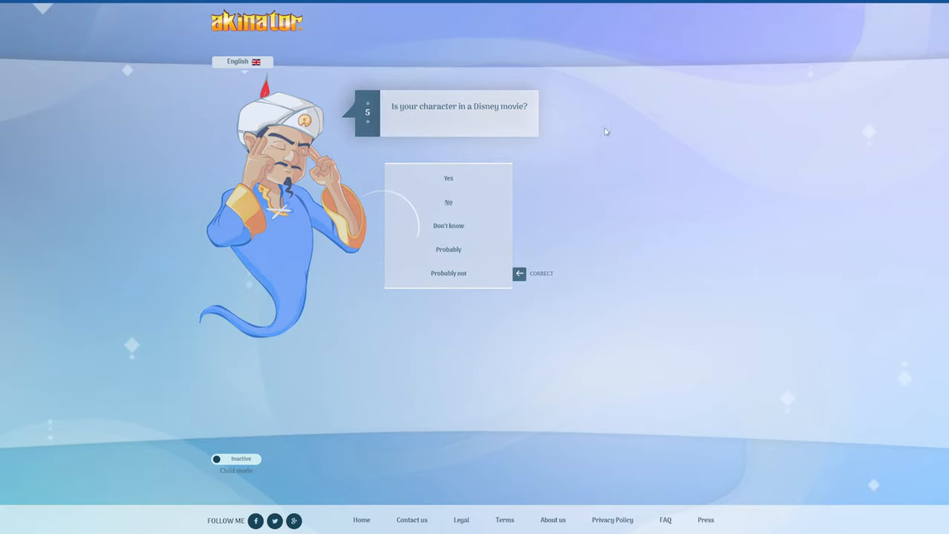
left_click(448, 178)
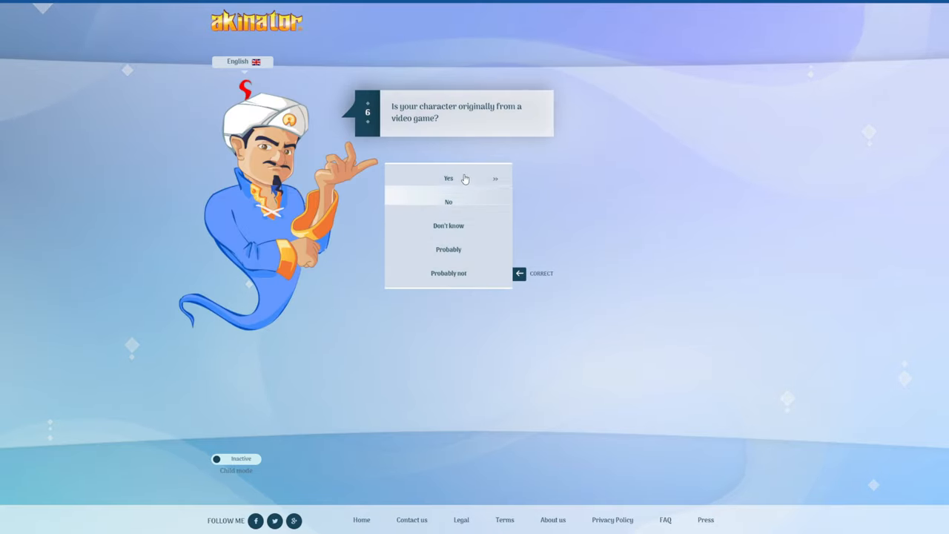
left_click(448, 178)
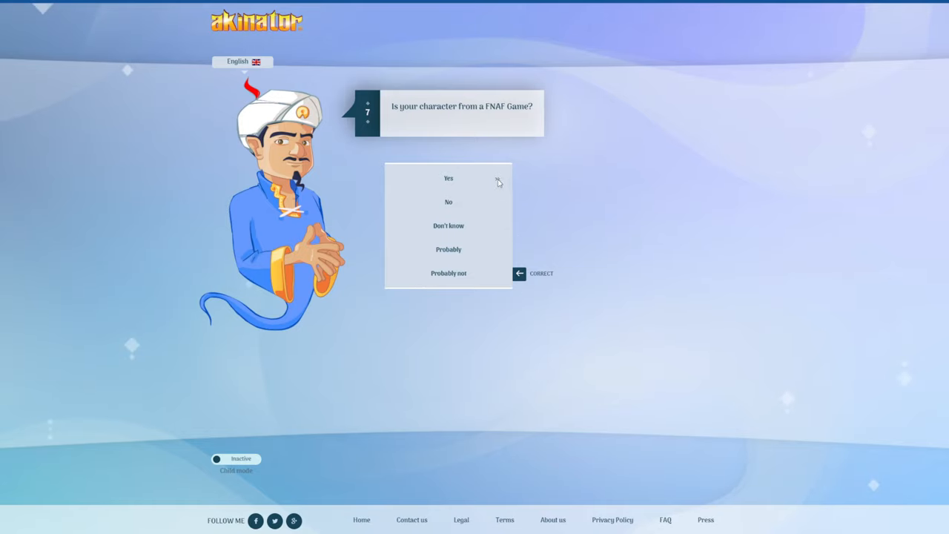
left_click(448, 178)
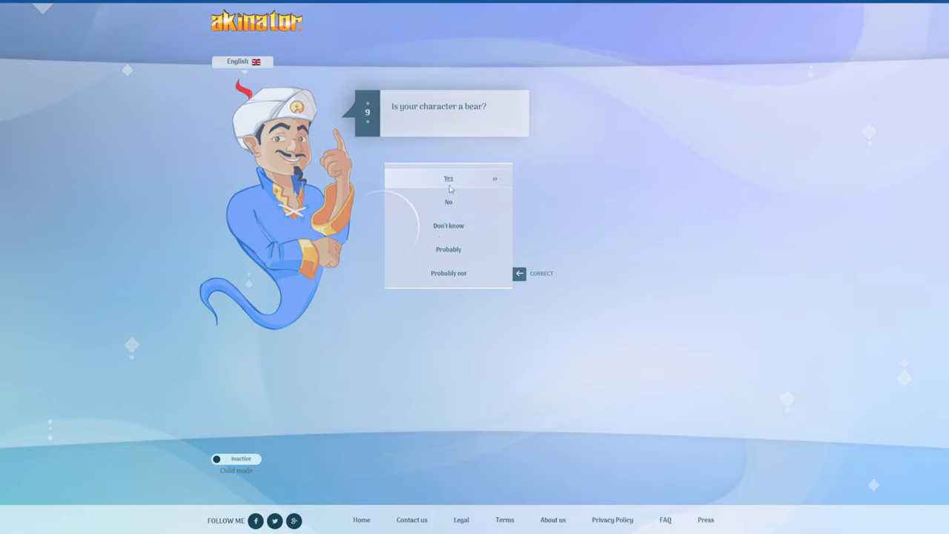
left_click(448, 178)
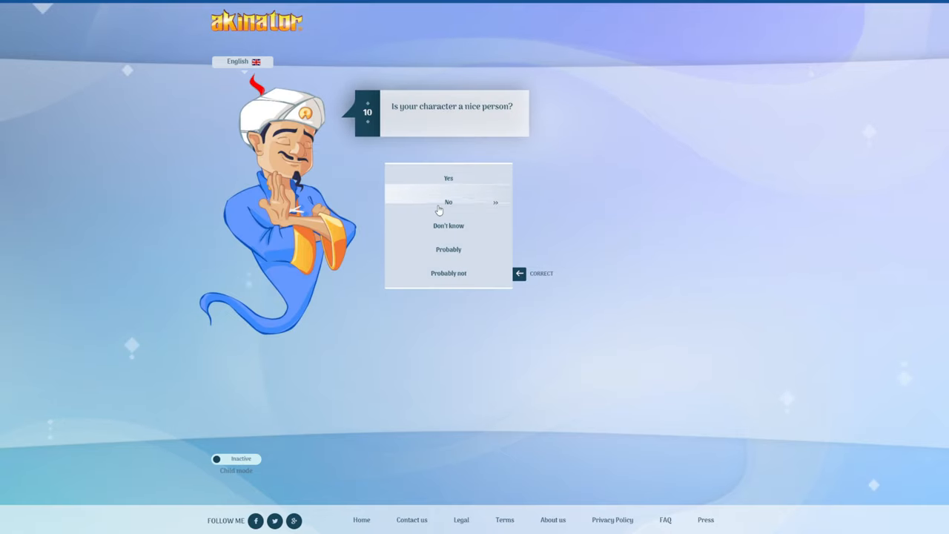
left_click(448, 202)
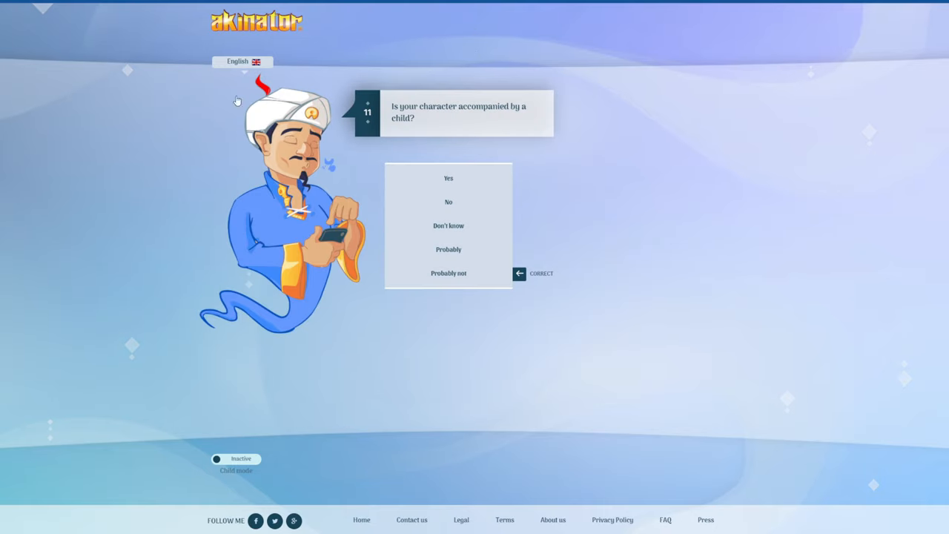
mouse_move(469, 201)
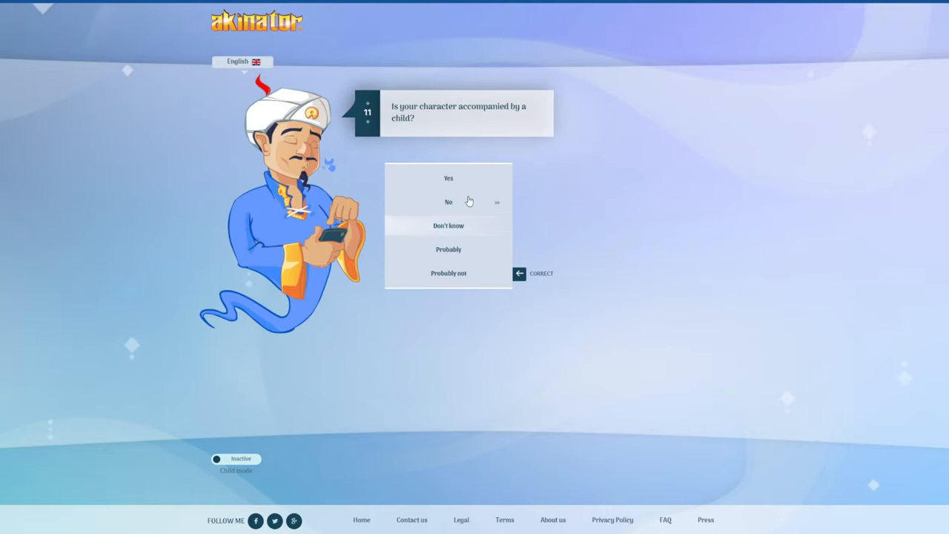
left_click(448, 202)
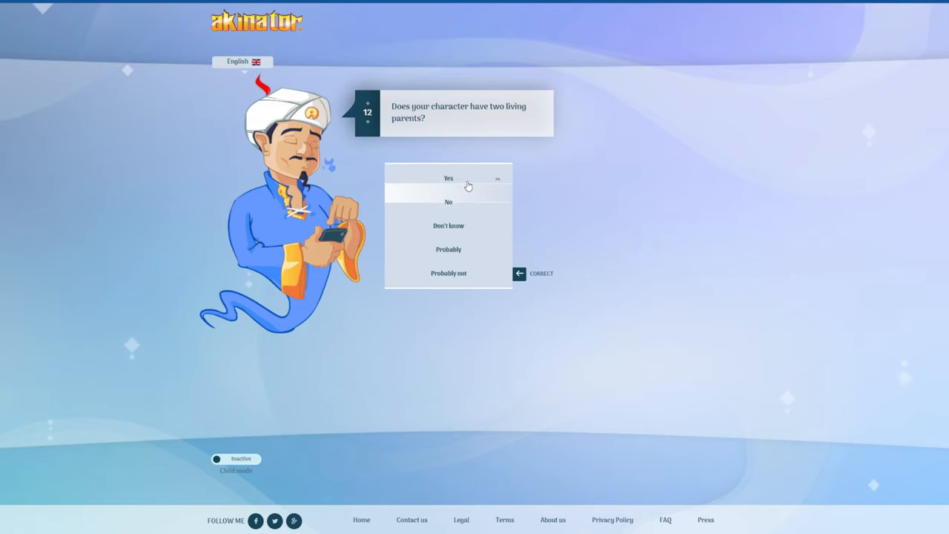
- Answer the remaining questions: not golden, not tiny, not evil, in a four-member band
left_click(448, 178)
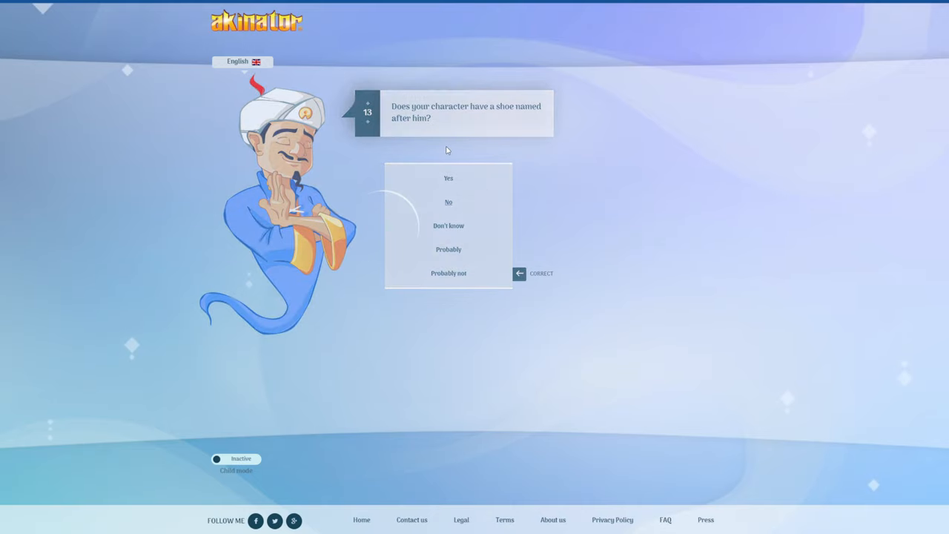
left_click(448, 202)
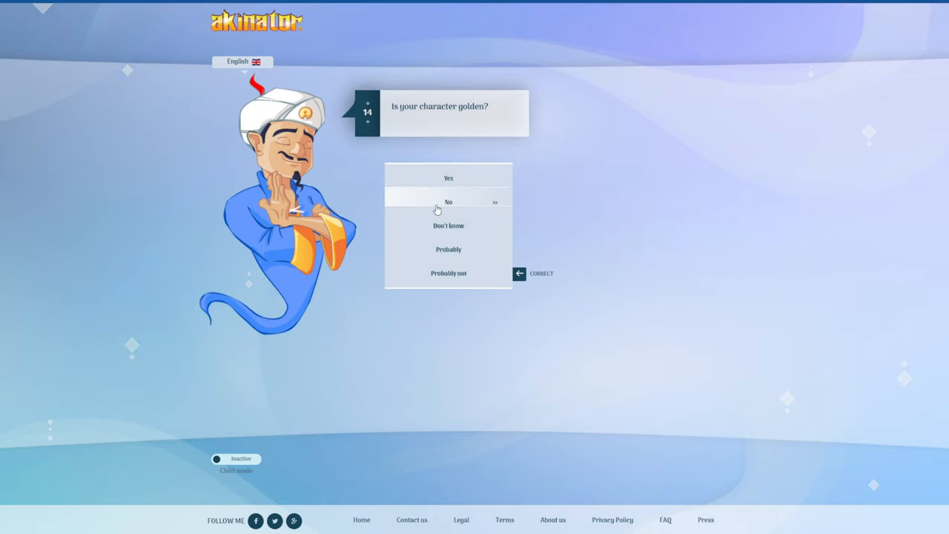
left_click(448, 202)
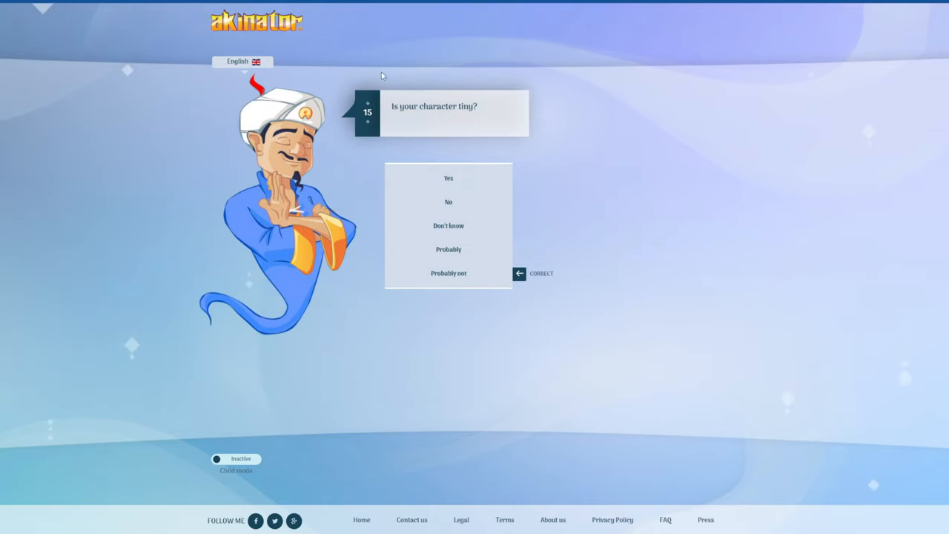
left_click(448, 202)
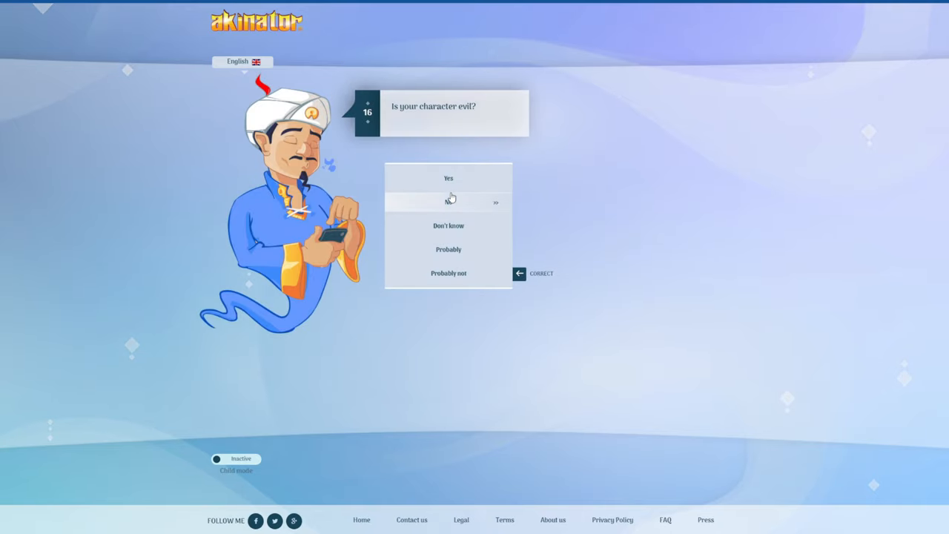
left_click(448, 202)
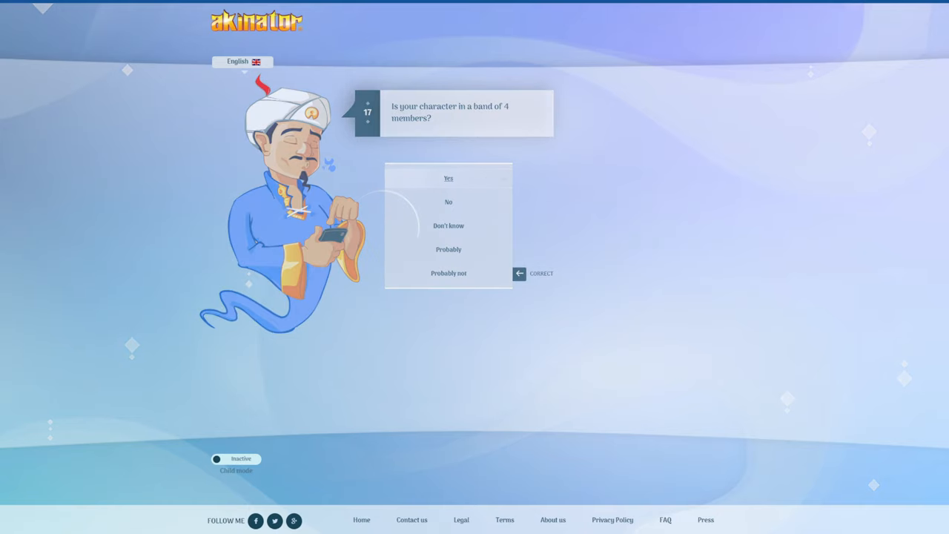
left_click(448, 178)
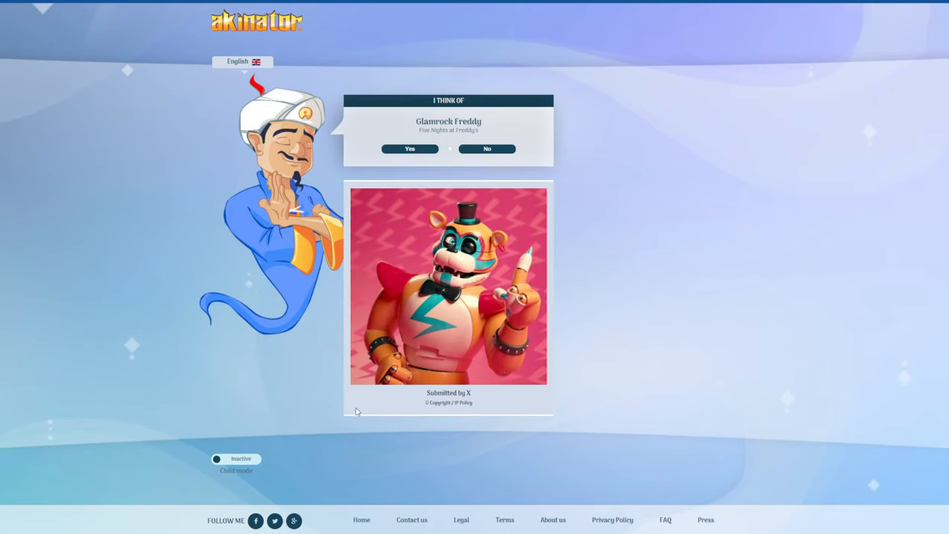
mouse_move(377, 296)
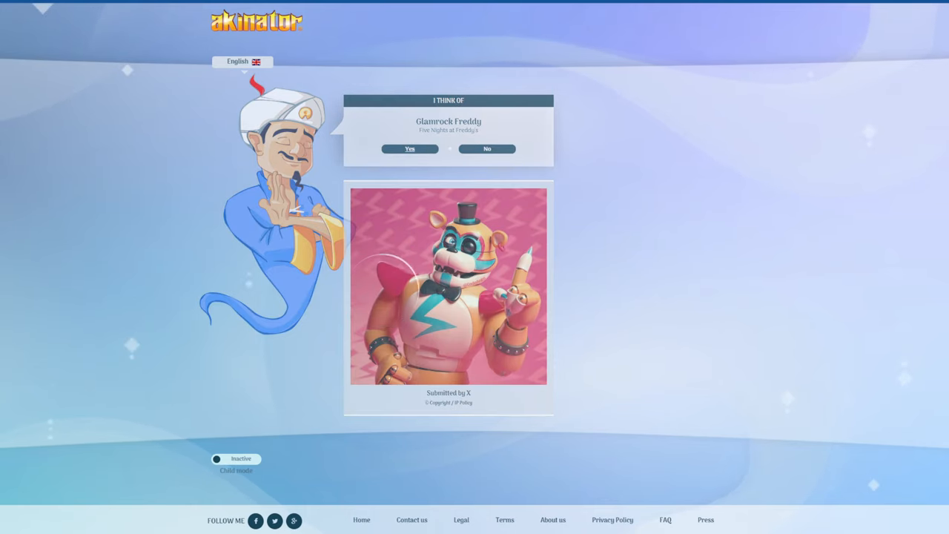
- Confirm the Glamrock Freddy guess and go to Add a question
left_click(409, 149)
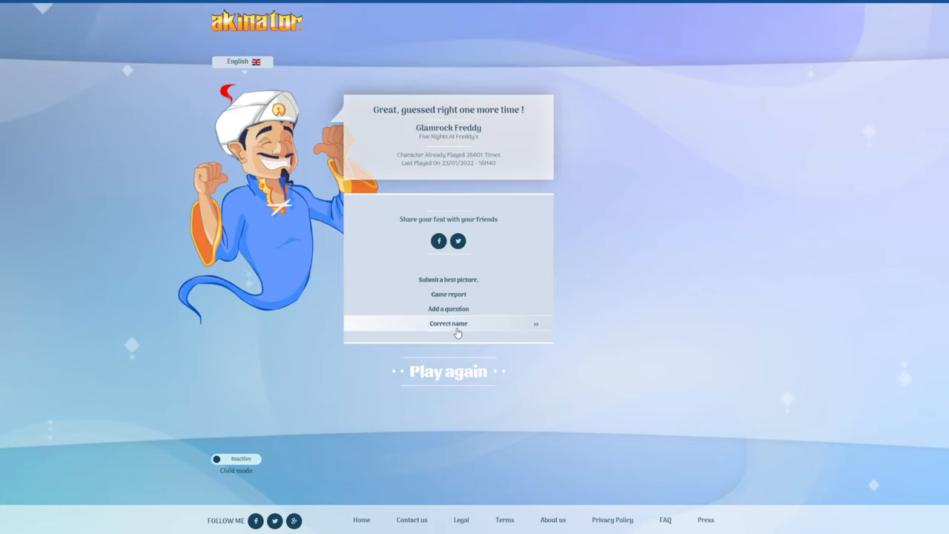
mouse_move(458, 315)
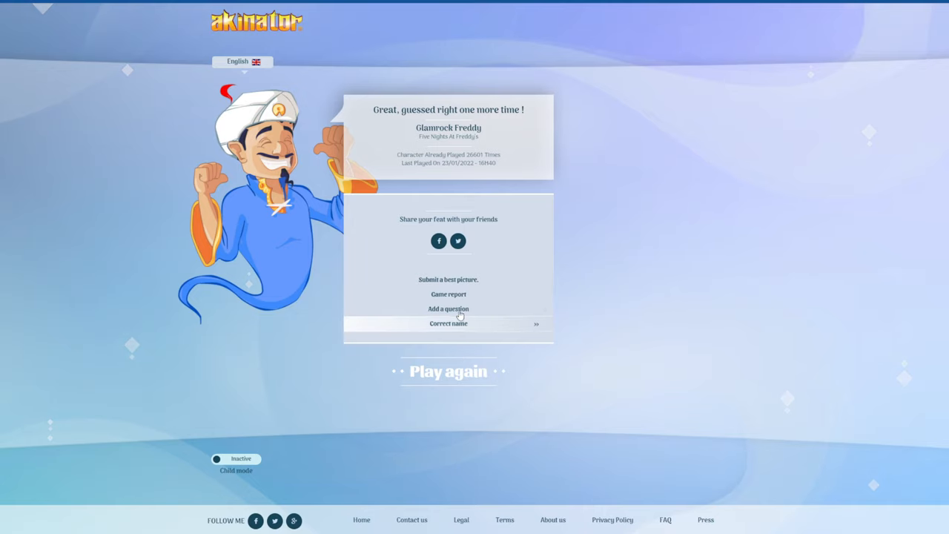
left_click(448, 309)
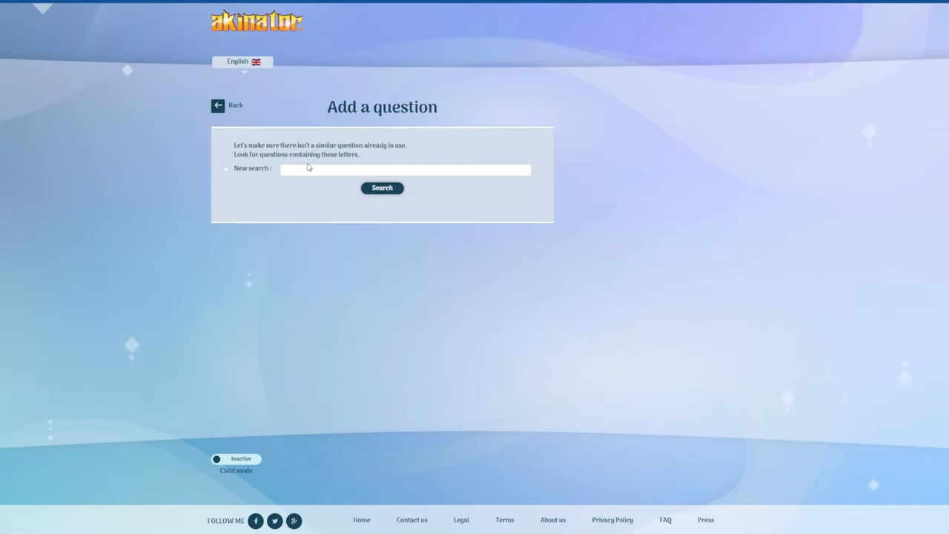
- Search existing questions for 'Does your character have 1k subs'
left_click(405, 169)
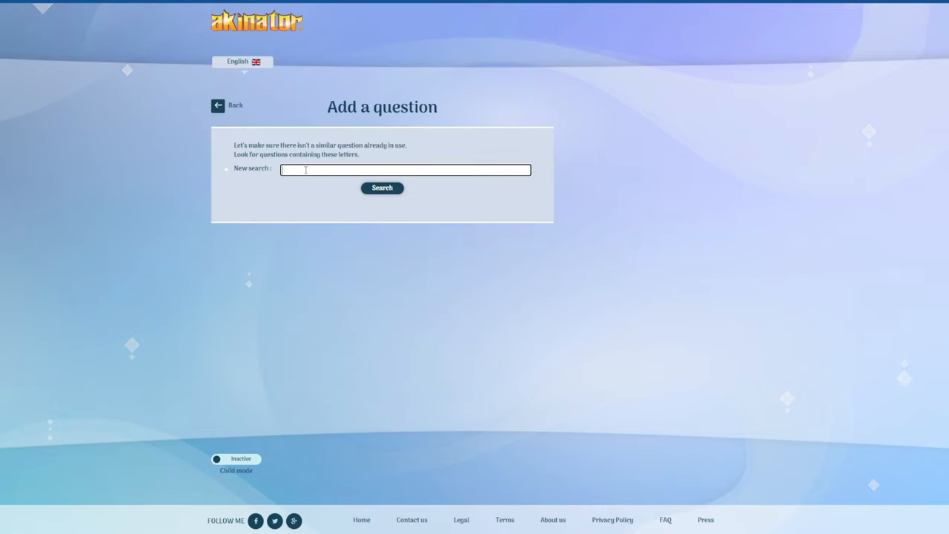
type("Did")
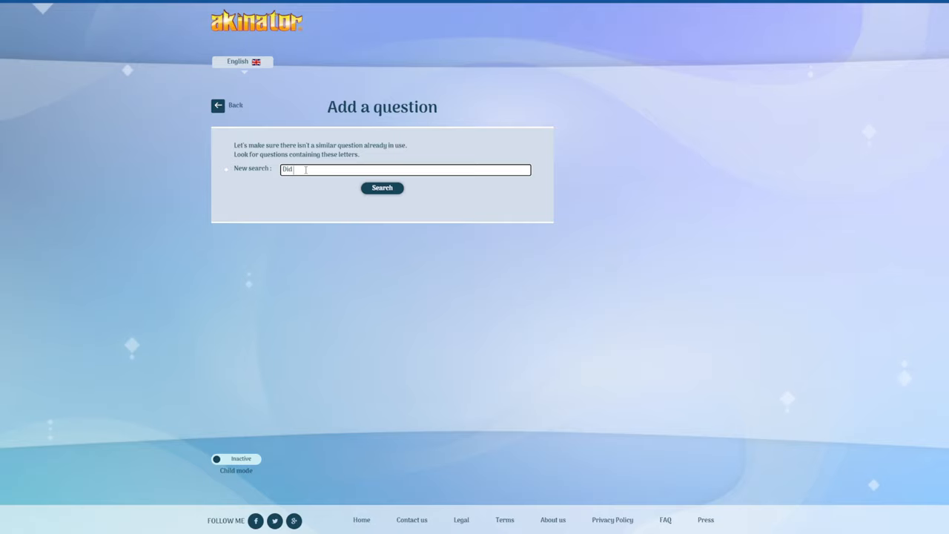
type("your chr")
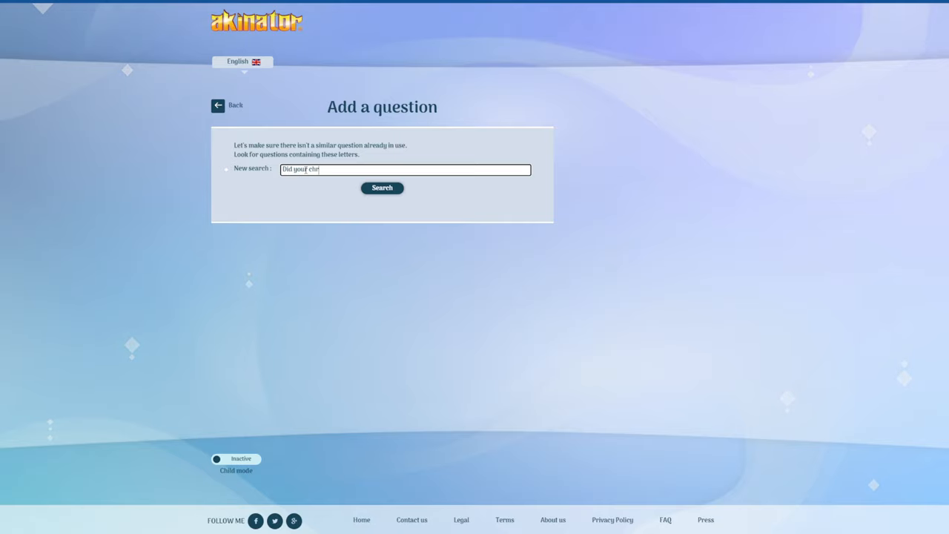
key("Backspace")
type("ara")
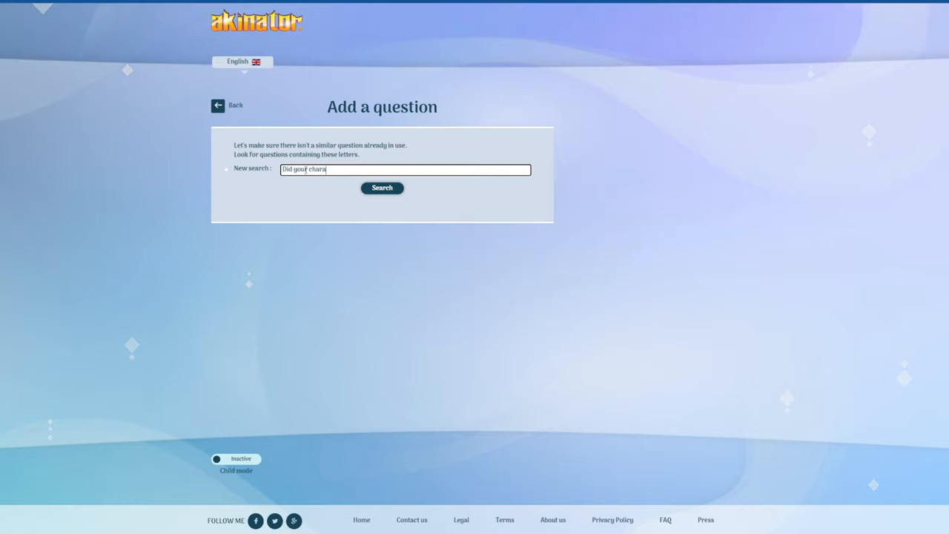
key("Backspace")
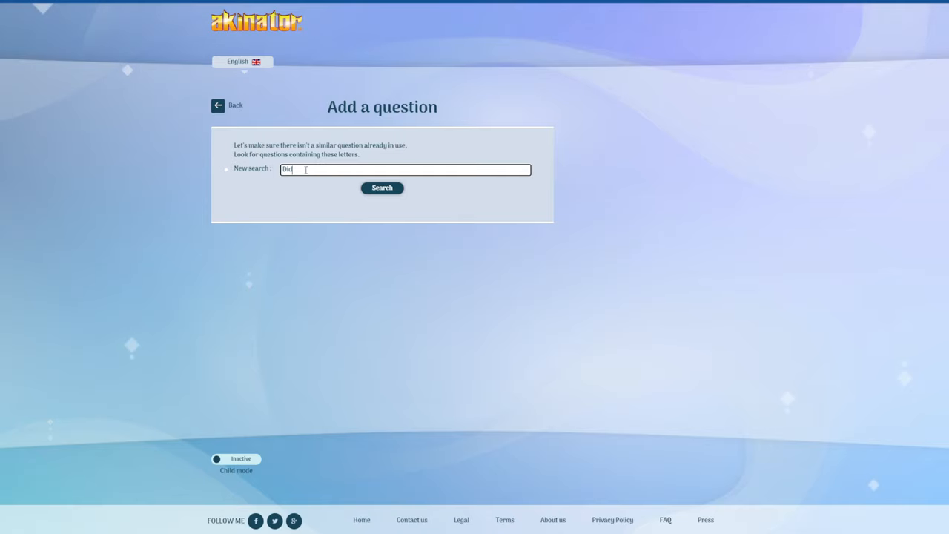
type("Does your character hve")
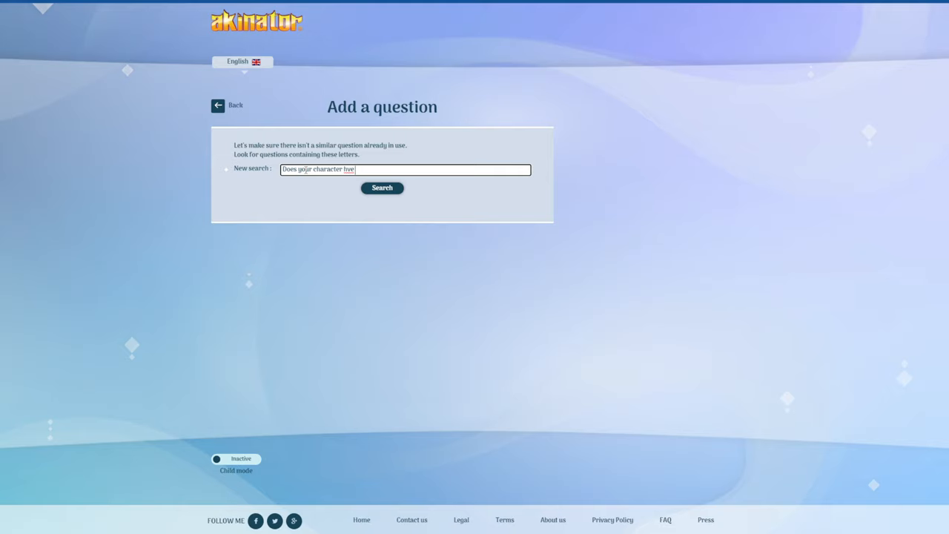
type("have")
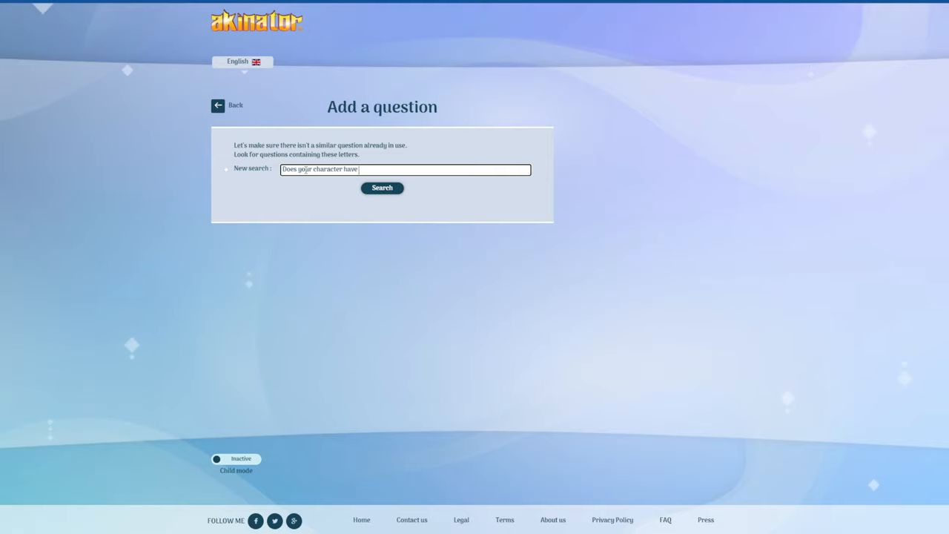
type("1")
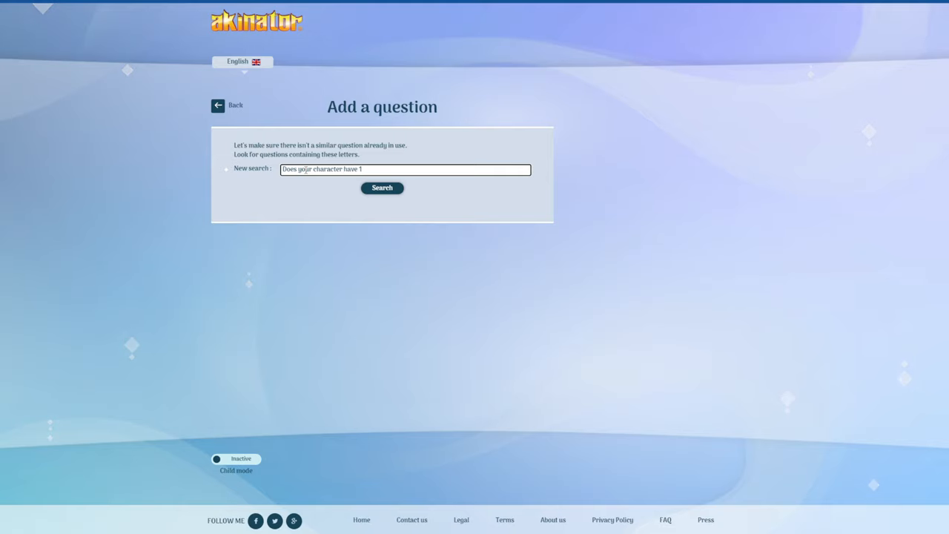
type("k sxu")
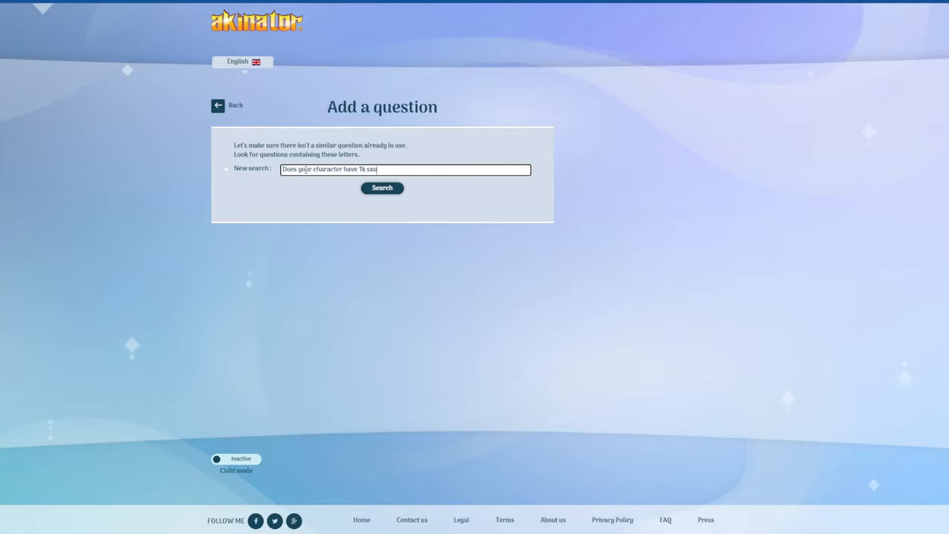
type("subs")
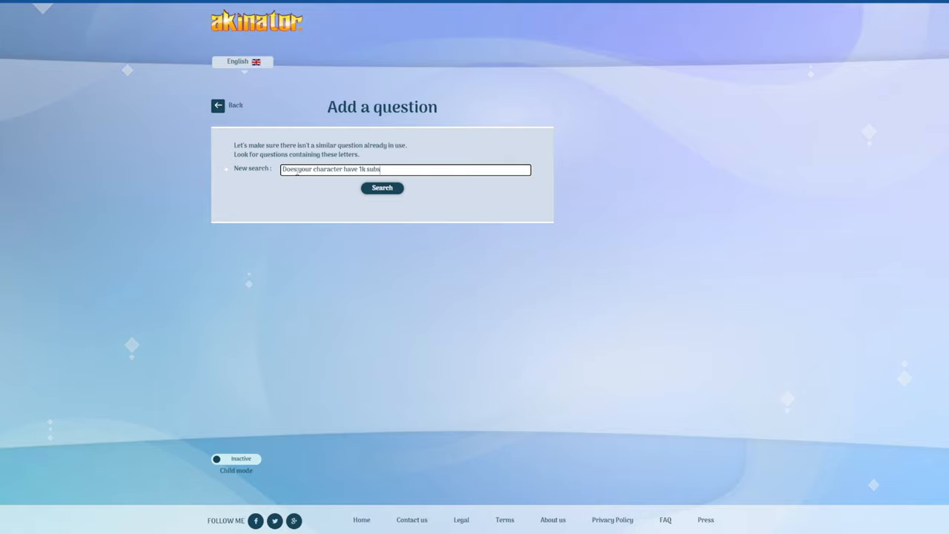
left_click(382, 188)
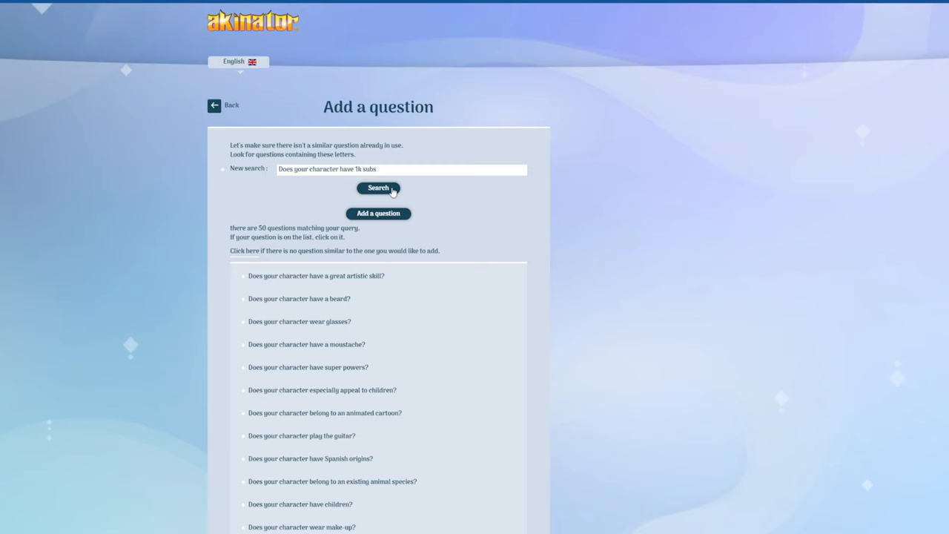
- Proceed to the form for proposing a brand-new question
left_click(379, 213)
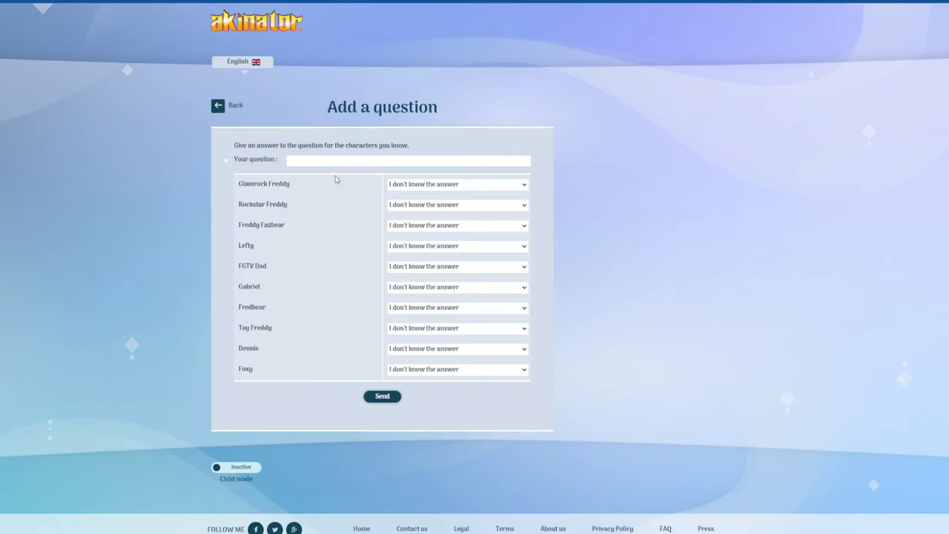
mouse_move(429, 189)
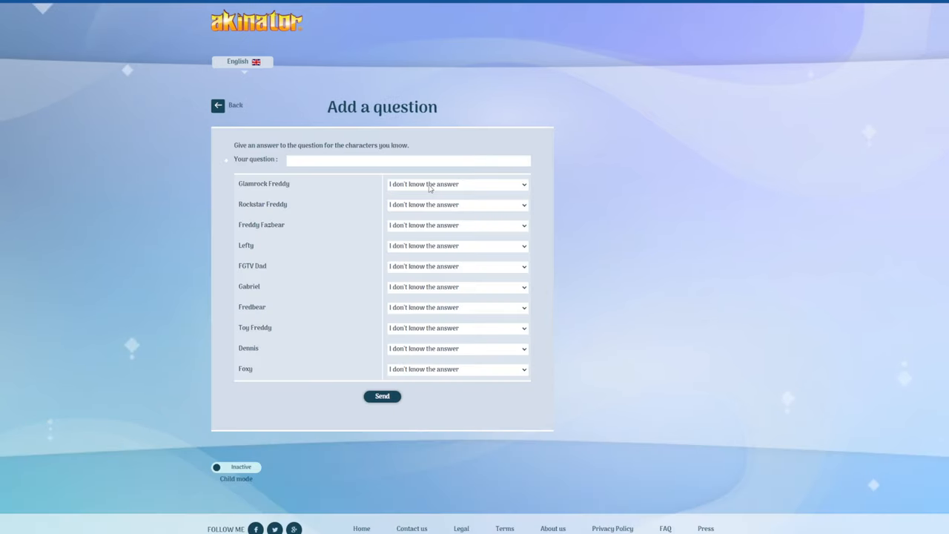
mouse_move(698, 215)
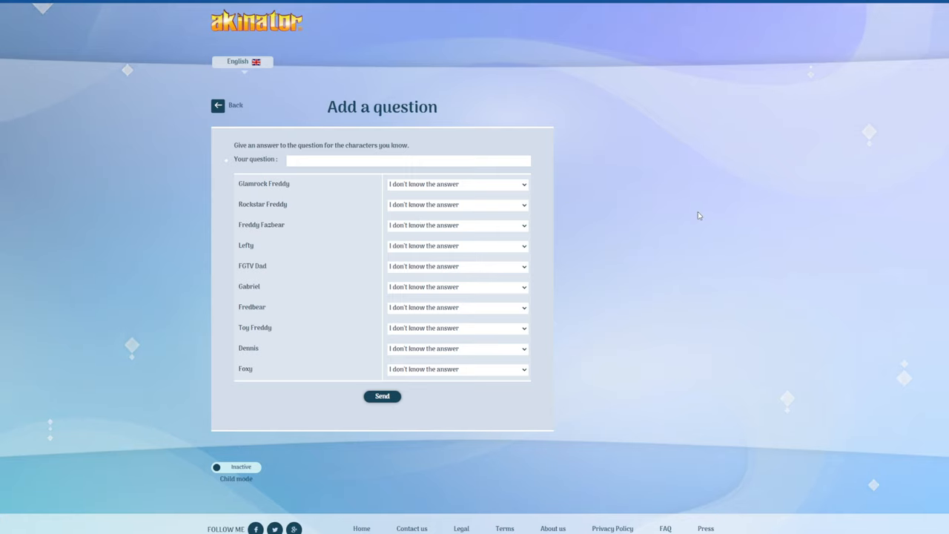
mouse_move(486, 140)
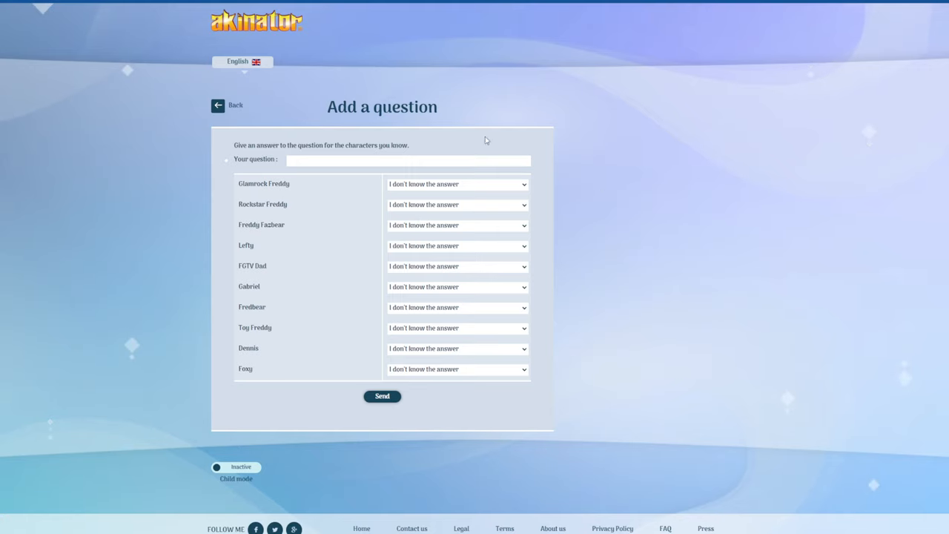
mouse_move(418, 427)
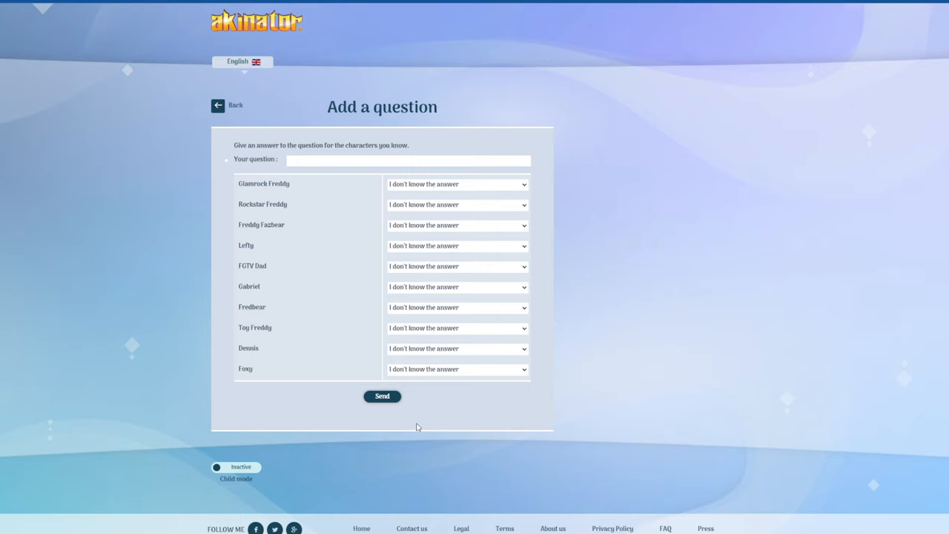
mouse_move(334, 356)
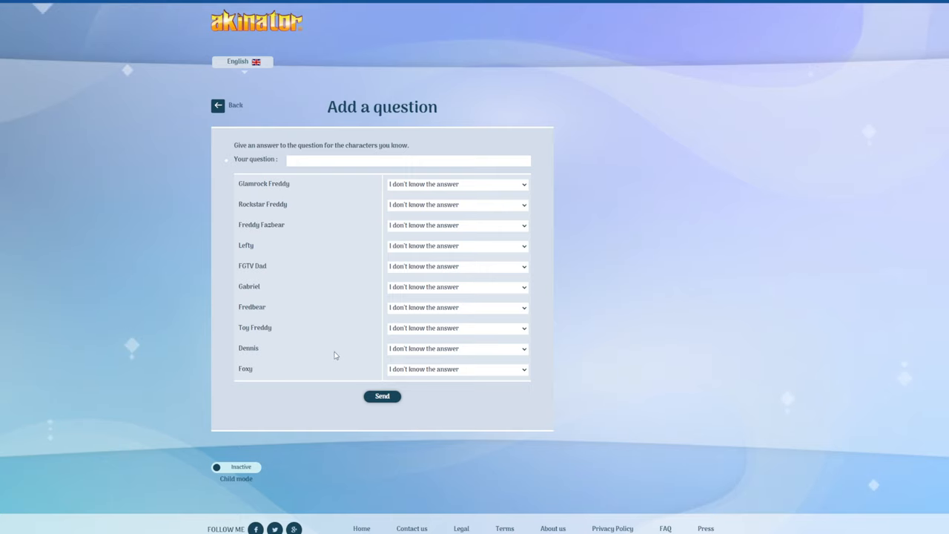
mouse_move(380, 291)
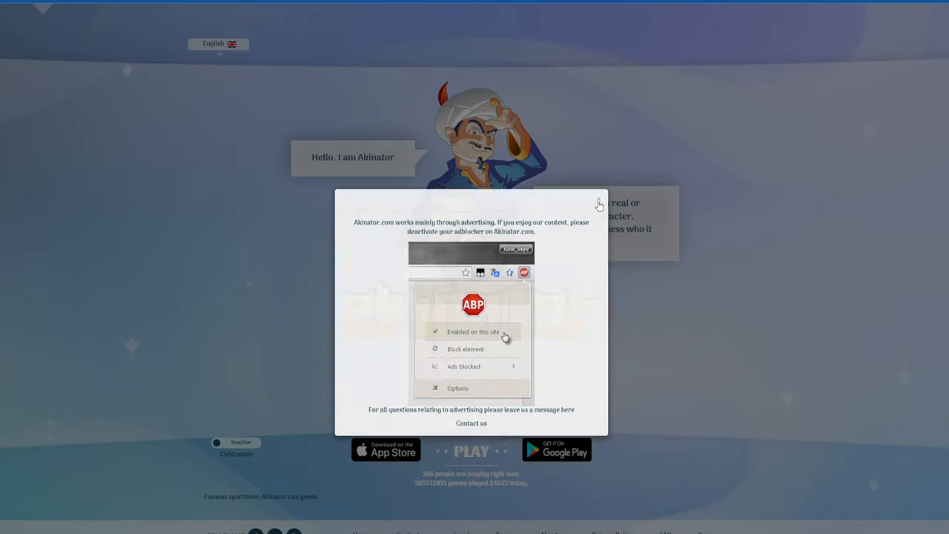
- Dismiss the adblocker notice and choose PLAY to start a new game
left_click(599, 202)
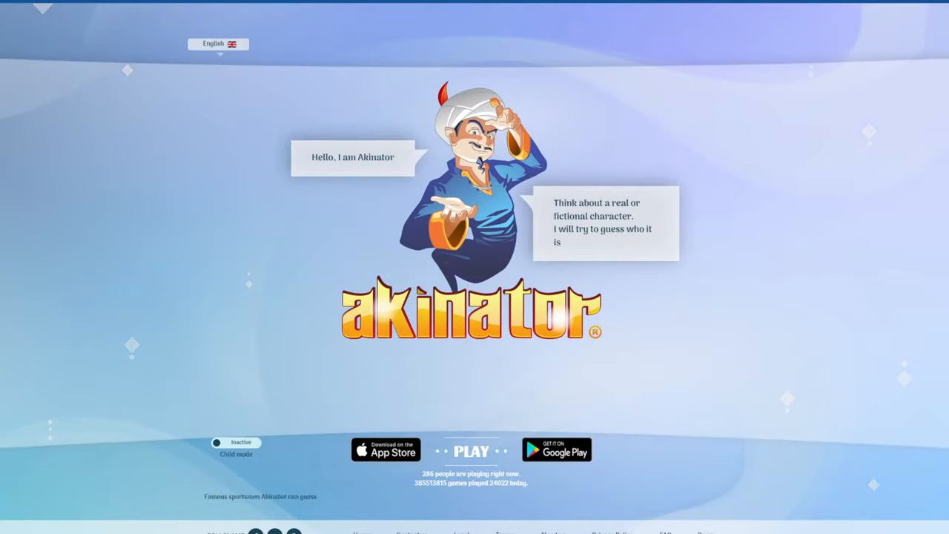
left_click(471, 451)
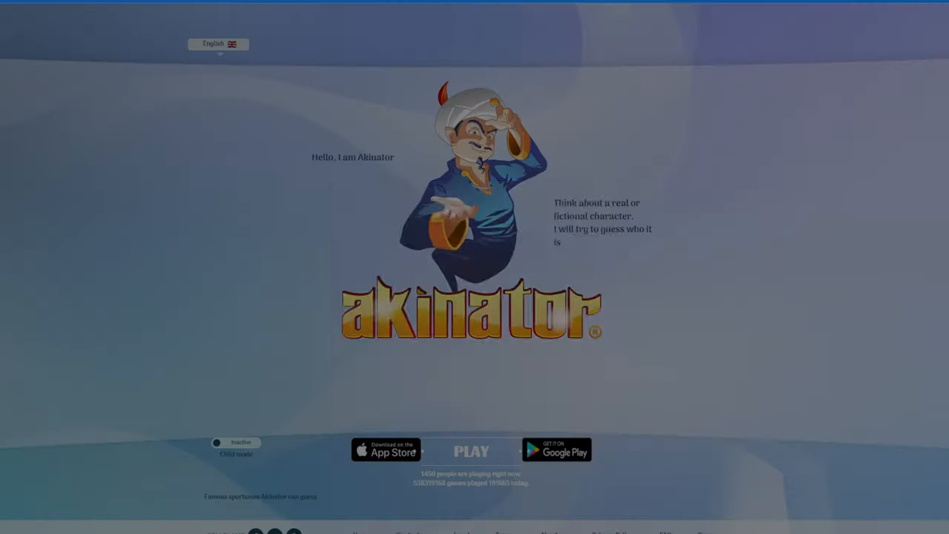
left_click(472, 451)
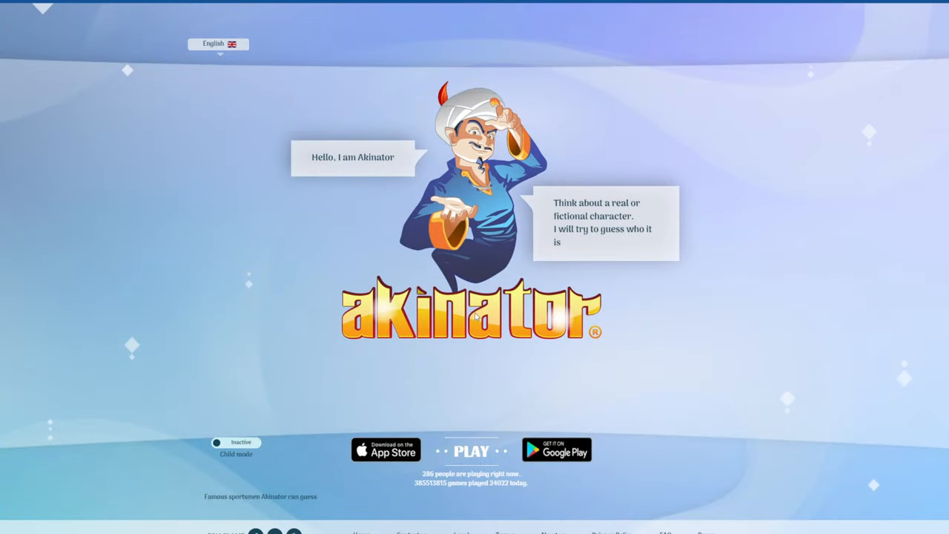
mouse_move(397, 121)
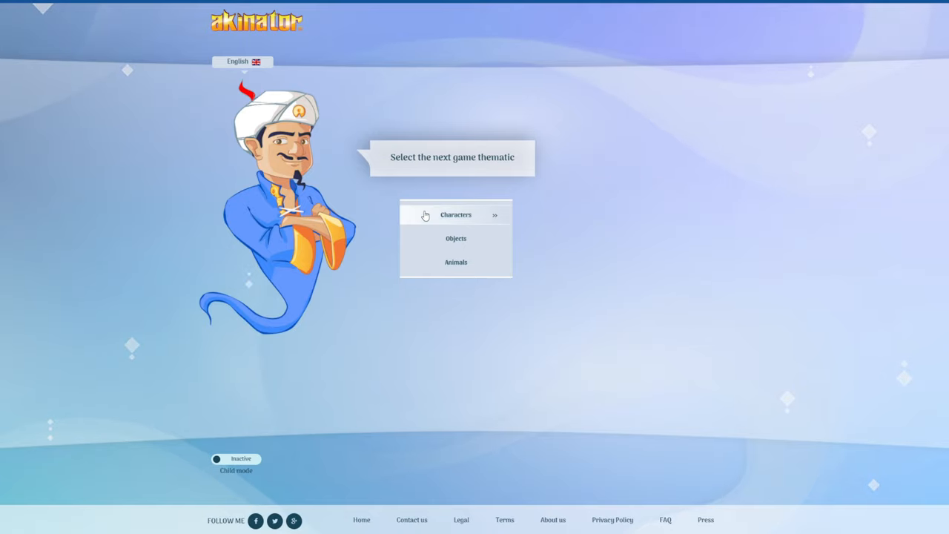
- Choose the Characters theme and answer the opening questions (real, Disney, anime, human head)
left_click(457, 214)
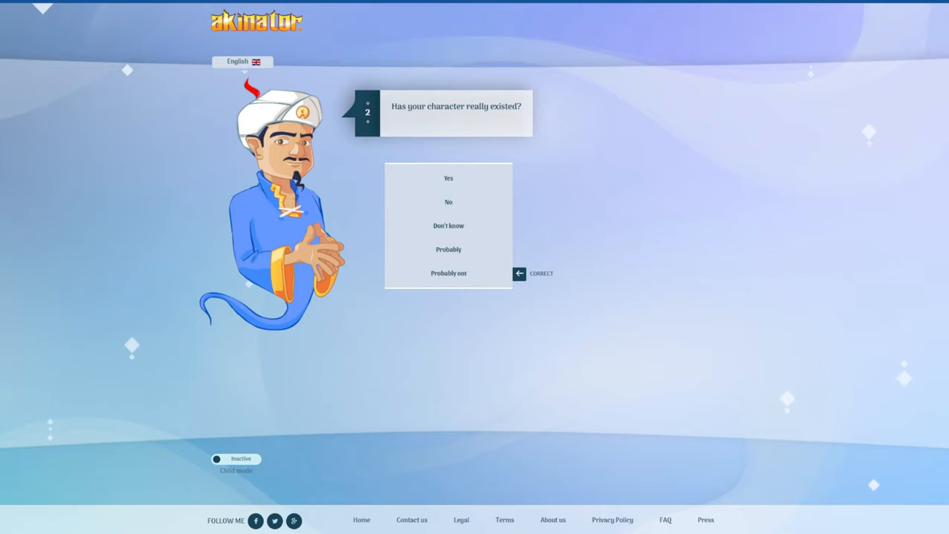
left_click(448, 178)
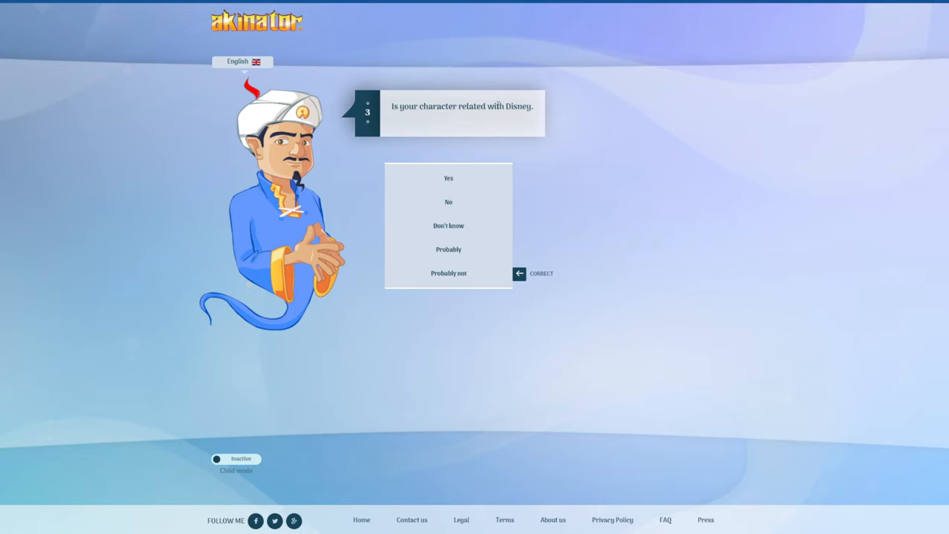
mouse_move(425, 157)
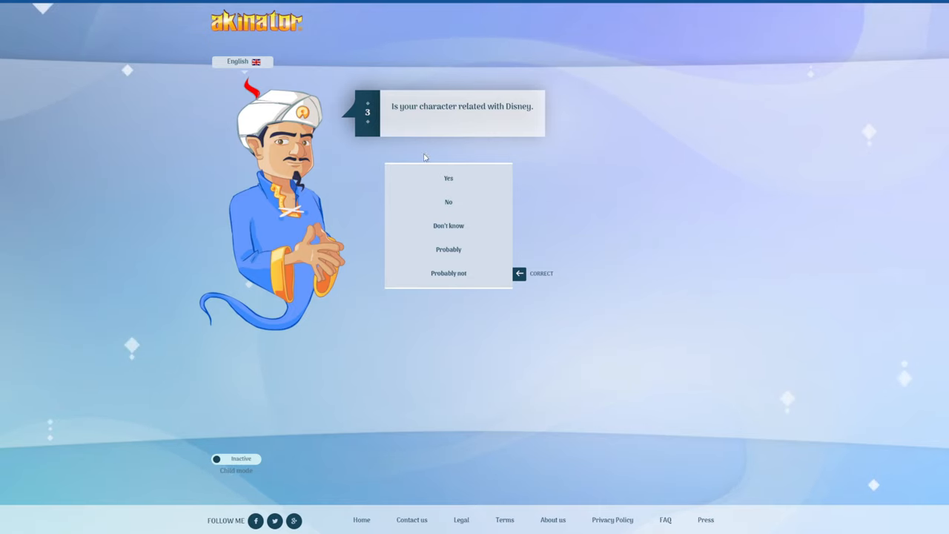
mouse_move(449, 202)
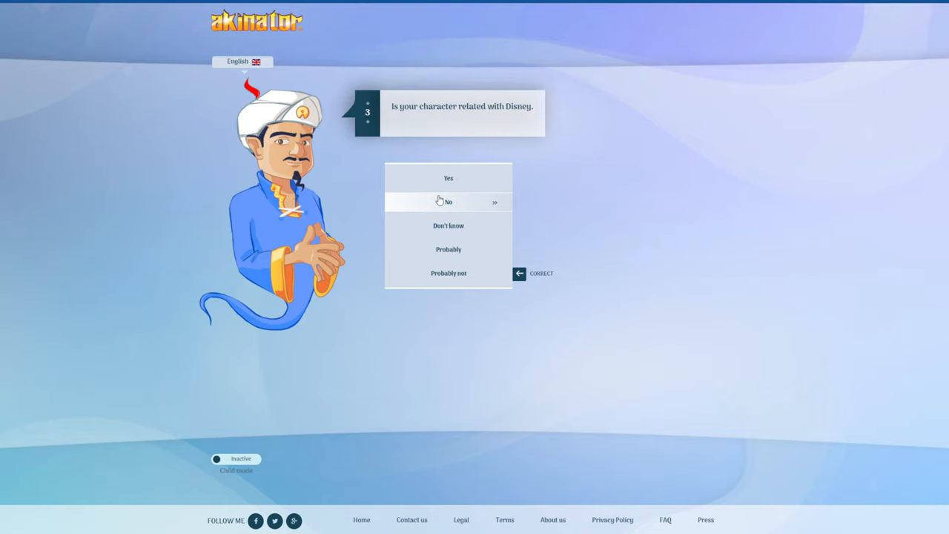
left_click(448, 202)
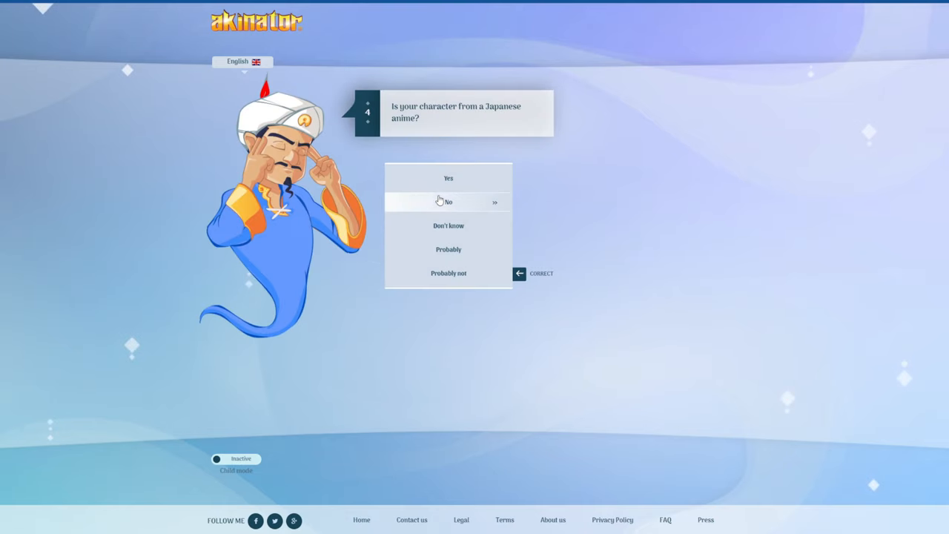
left_click(448, 202)
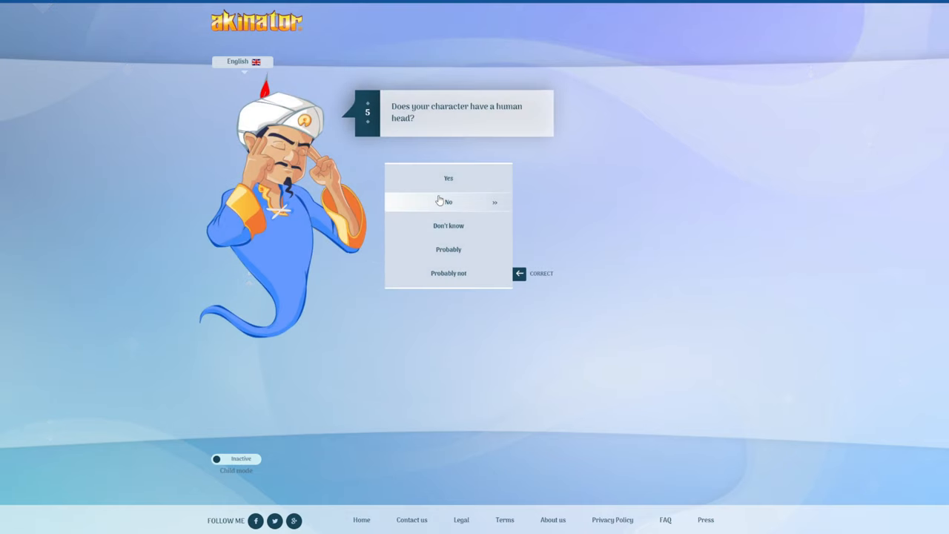
left_click(448, 201)
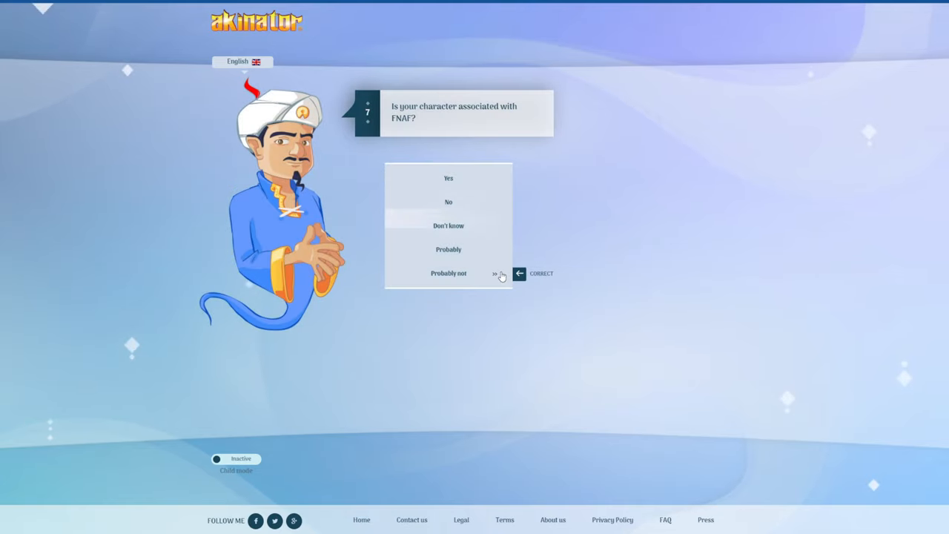
mouse_move(471, 210)
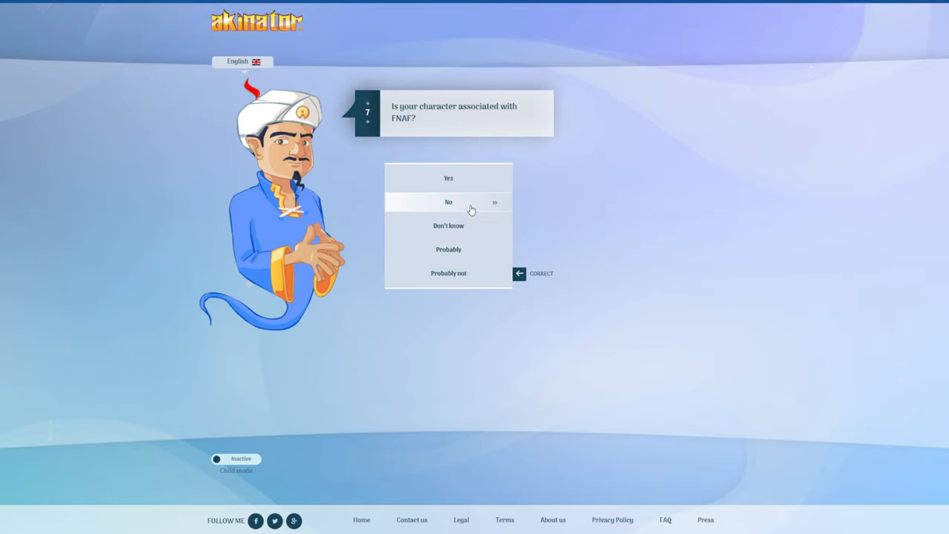
- Answer No to the FNAF, sociopath, shoes and brown questions up to question 12
left_click(448, 202)
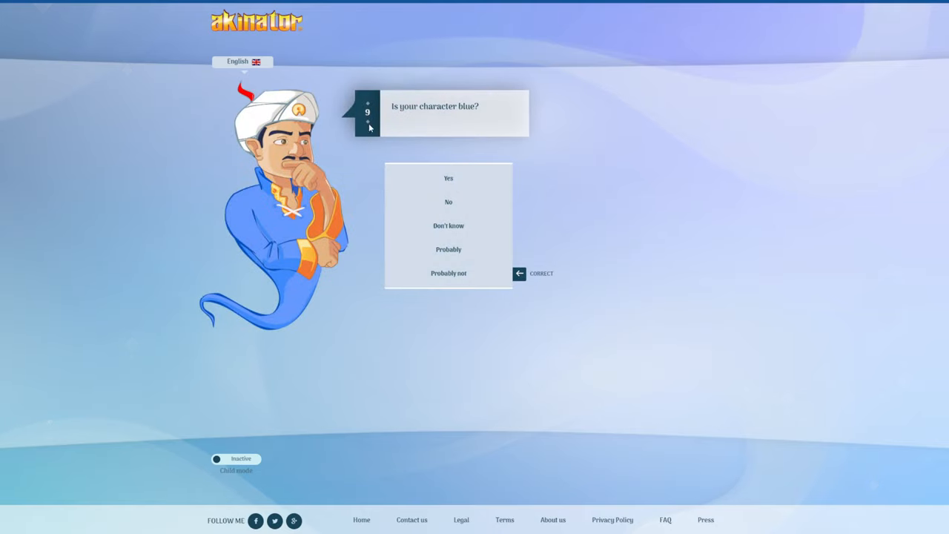
mouse_move(537, 213)
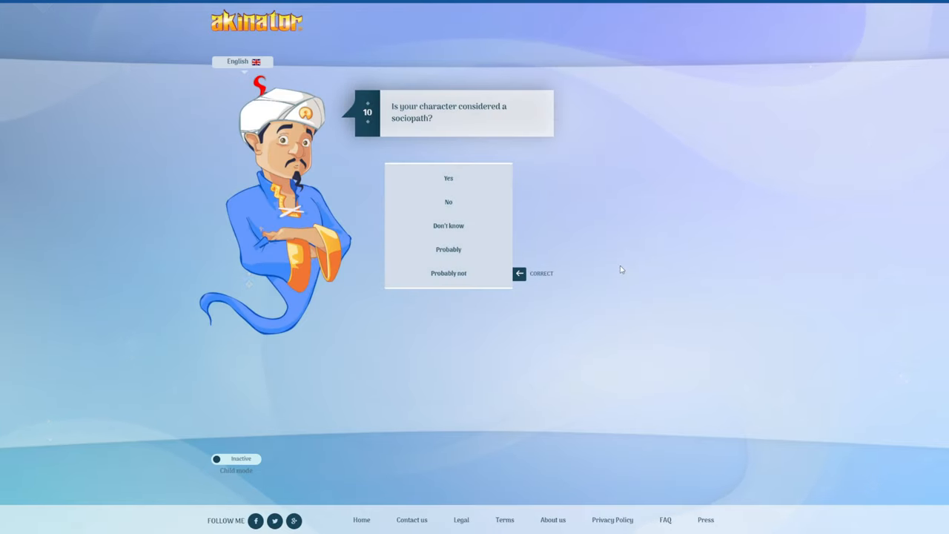
left_click(449, 202)
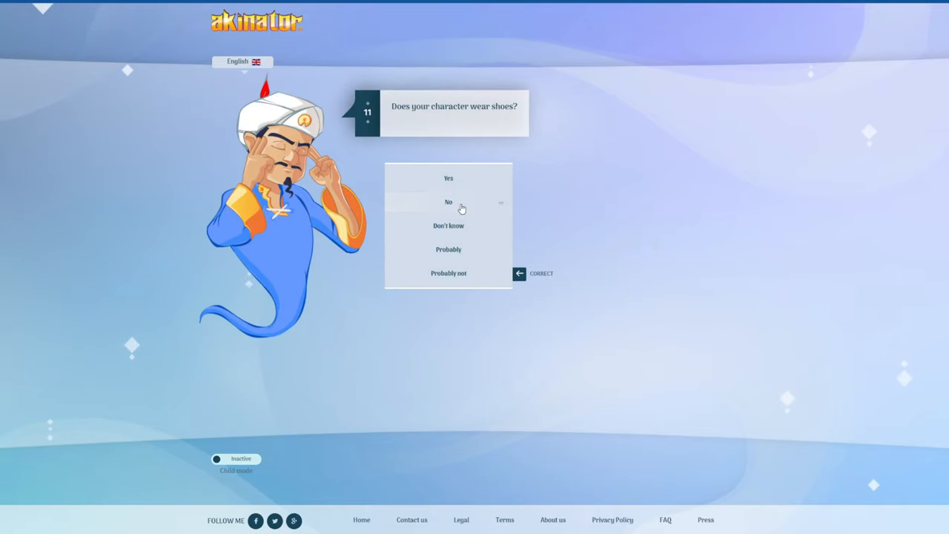
left_click(448, 201)
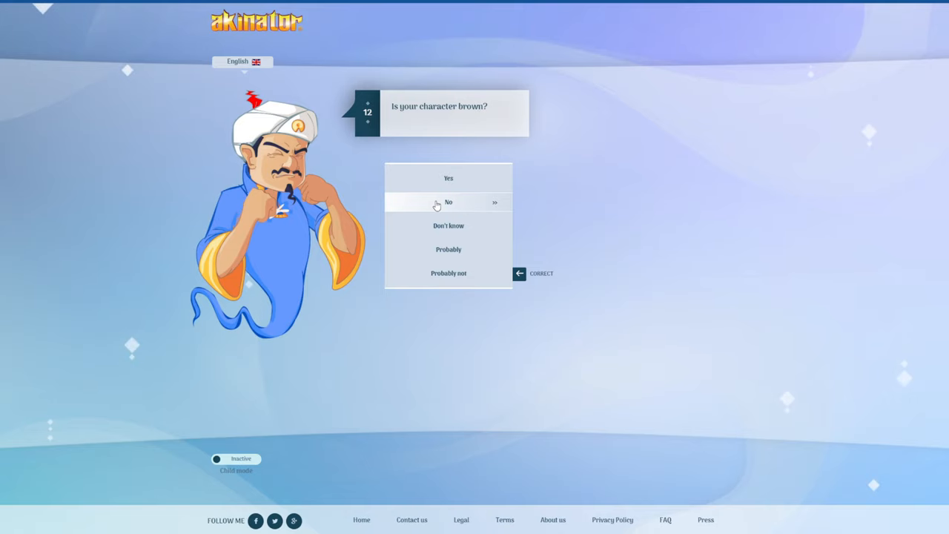
left_click(448, 202)
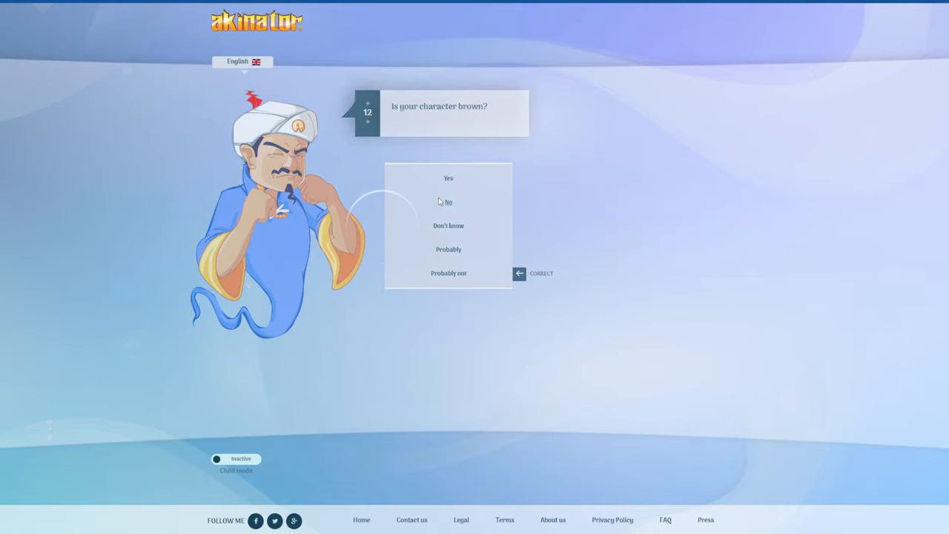
mouse_move(487, 267)
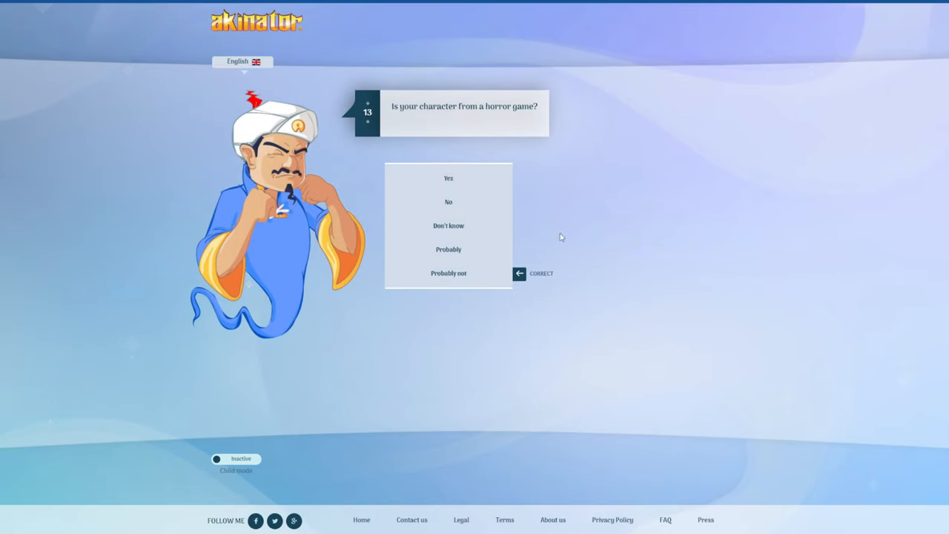
mouse_move(448, 178)
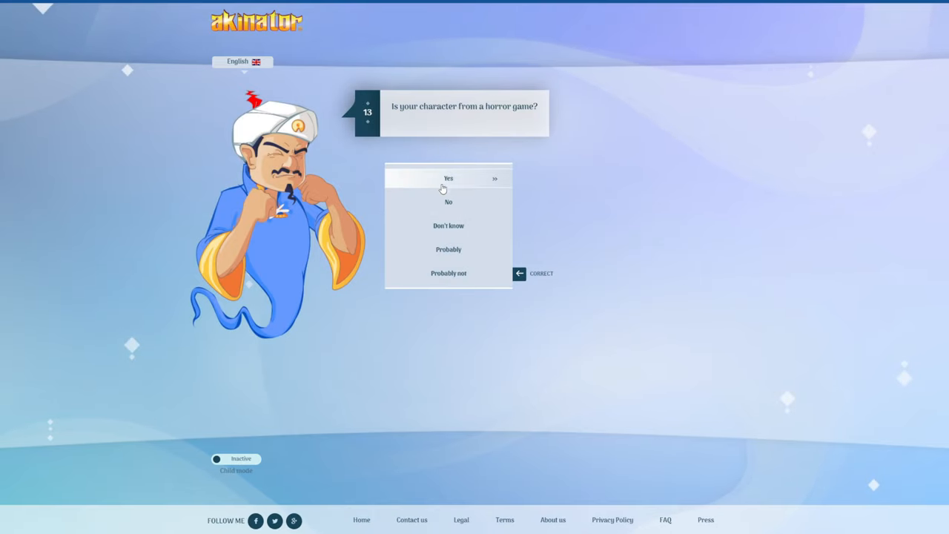
- Answer the horror game, JayBird's Pizza, clothes, Pokemon, Yankees and Dreamcatcher questions
left_click(448, 178)
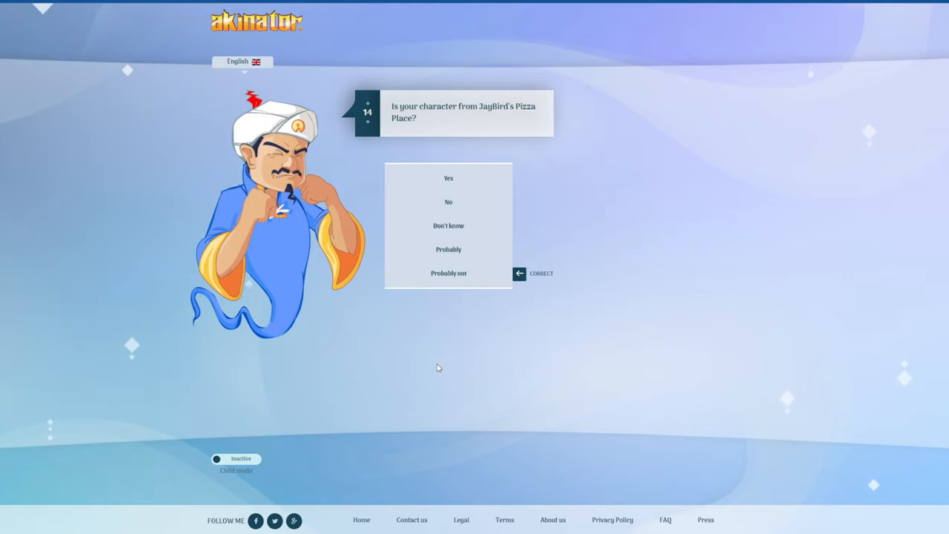
mouse_move(478, 156)
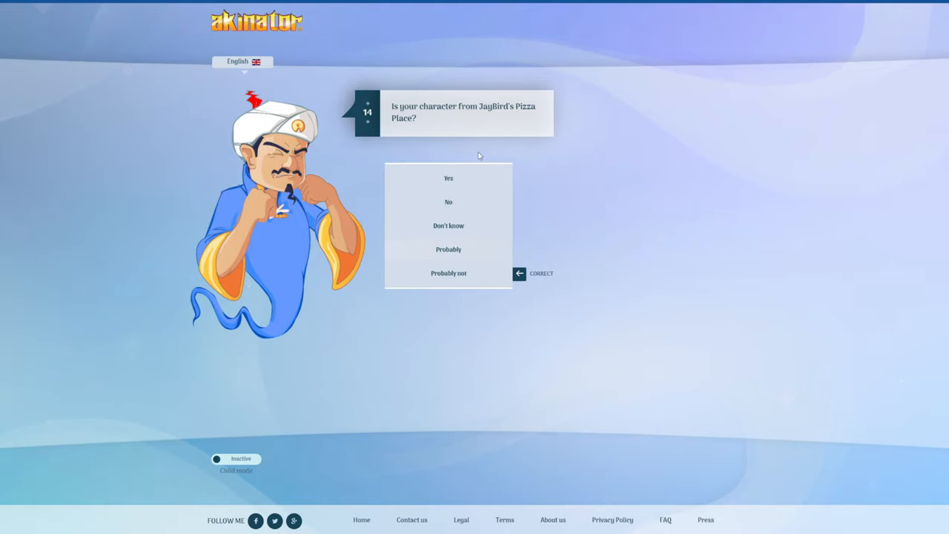
left_click(449, 201)
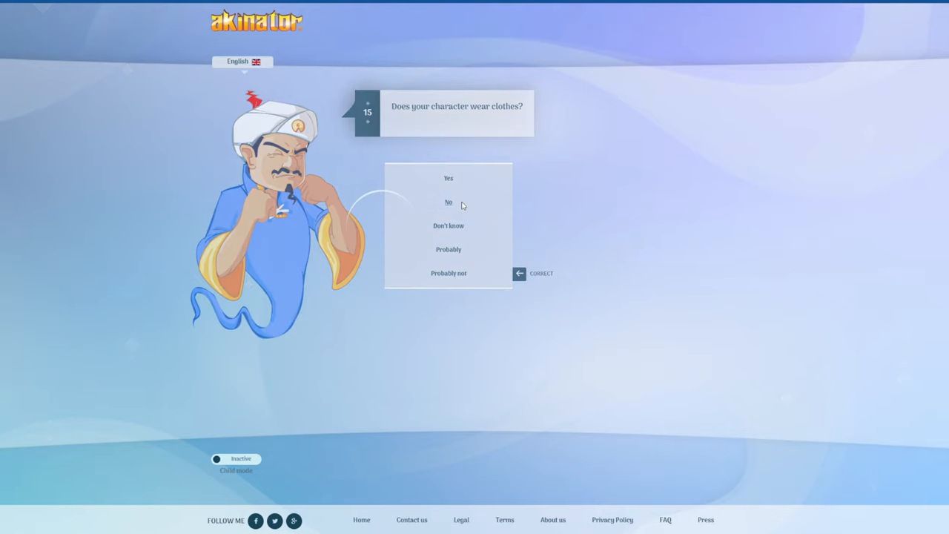
left_click(448, 201)
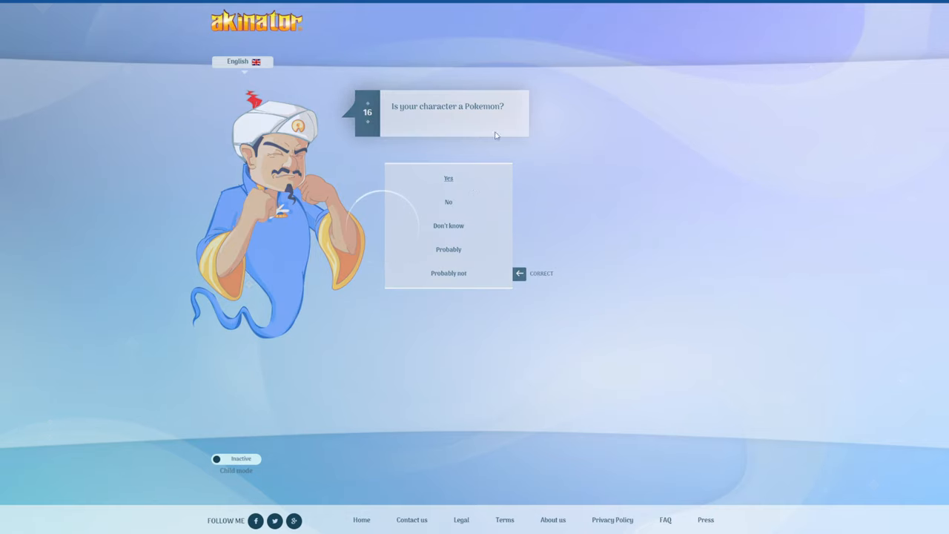
left_click(448, 178)
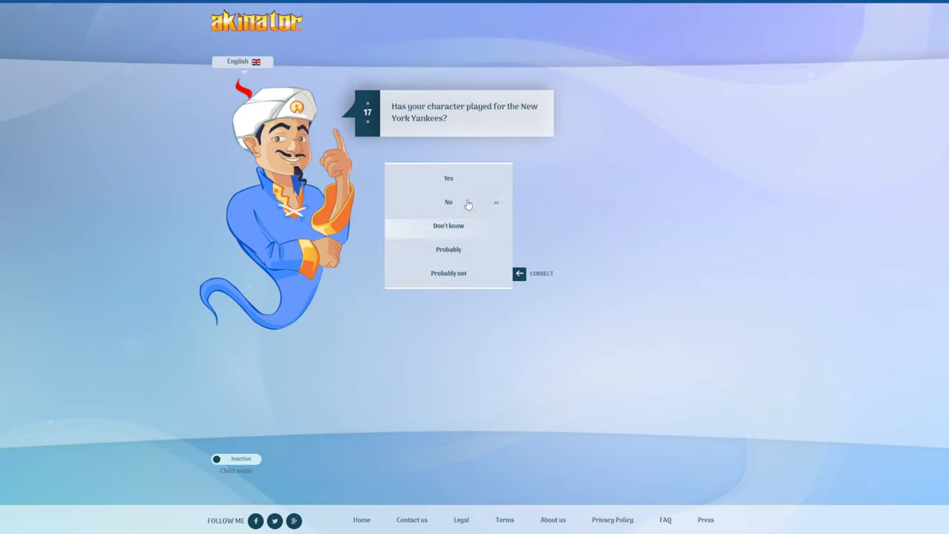
left_click(448, 202)
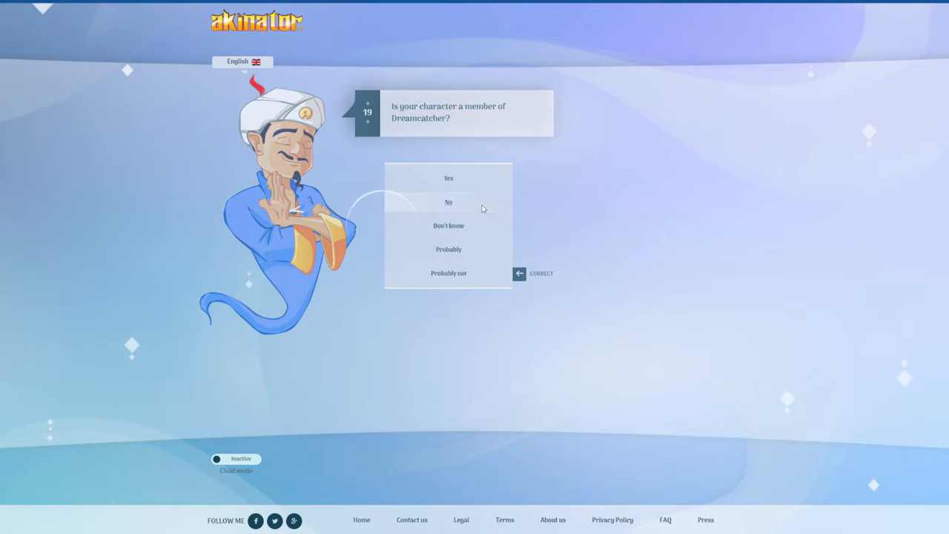
left_click(448, 202)
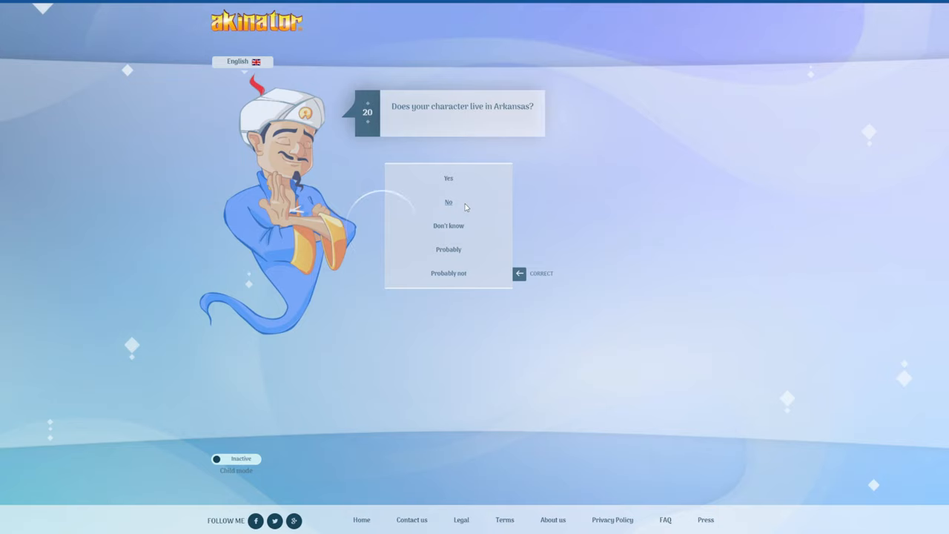
- Answer the Arkansas, crawling, electricity, hat, partner and dark clothes questions through question 25
left_click(448, 202)
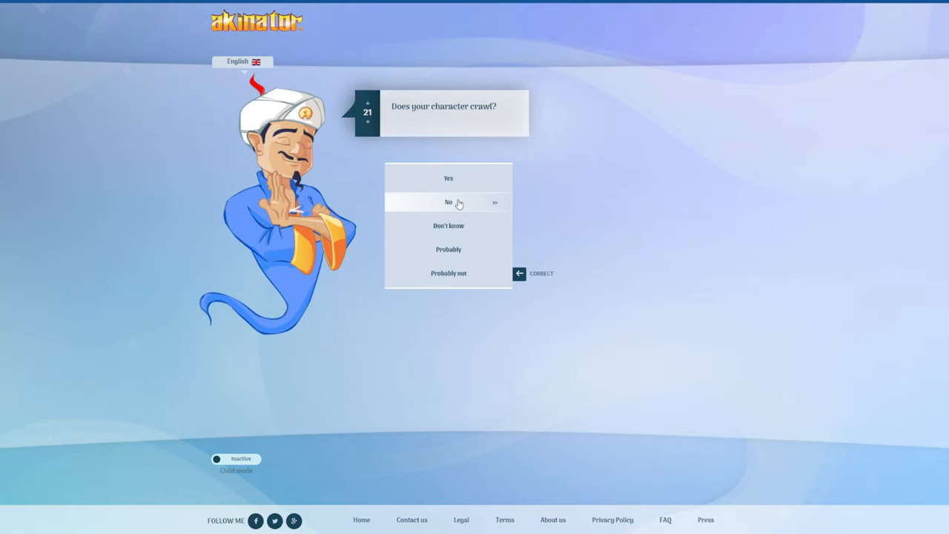
left_click(448, 202)
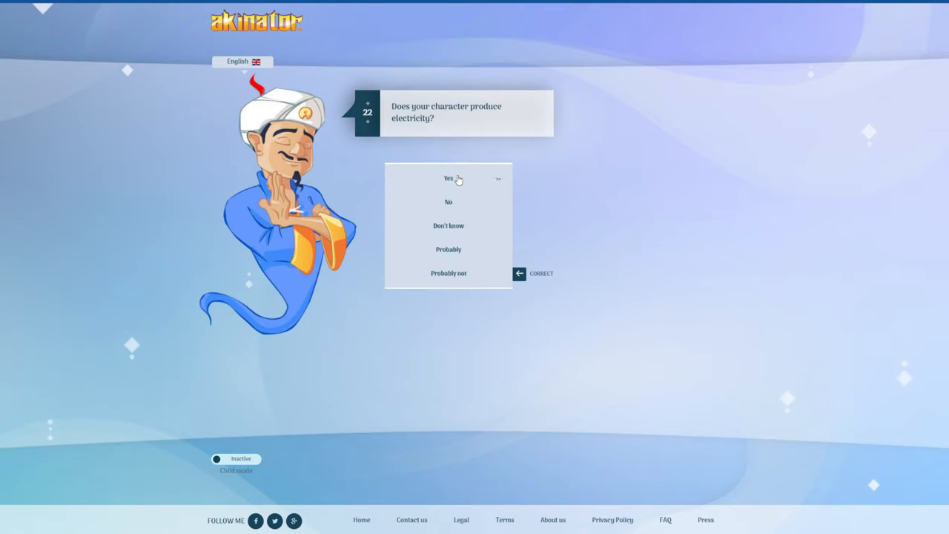
mouse_move(448, 202)
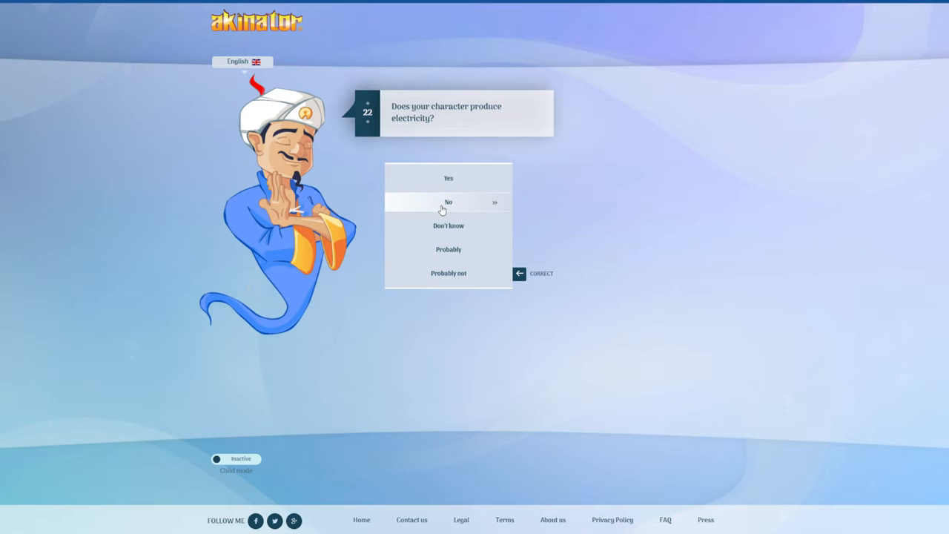
left_click(448, 202)
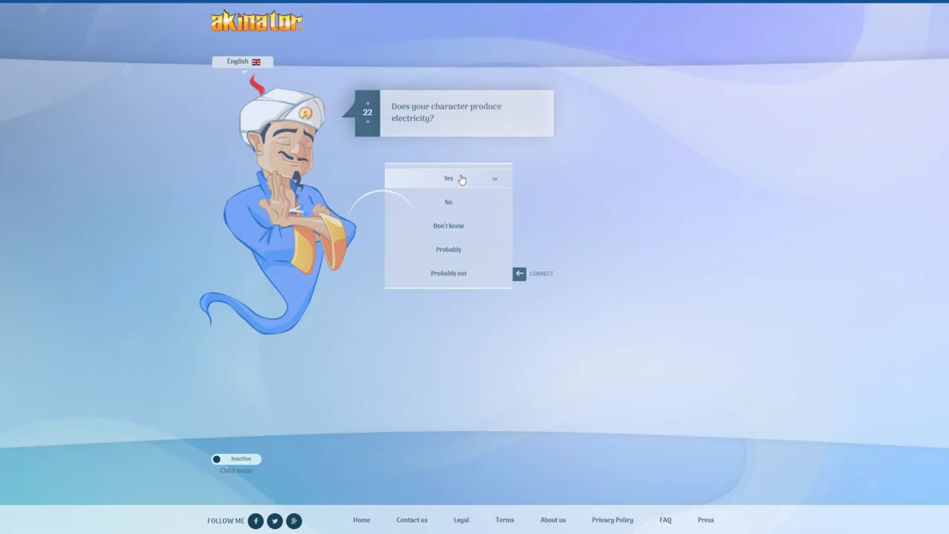
left_click(448, 178)
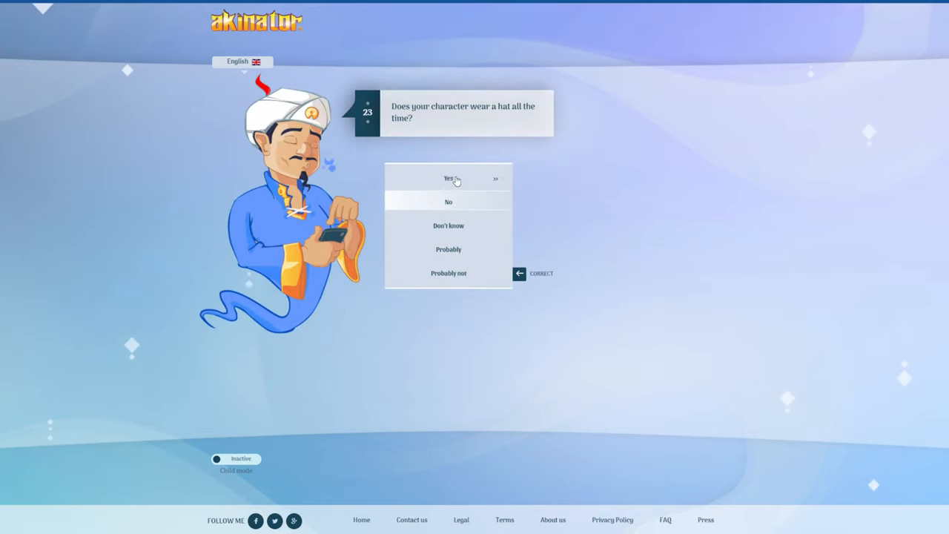
left_click(448, 178)
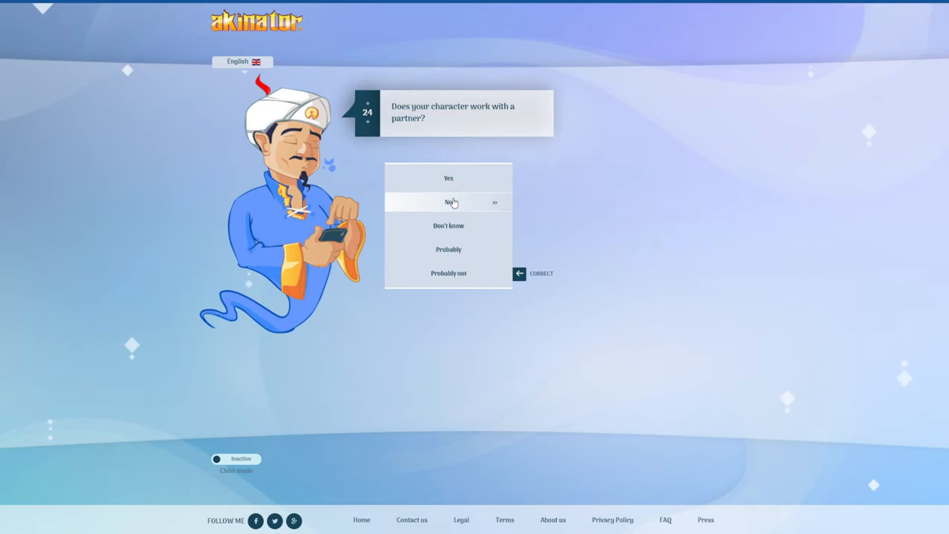
left_click(448, 202)
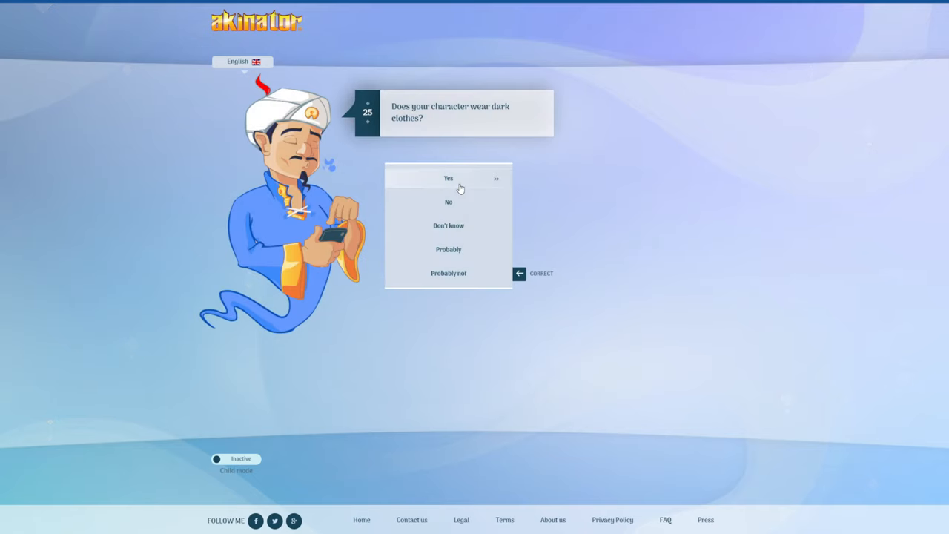
mouse_move(449, 202)
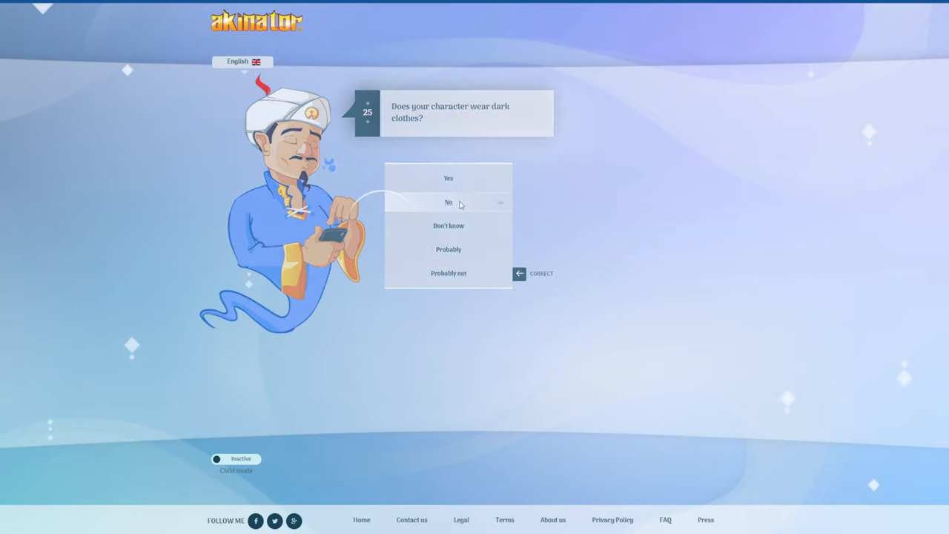
left_click(449, 202)
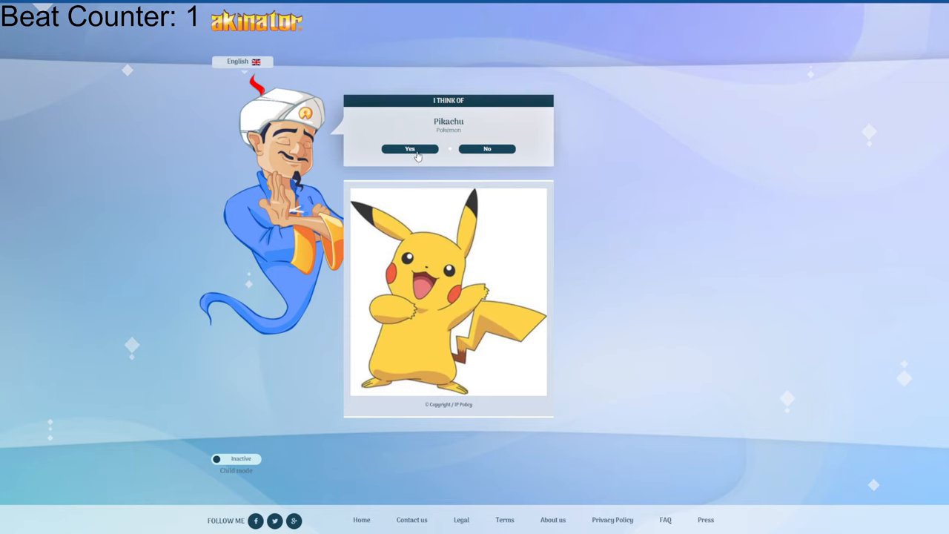
- Confirm that Pikachu is the correct guess
left_click(409, 148)
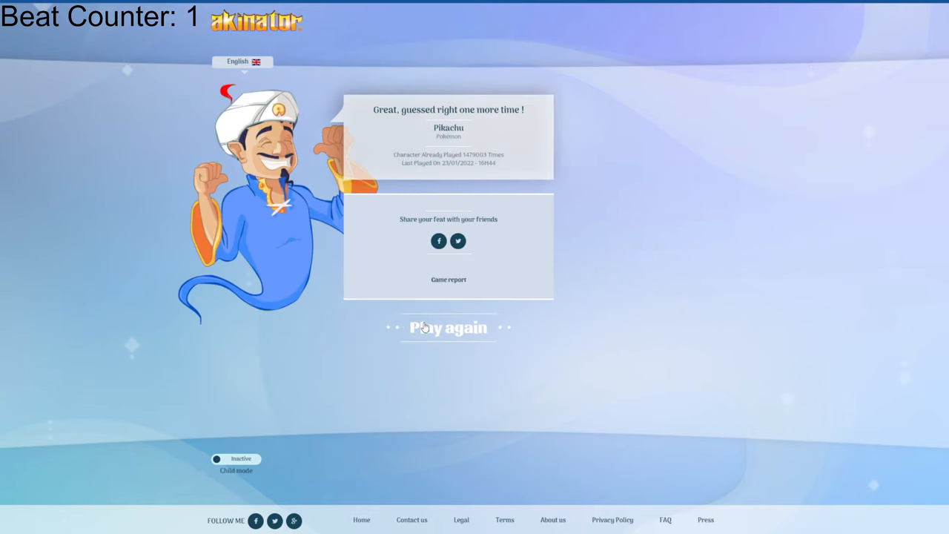
- Start a new game, answer the boy and Disney questions, then go back and correct the boy answer to Yes
left_click(448, 328)
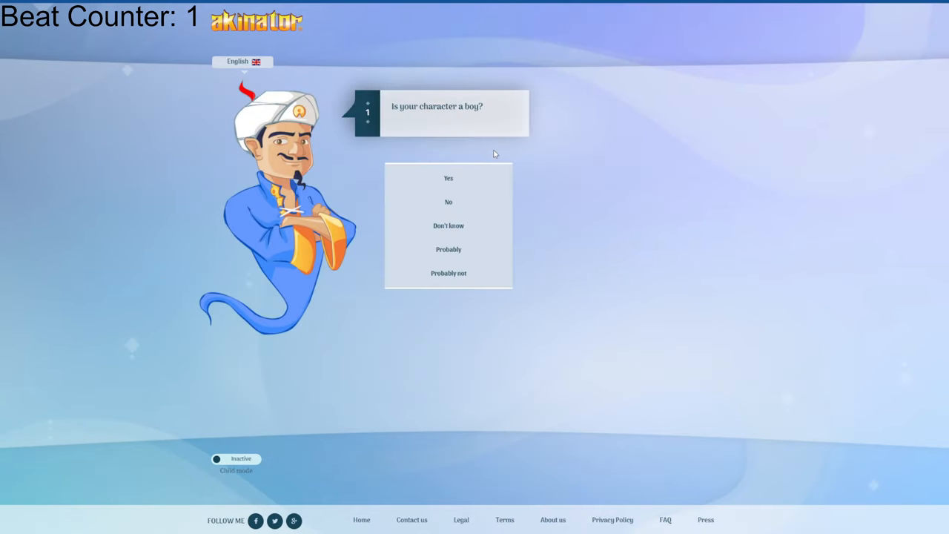
mouse_move(448, 202)
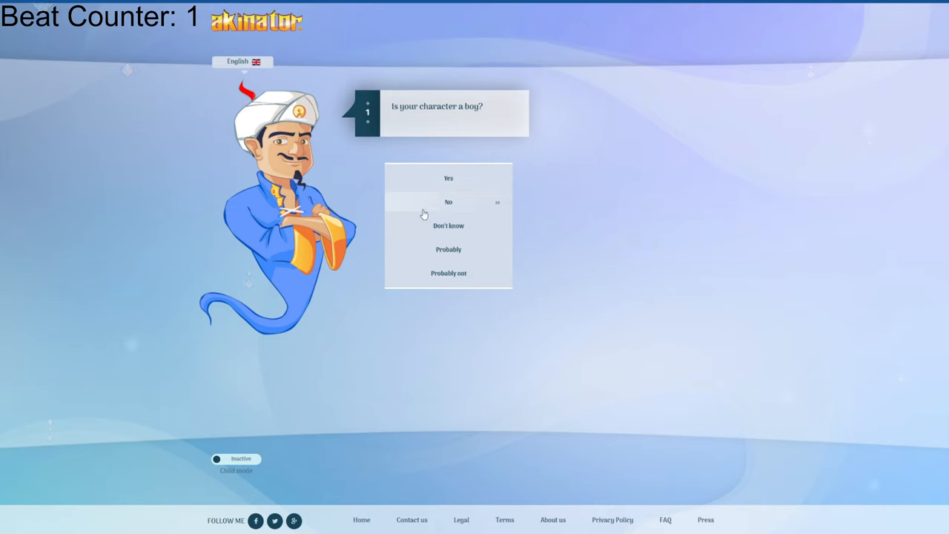
mouse_move(433, 187)
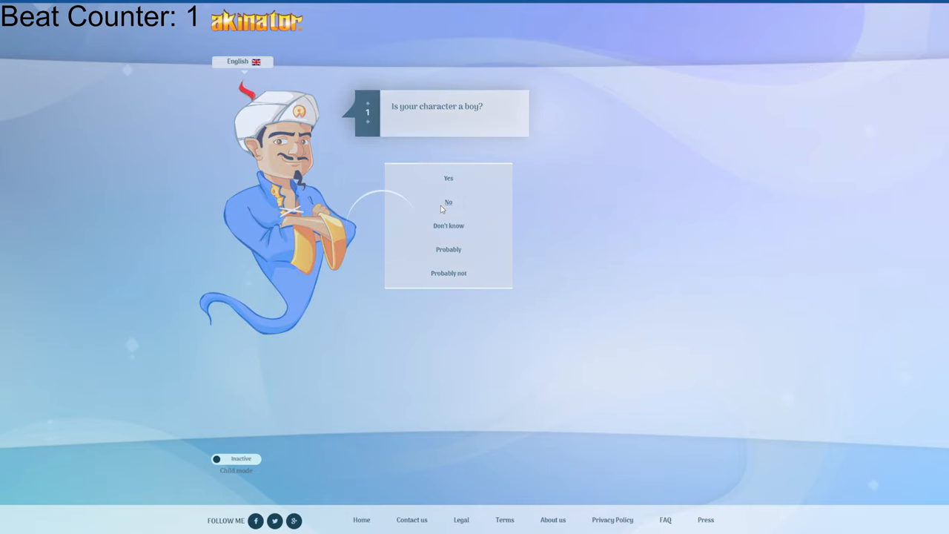
left_click(448, 202)
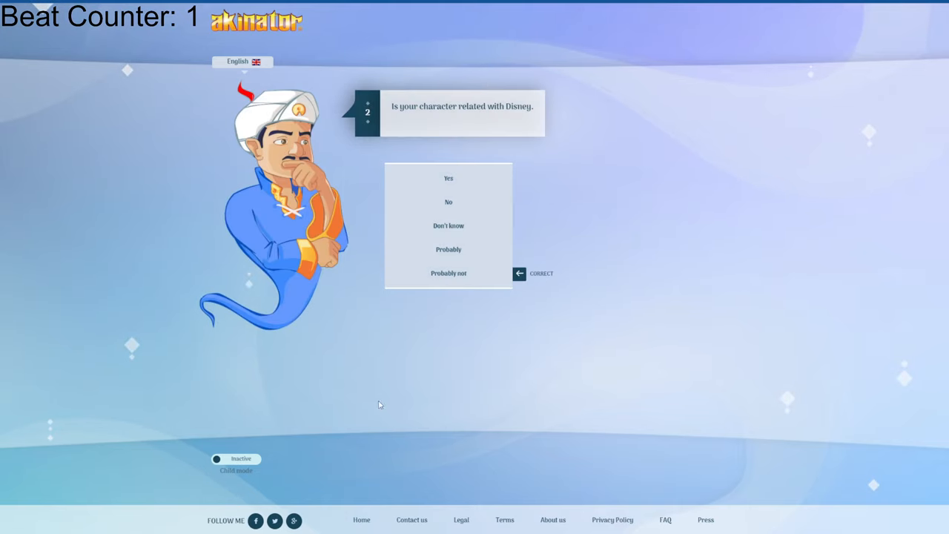
left_click(448, 202)
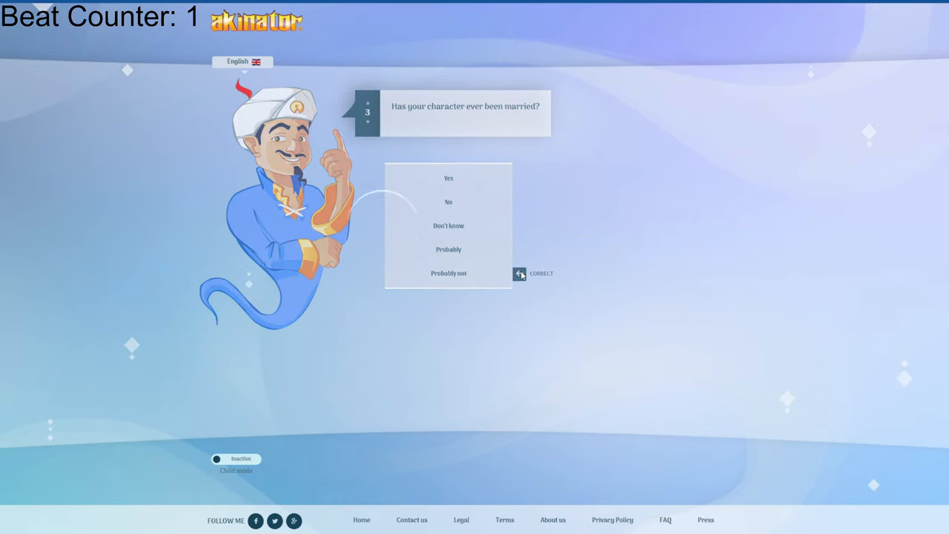
left_click(519, 274)
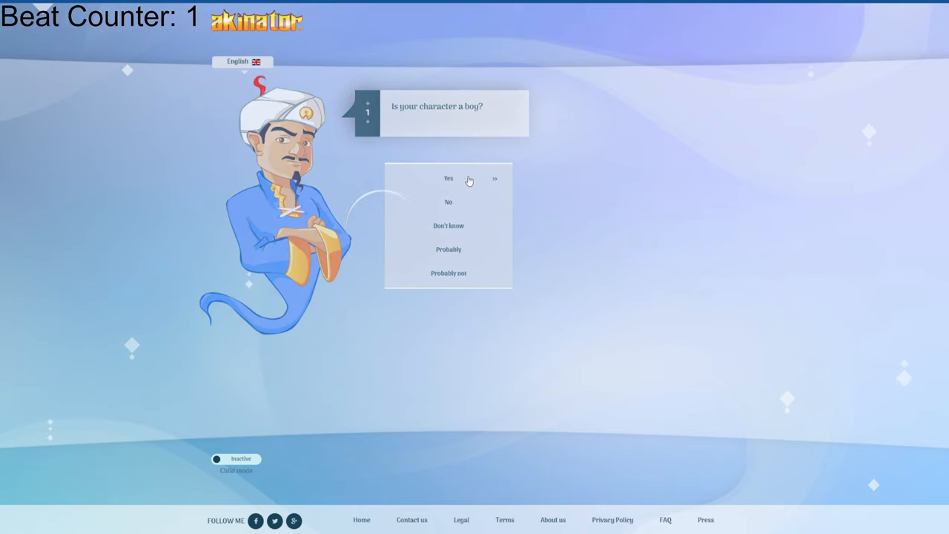
left_click(449, 178)
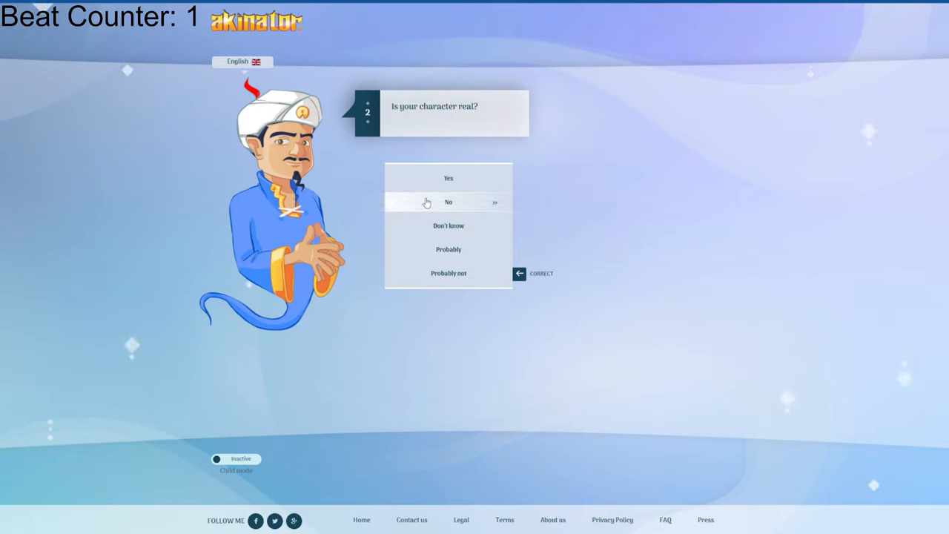
mouse_move(448, 178)
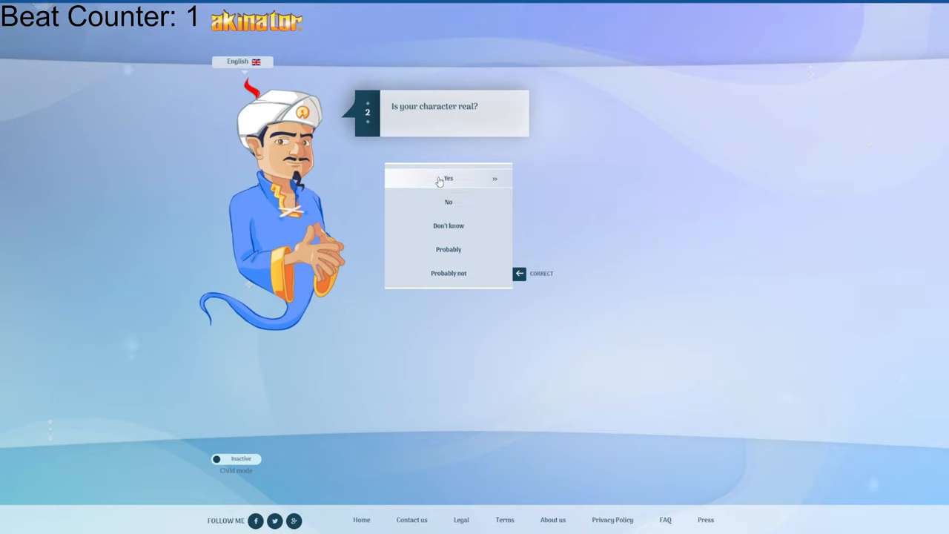
- Answer Yes to real, adult and official name, then No to kids, flames and Marvel
left_click(448, 178)
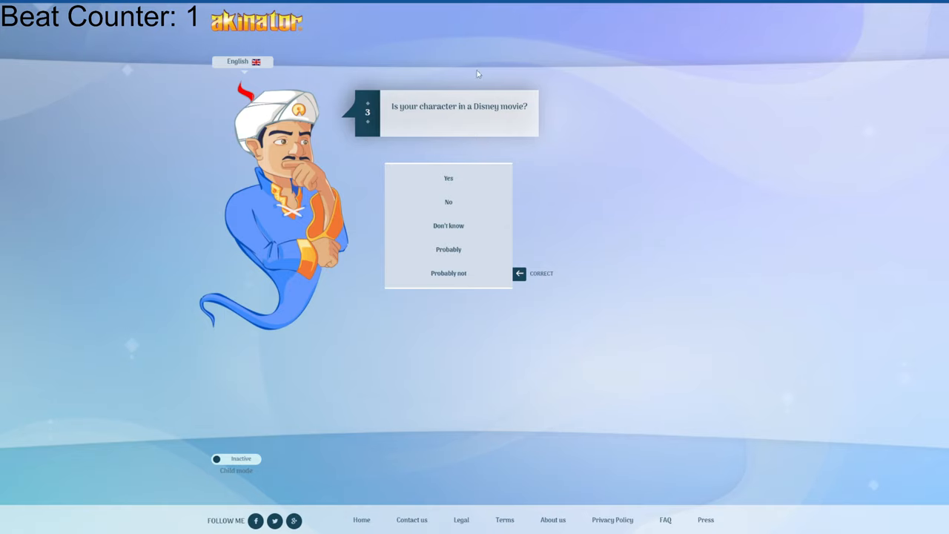
mouse_move(364, 200)
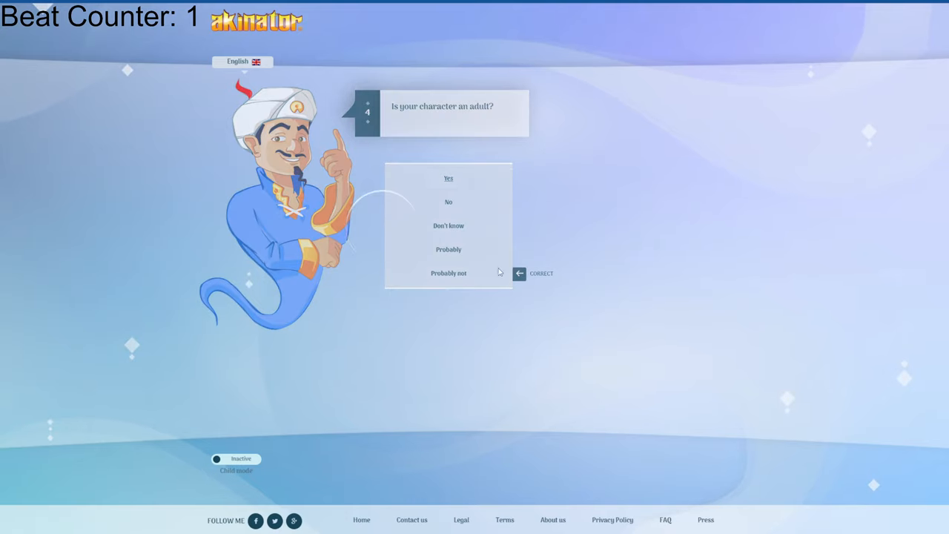
left_click(448, 178)
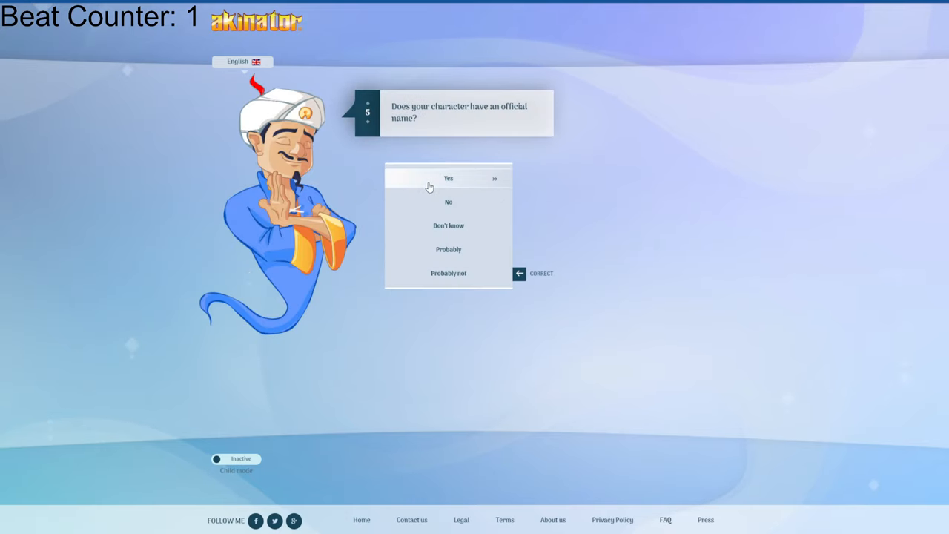
left_click(448, 178)
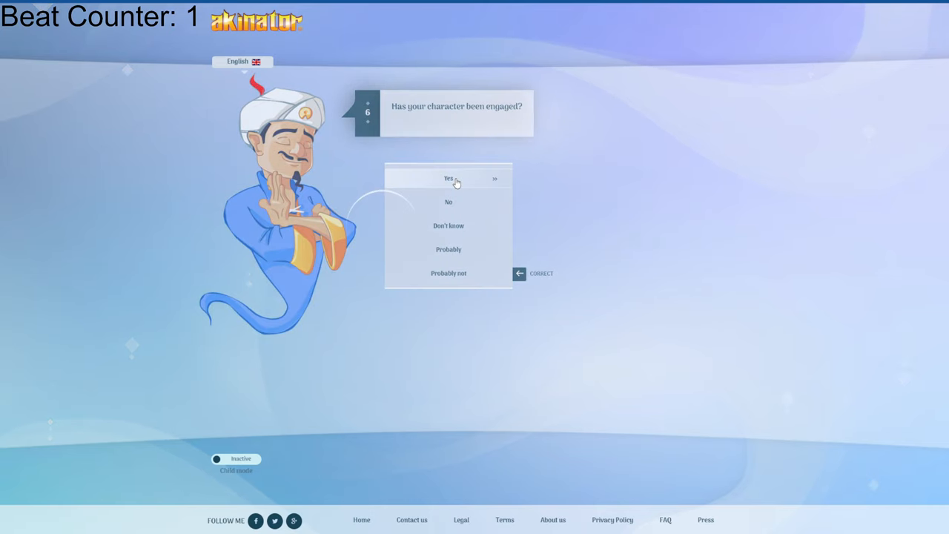
left_click(448, 178)
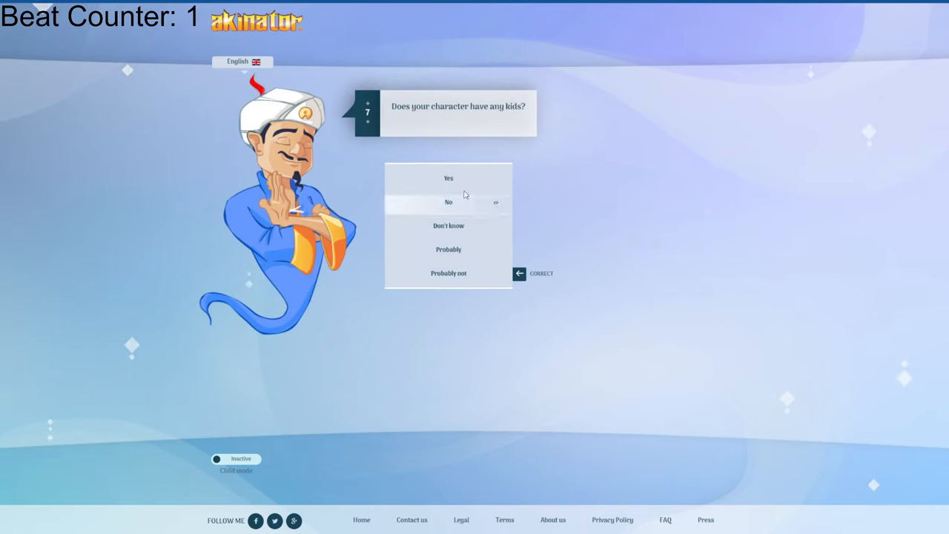
left_click(448, 202)
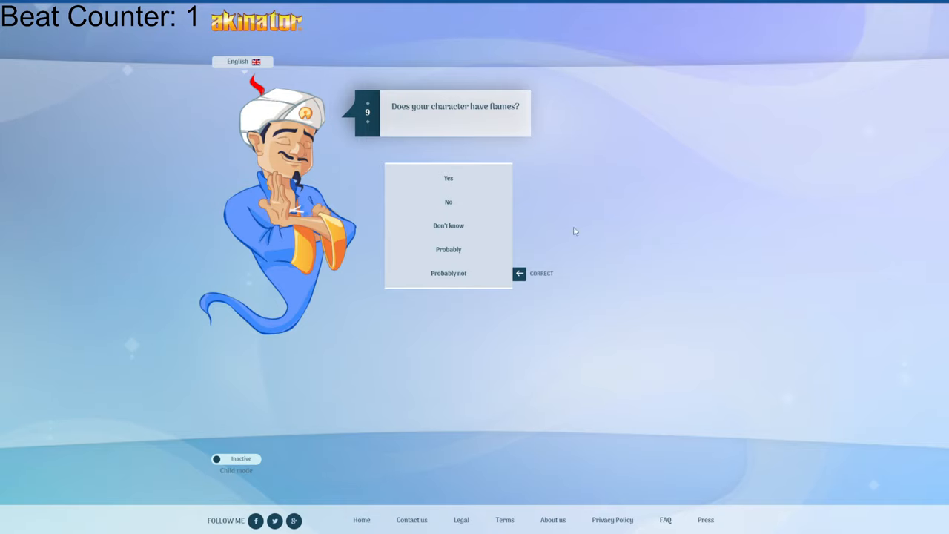
left_click(449, 202)
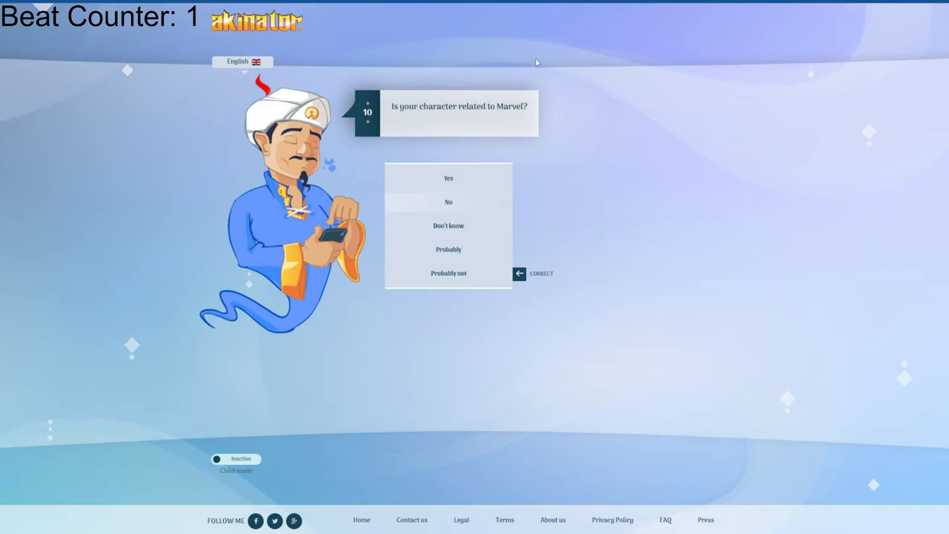
left_click(448, 202)
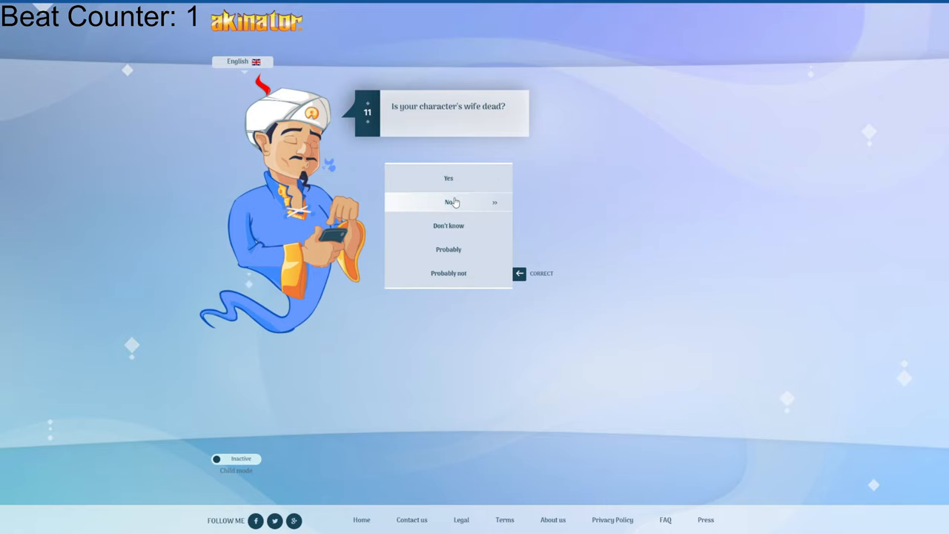
mouse_move(466, 213)
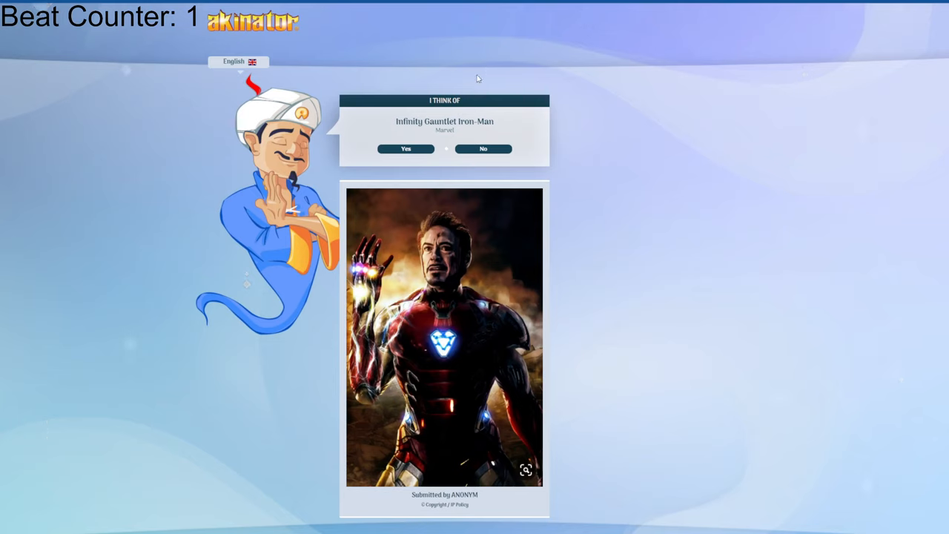
mouse_move(342, 56)
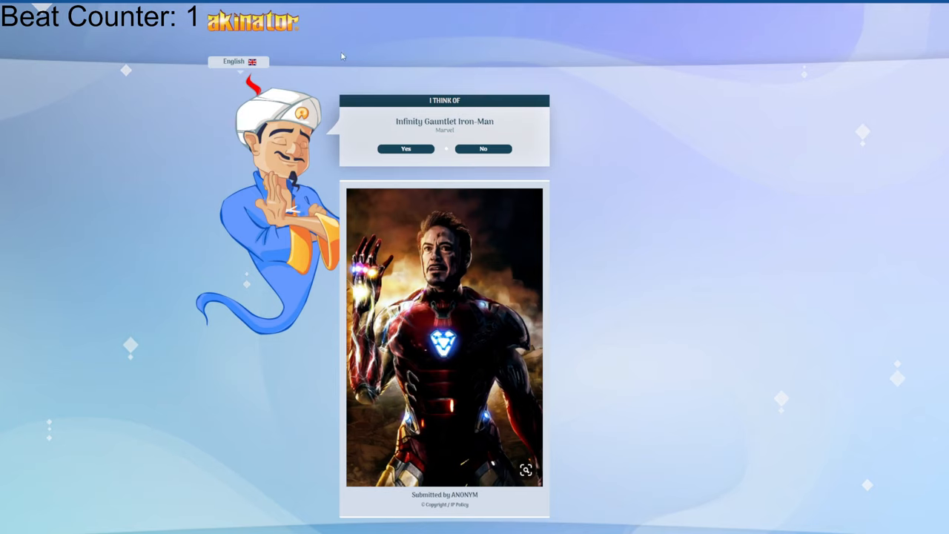
mouse_move(649, 184)
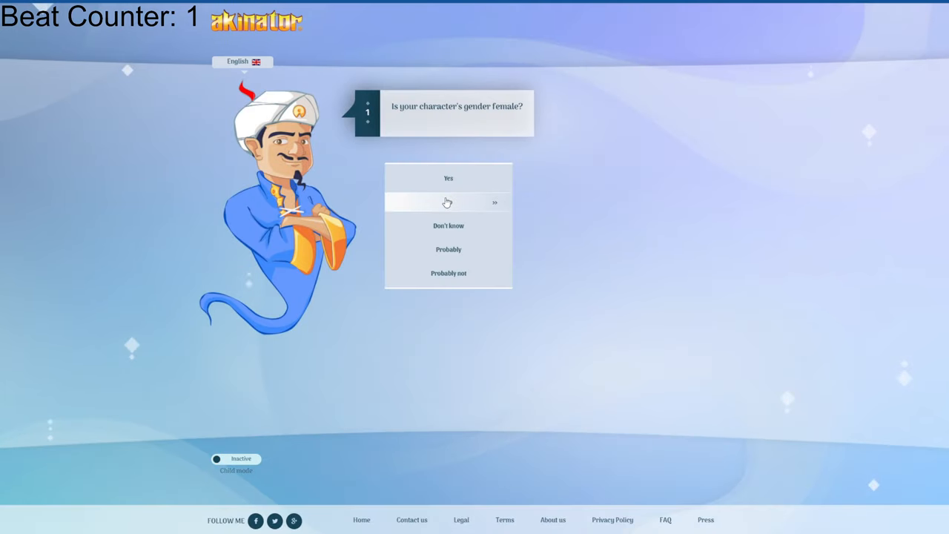
- Answer the gender, real, Minecraft, ROBLOX, glasses, purple hair, FGTV and football questions
left_click(448, 202)
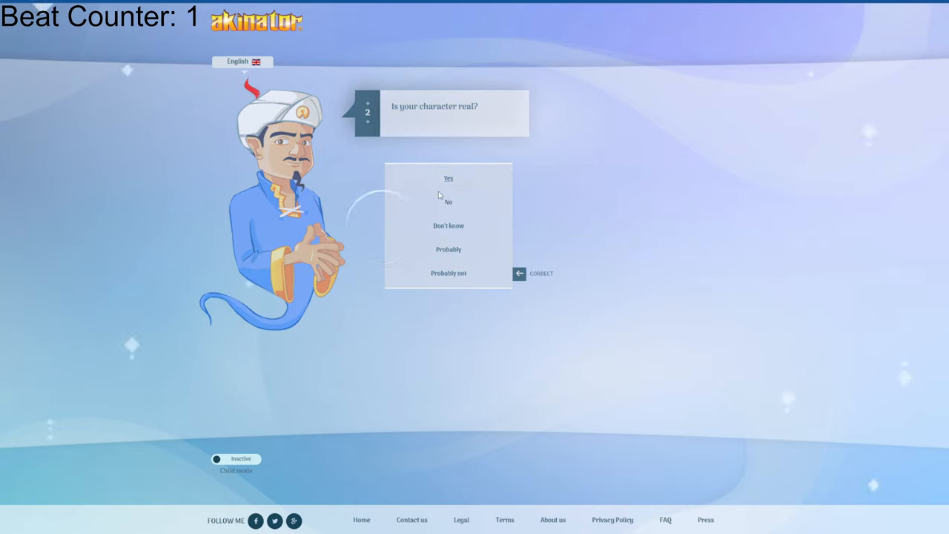
left_click(448, 179)
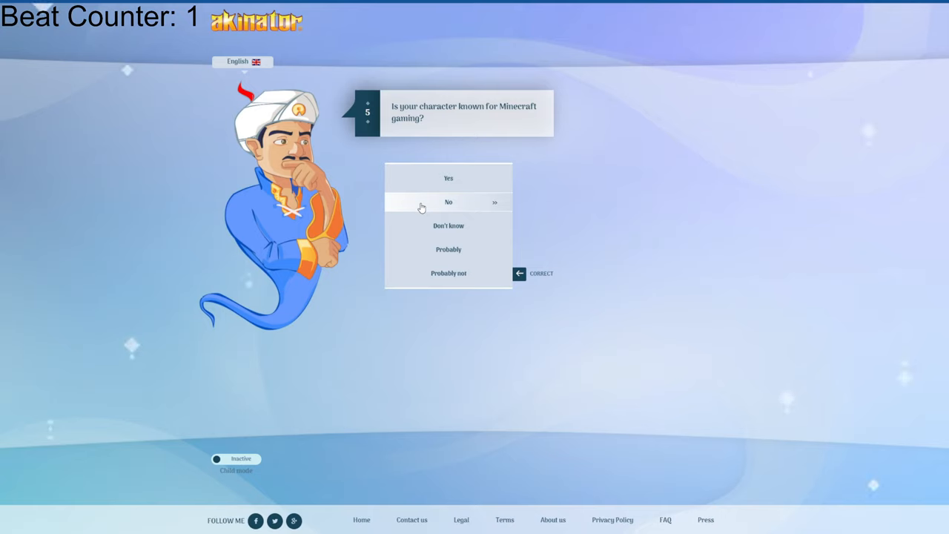
left_click(448, 202)
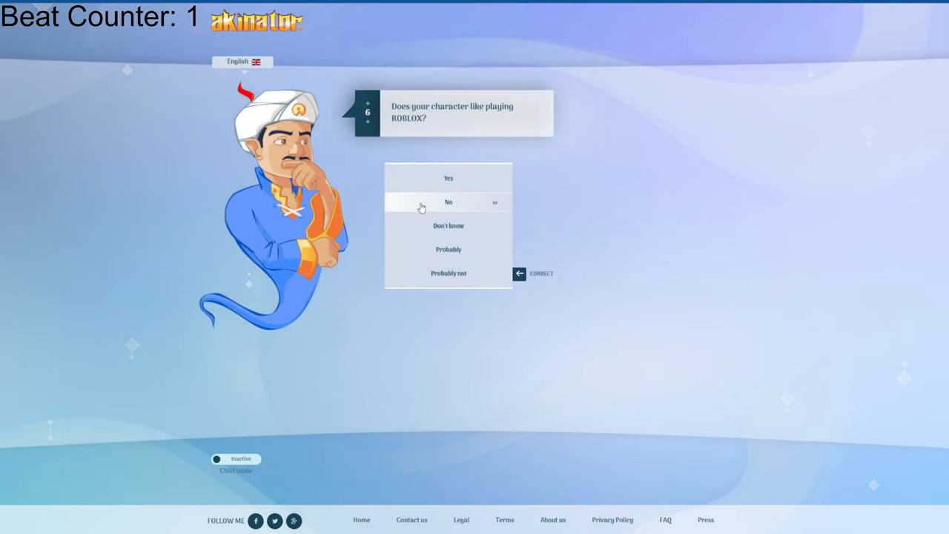
mouse_move(448, 178)
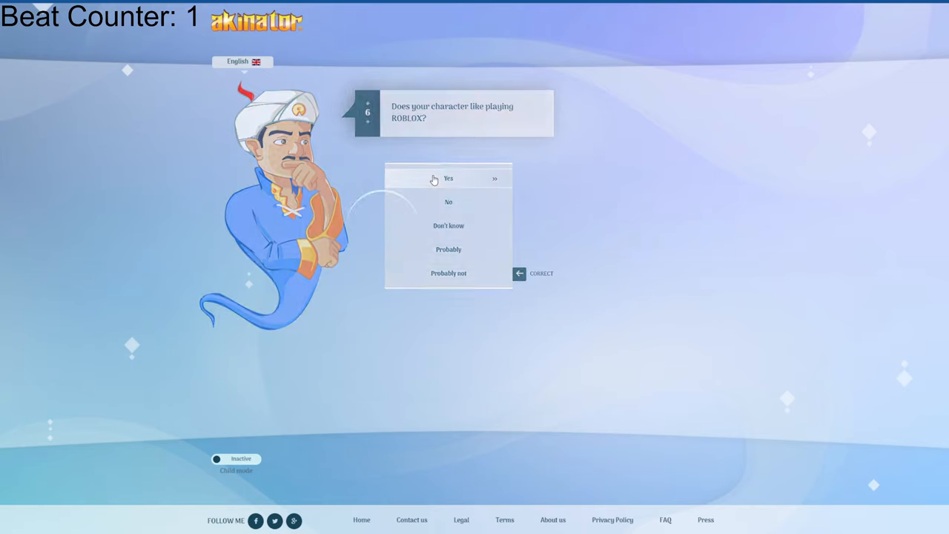
left_click(448, 178)
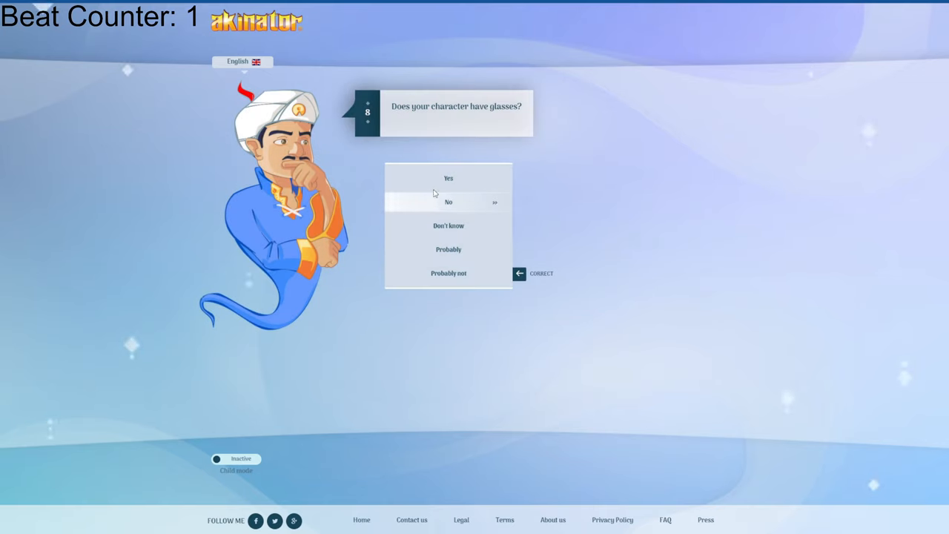
left_click(448, 202)
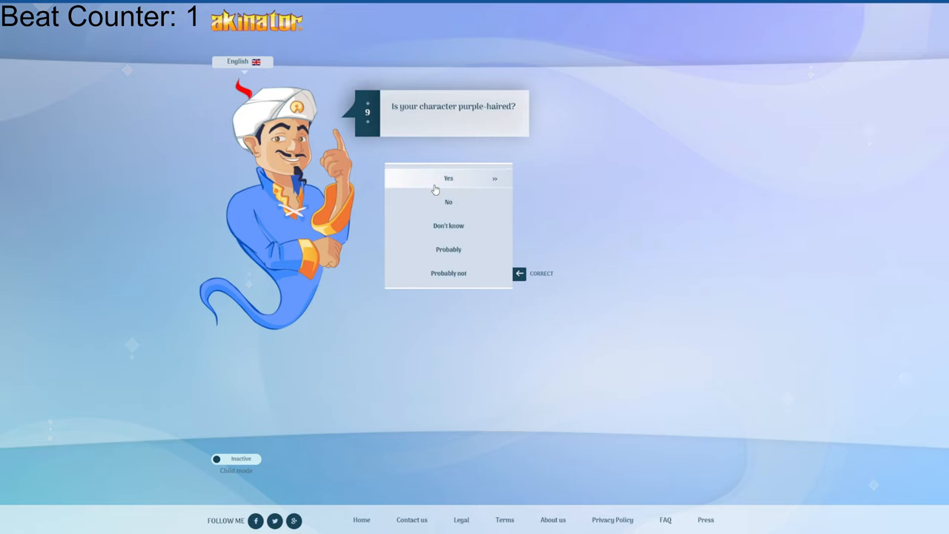
left_click(448, 178)
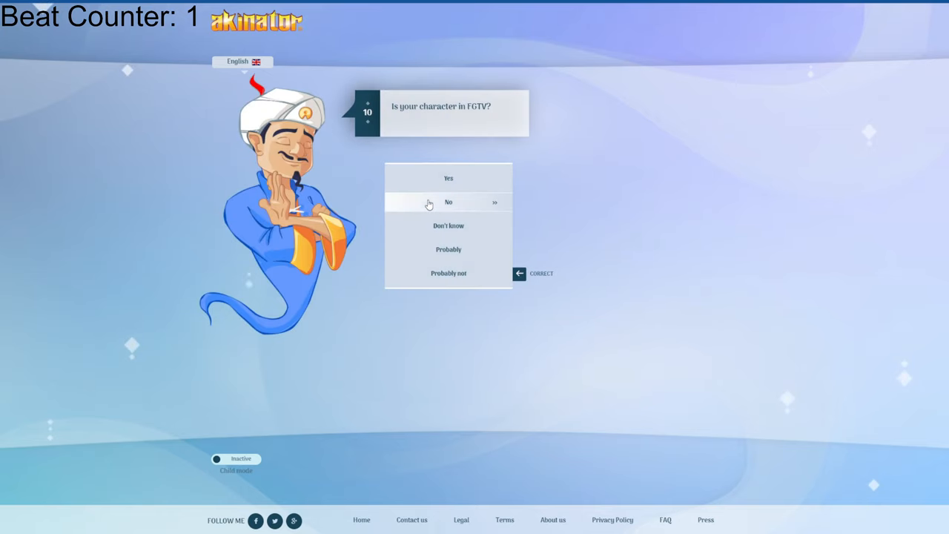
left_click(448, 202)
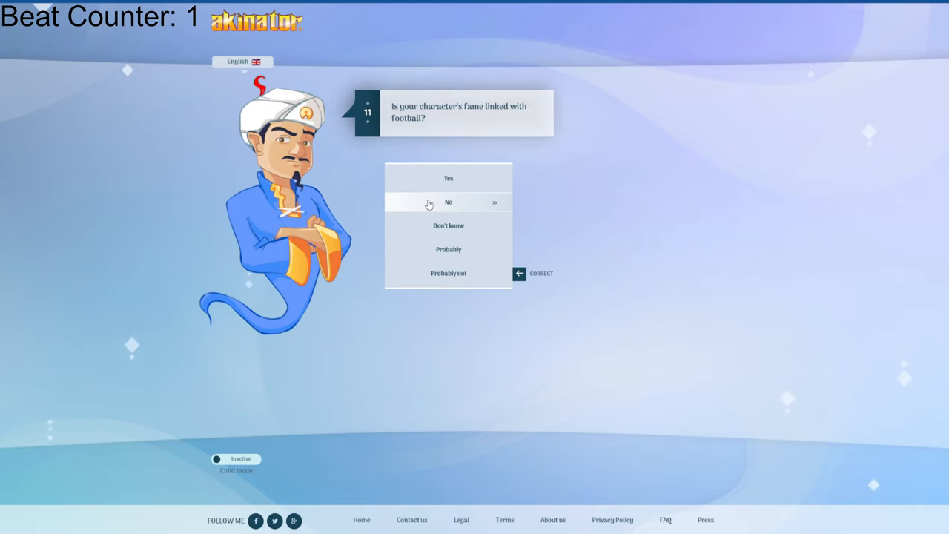
left_click(448, 202)
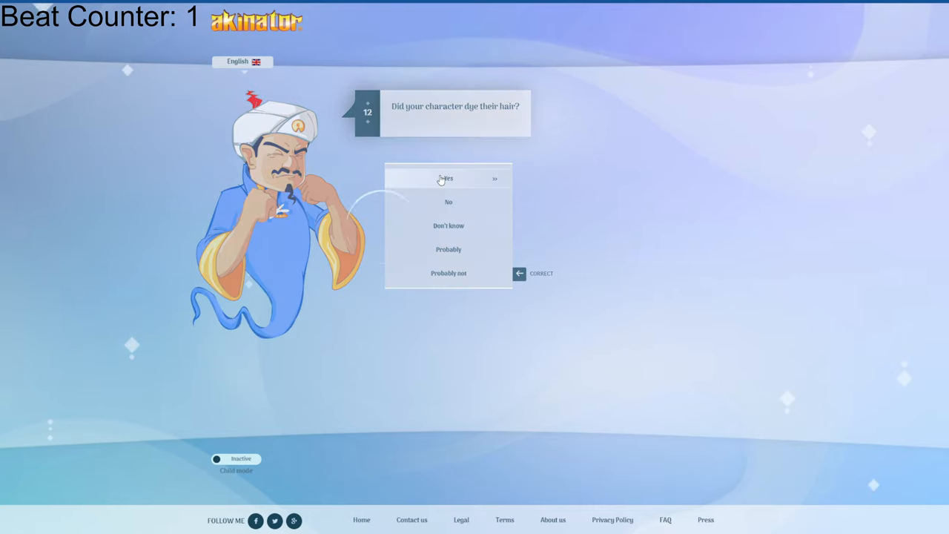
- Answer the dyed hair, green, blue hair, high school, pugs and friend questions through question 23
left_click(449, 178)
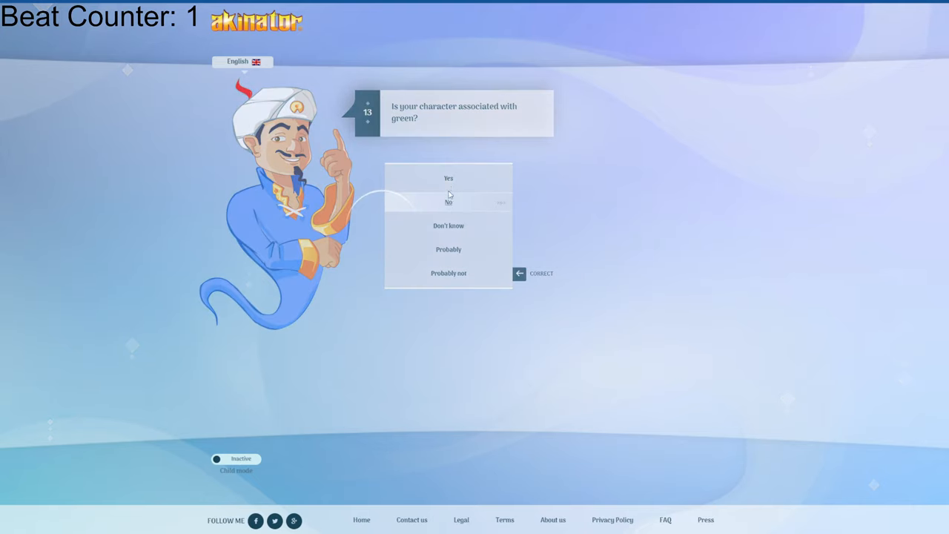
left_click(448, 201)
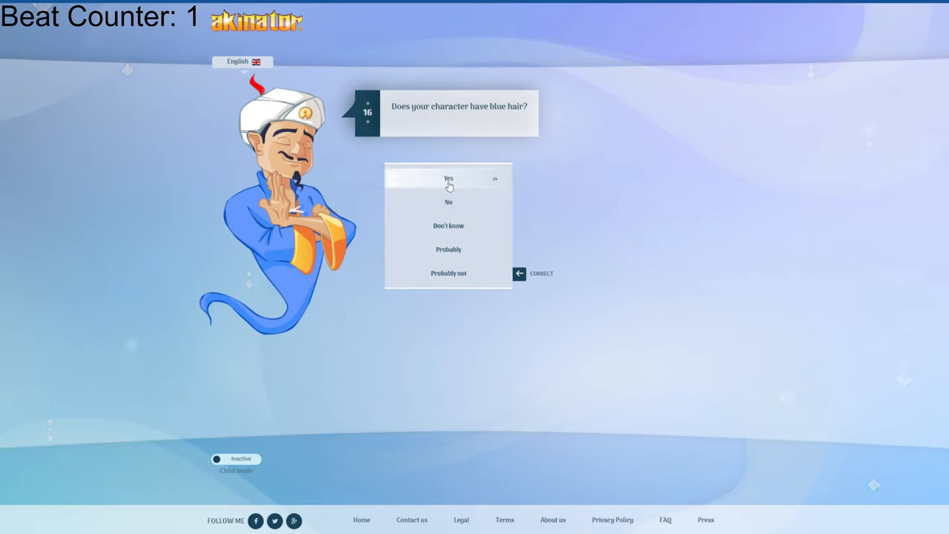
left_click(449, 179)
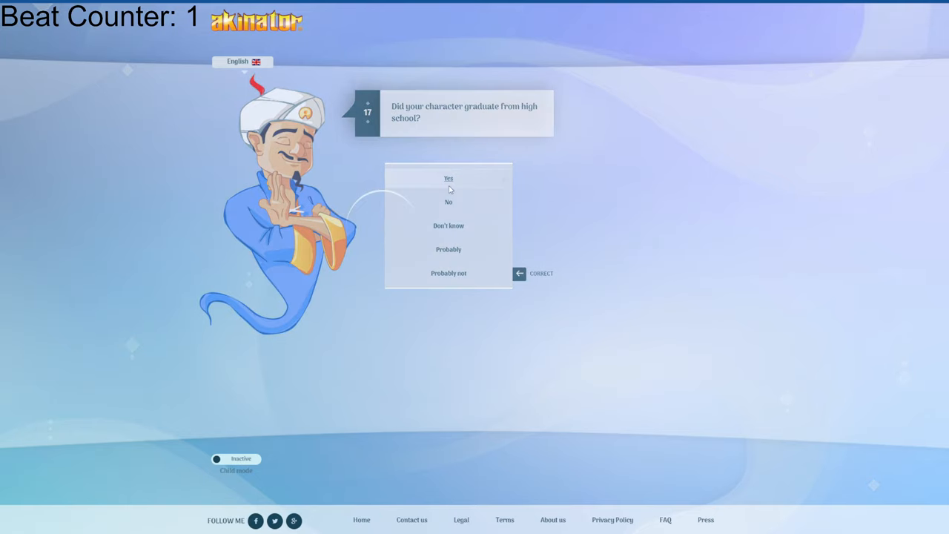
left_click(448, 178)
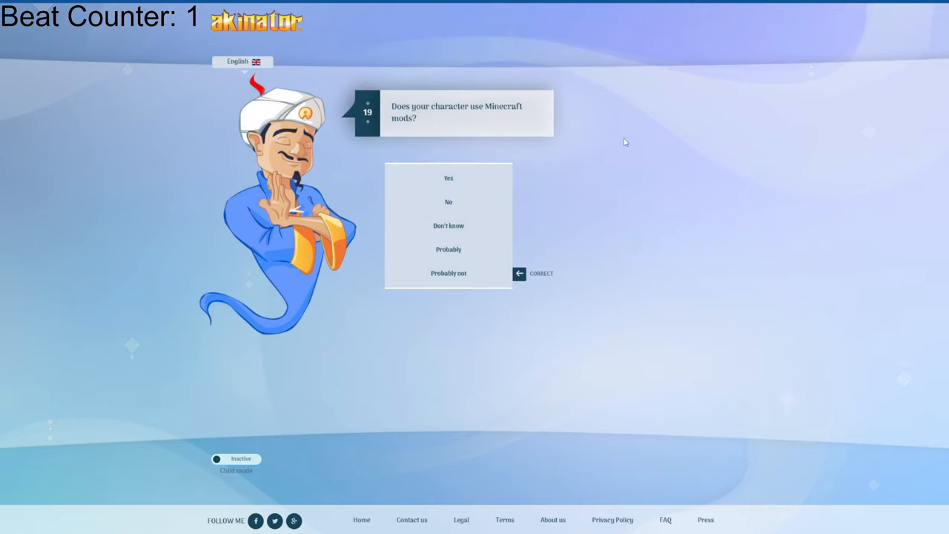
mouse_move(454, 172)
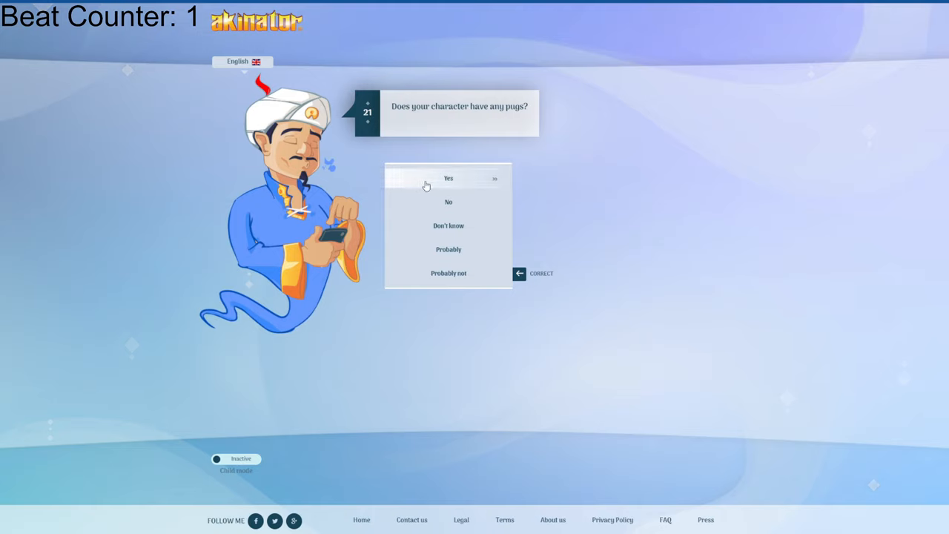
left_click(448, 178)
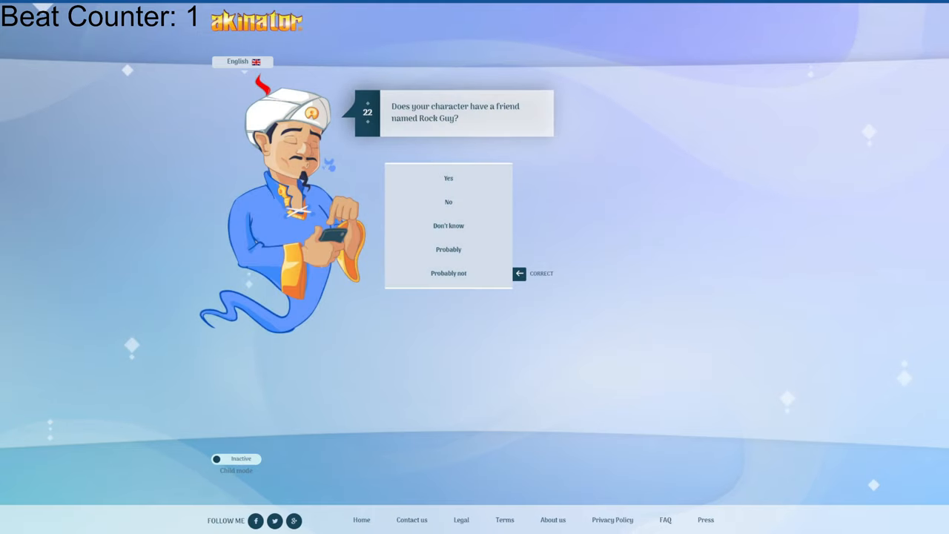
mouse_move(768, 83)
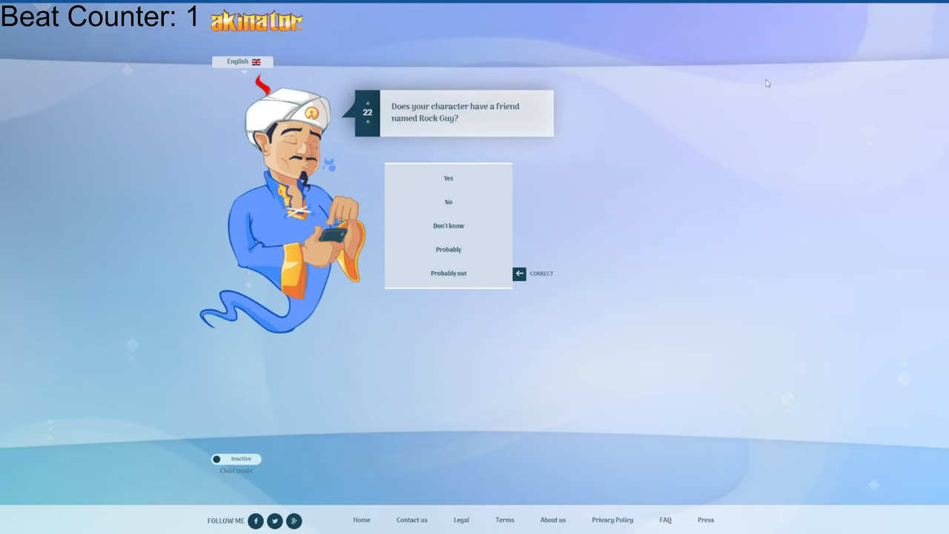
mouse_move(449, 201)
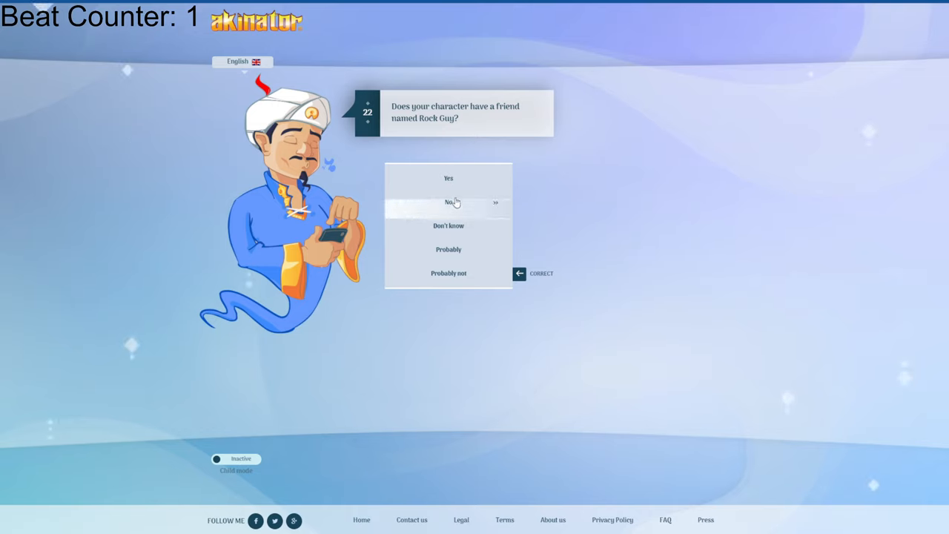
left_click(448, 201)
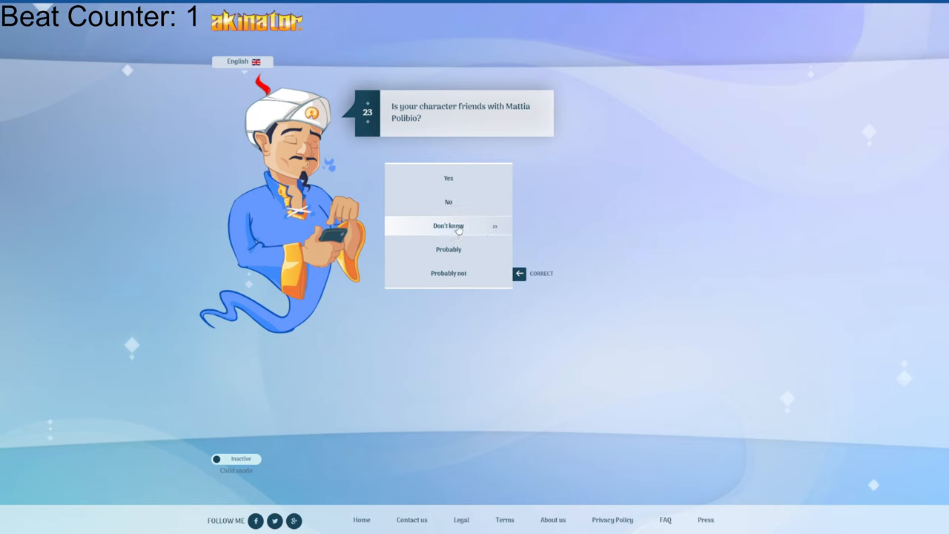
left_click(448, 225)
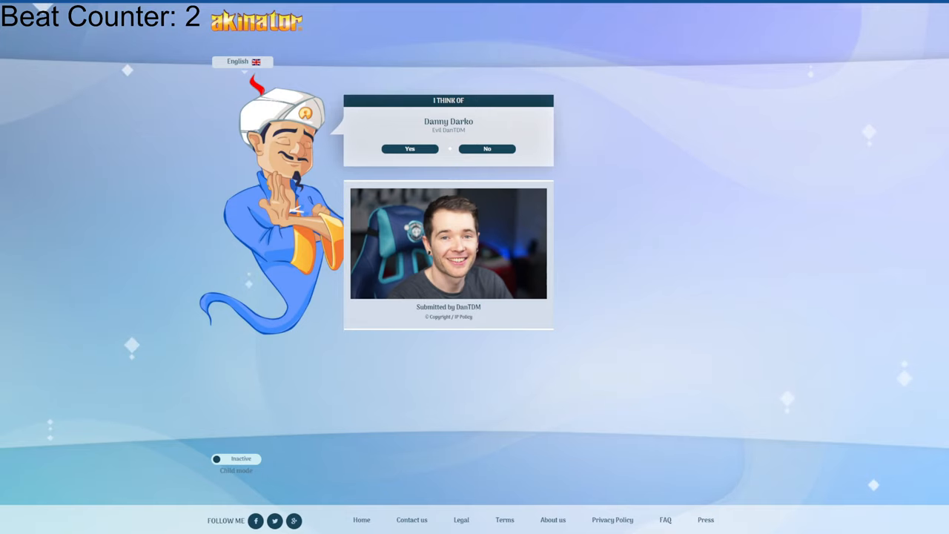
- Reject the Danny Darko guess, decline to continue so the genie concedes, and play again
left_click(487, 149)
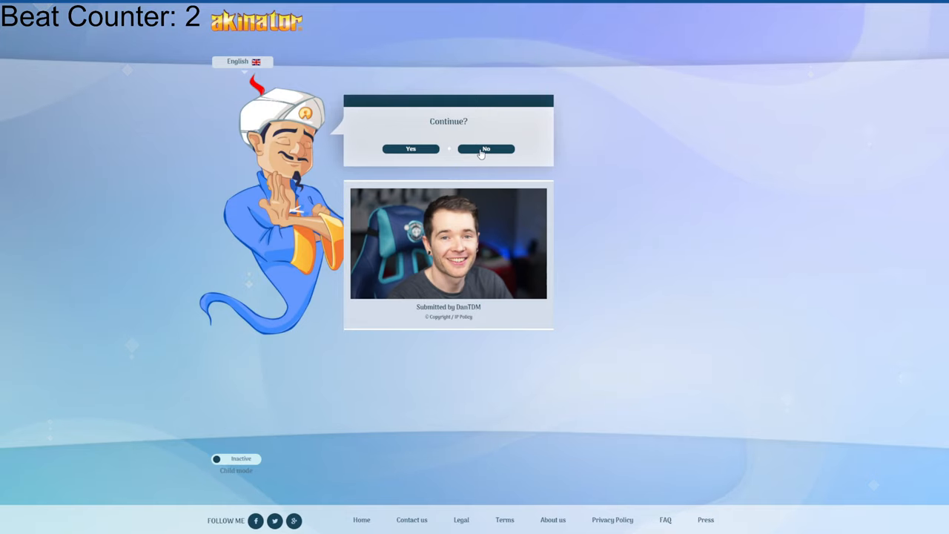
left_click(486, 149)
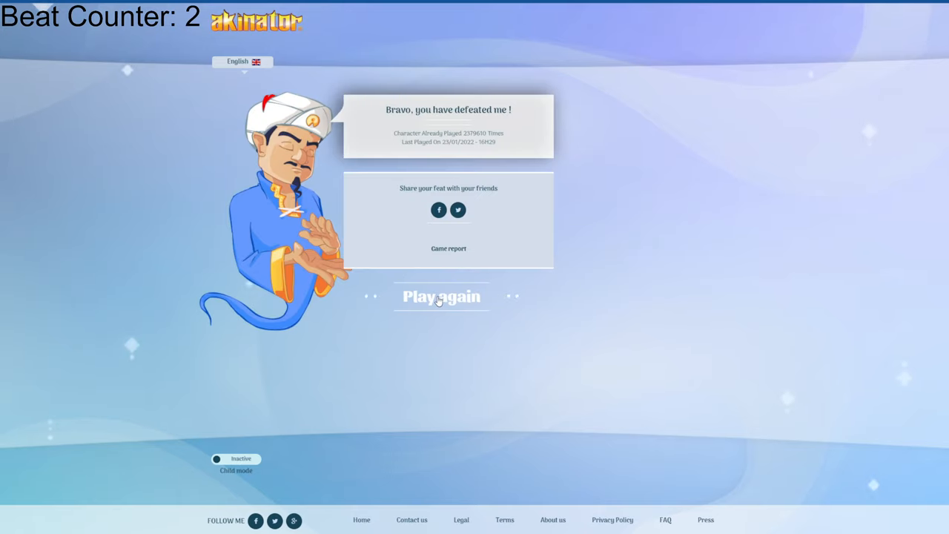
left_click(442, 297)
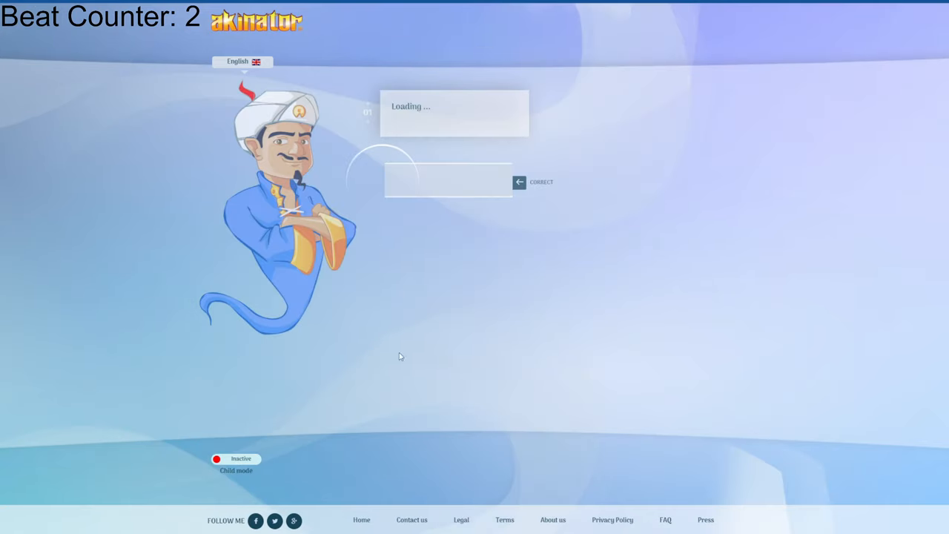
mouse_move(406, 195)
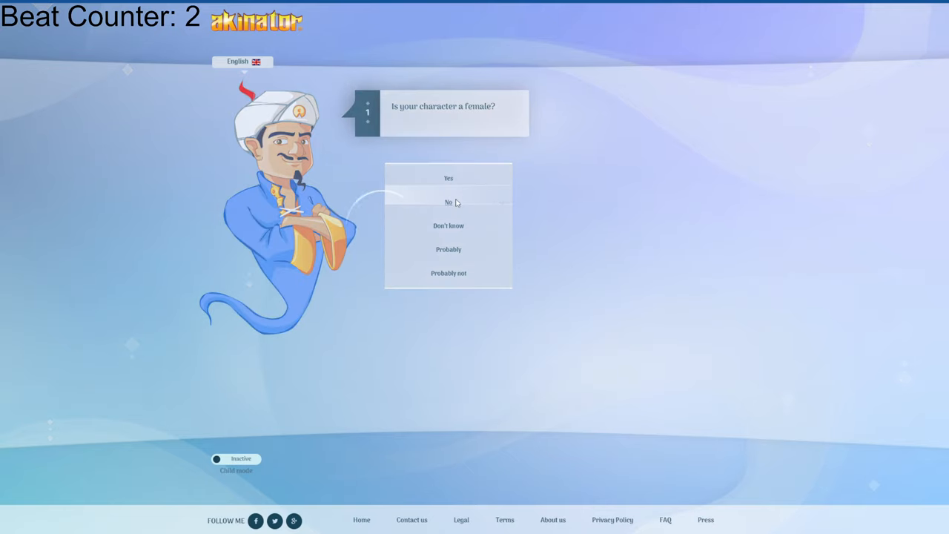
- Answer the gaming YouTuber questions: not female, real, gaming channel, not Indian, ROBLOX, glasses, 4 kids
left_click(448, 202)
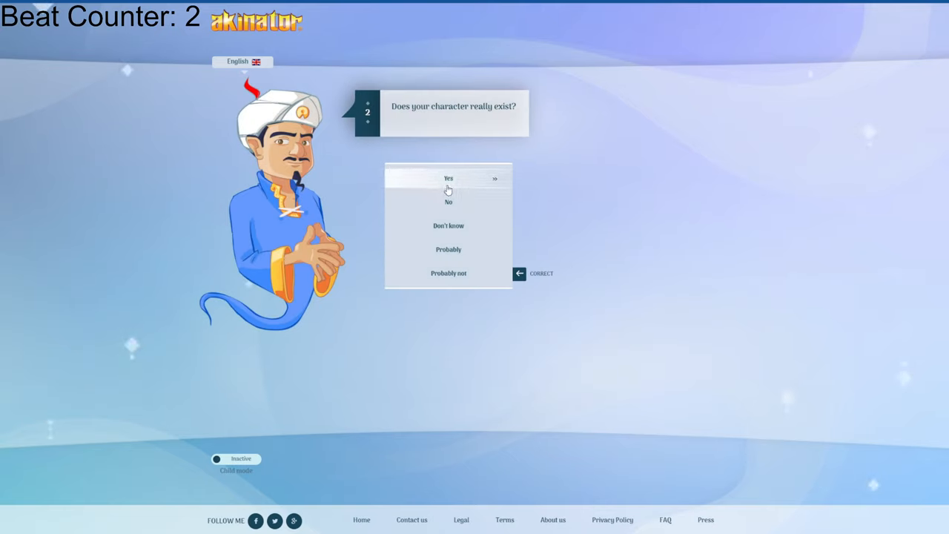
left_click(448, 178)
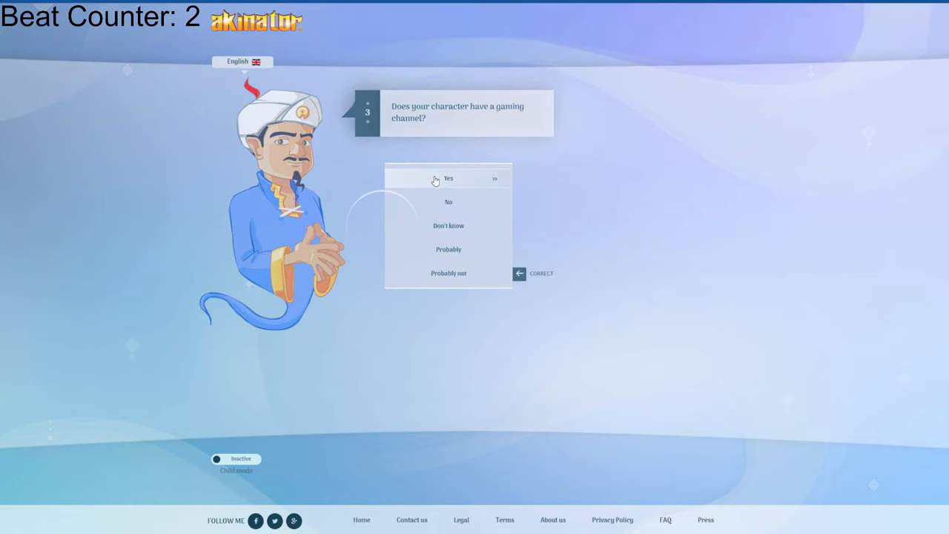
left_click(448, 178)
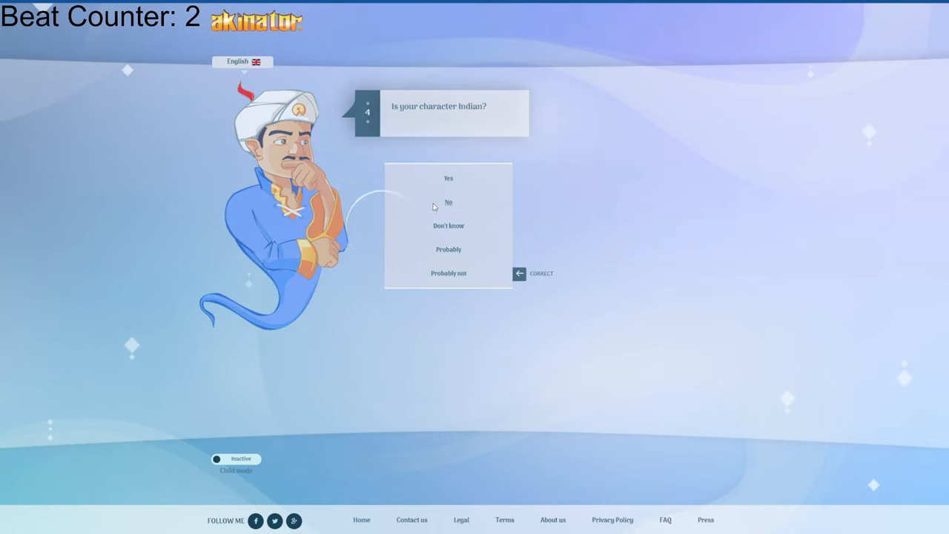
left_click(449, 202)
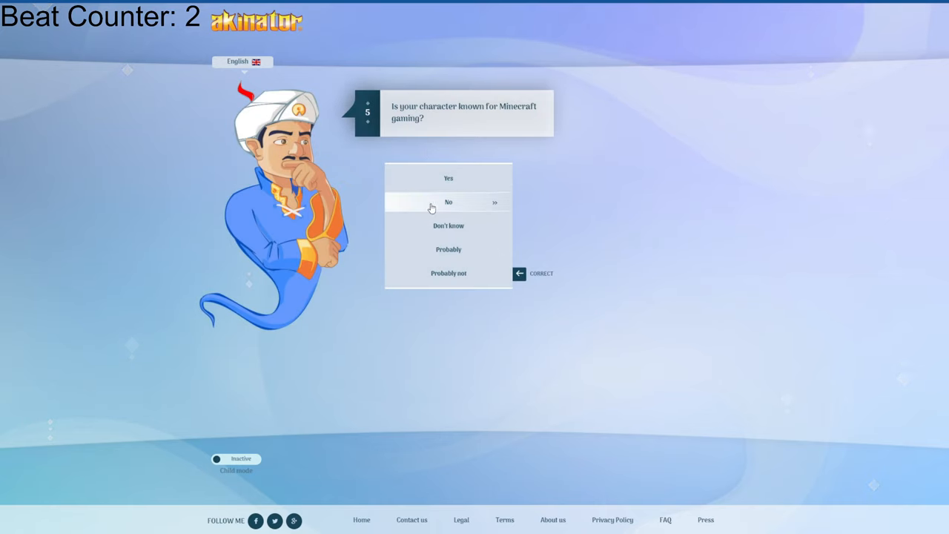
left_click(448, 202)
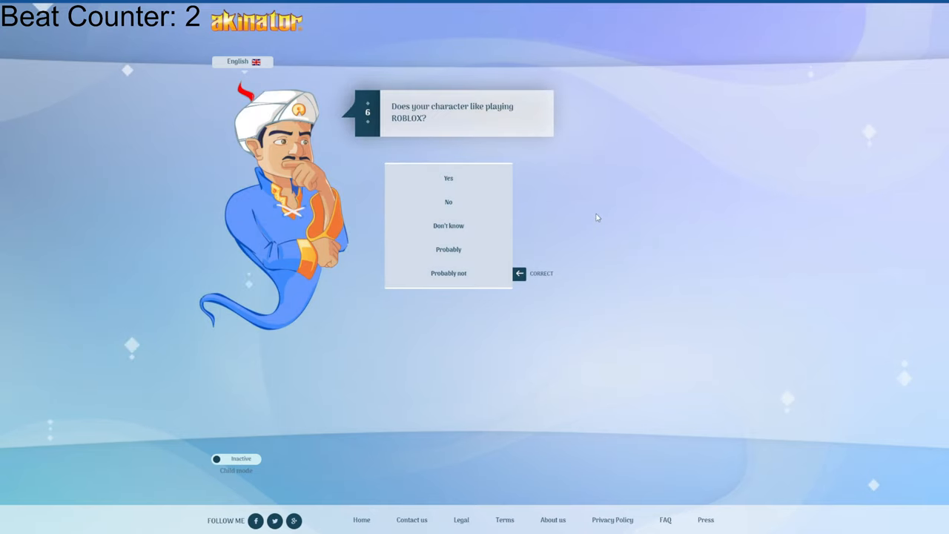
mouse_move(448, 178)
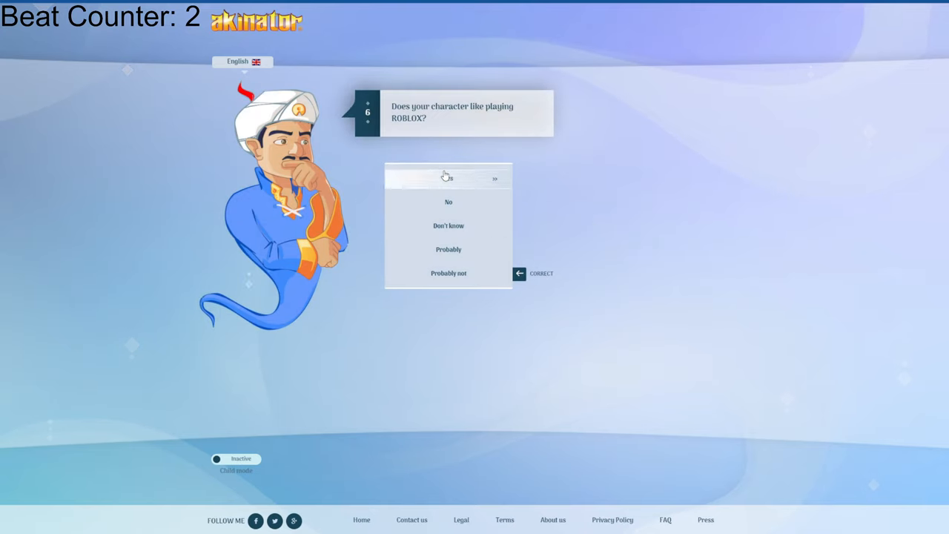
left_click(448, 178)
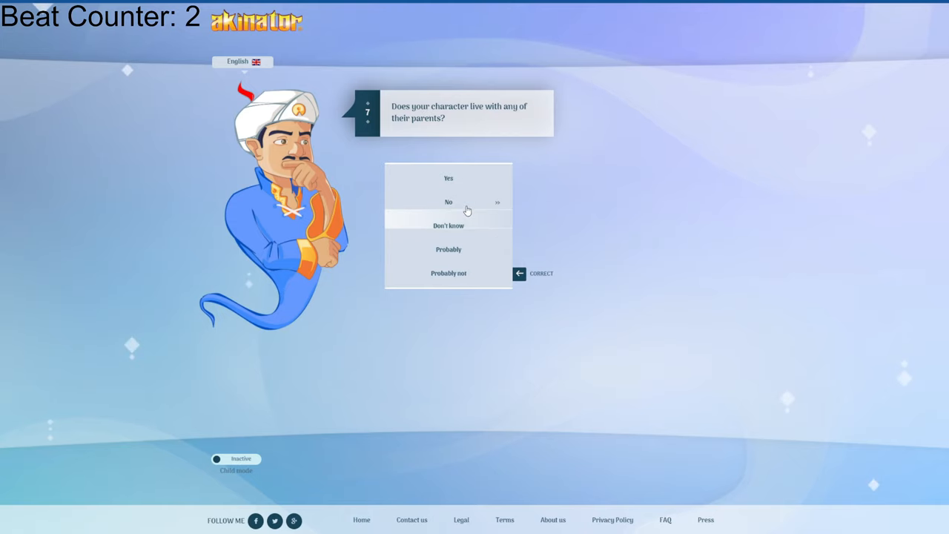
left_click(448, 202)
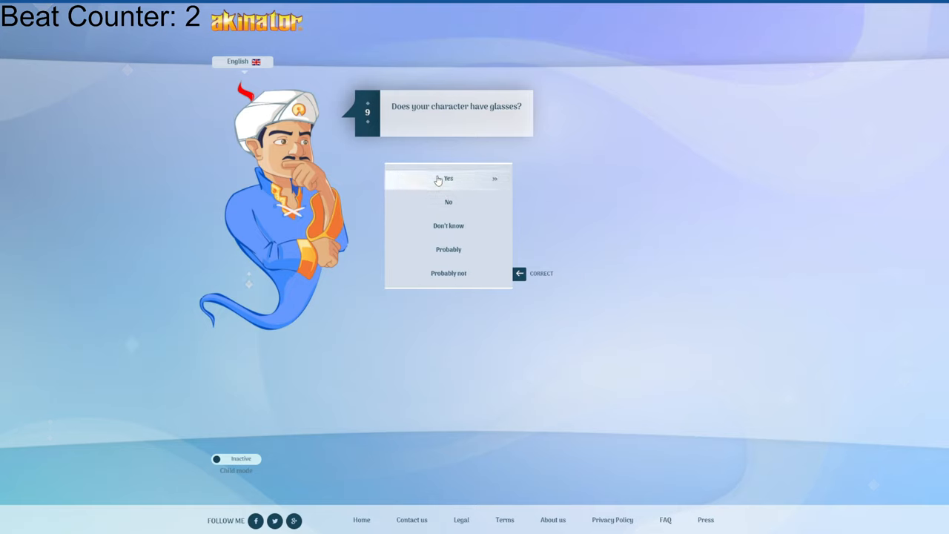
left_click(448, 178)
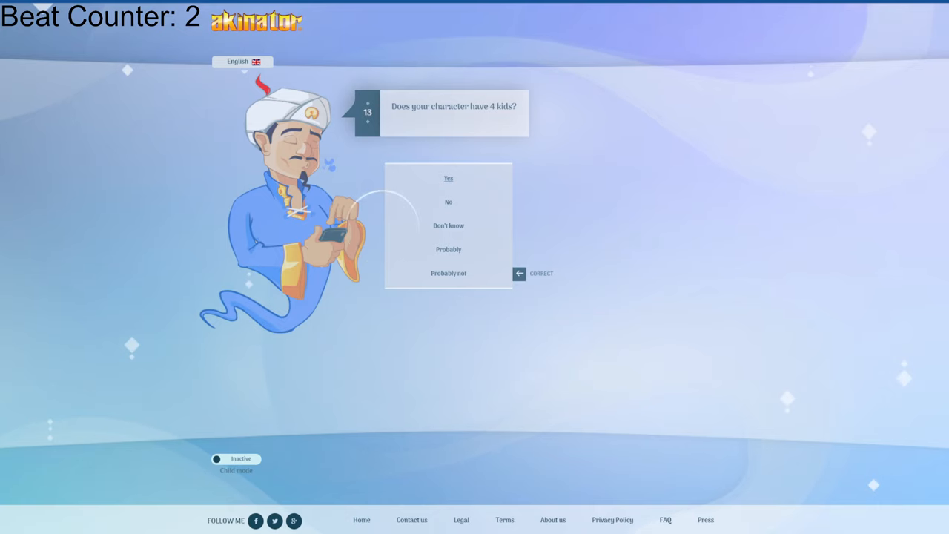
left_click(448, 178)
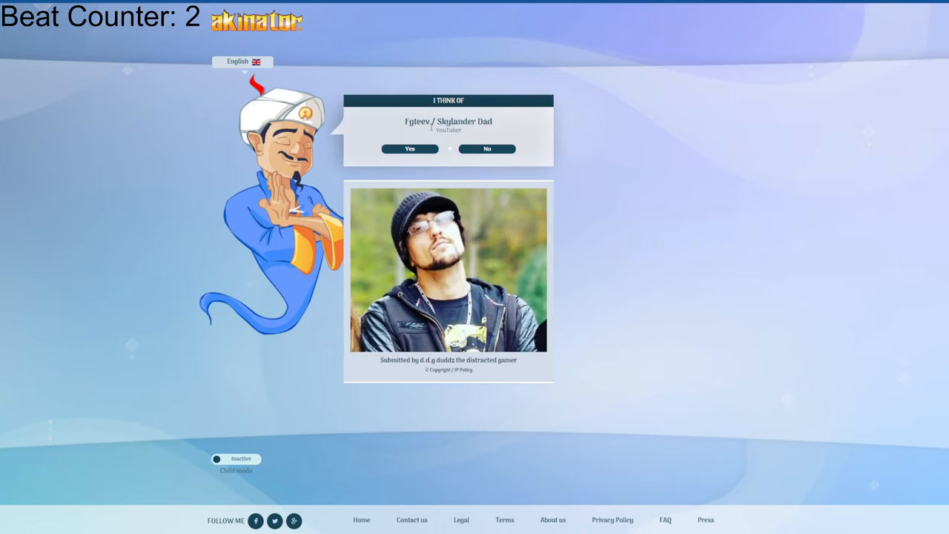
- Confirm the Fgteev / Skylander Dad guess and start another game
left_click(409, 148)
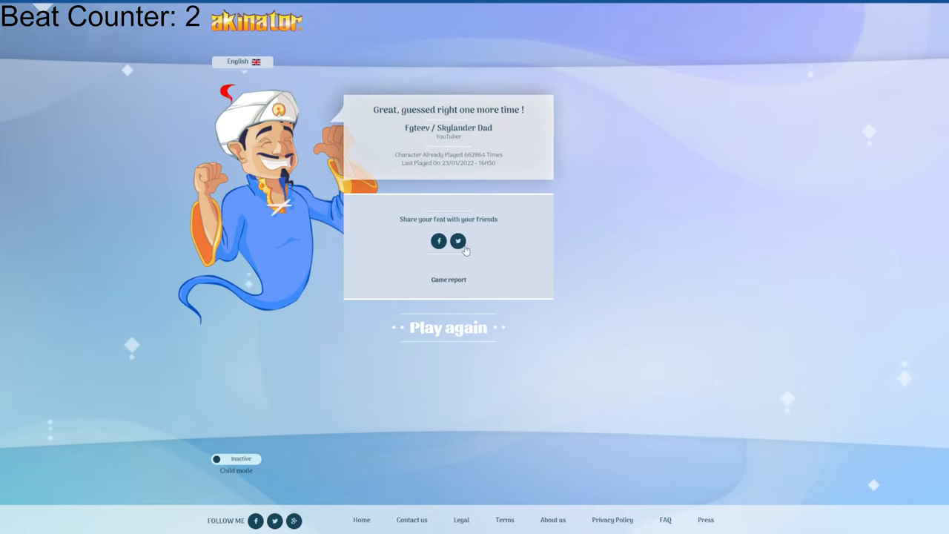
left_click(448, 327)
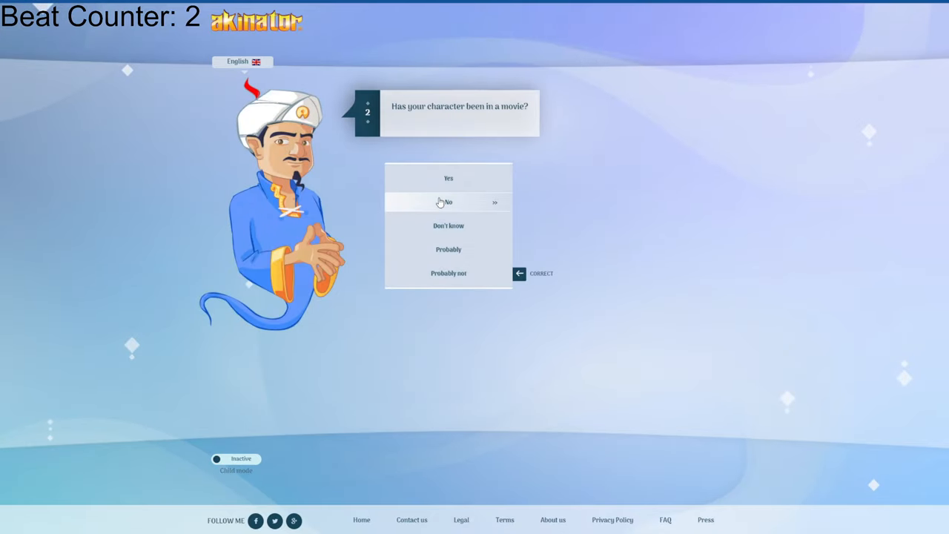
- Answer No to every question (movie, eyes, cop parent, flying carpet, meme, father, tortured)
left_click(448, 202)
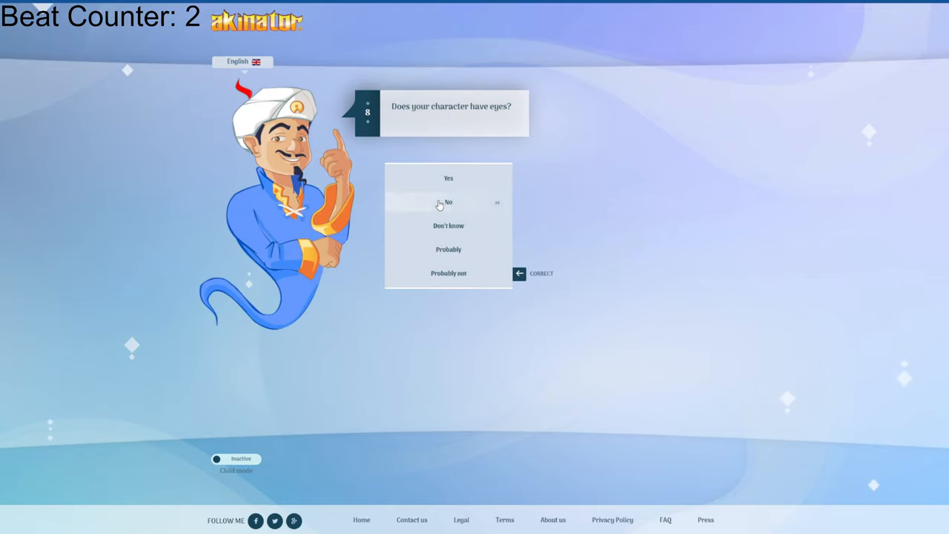
left_click(448, 201)
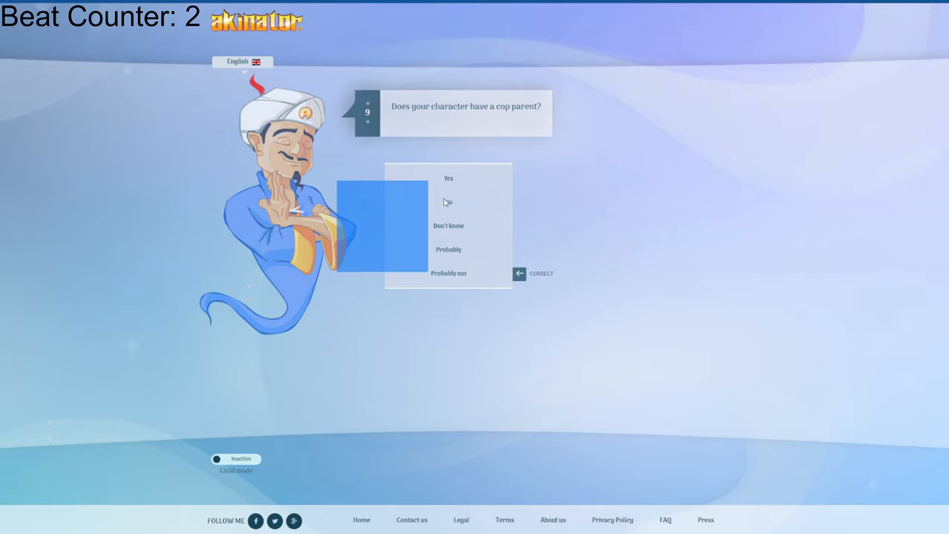
left_click(448, 203)
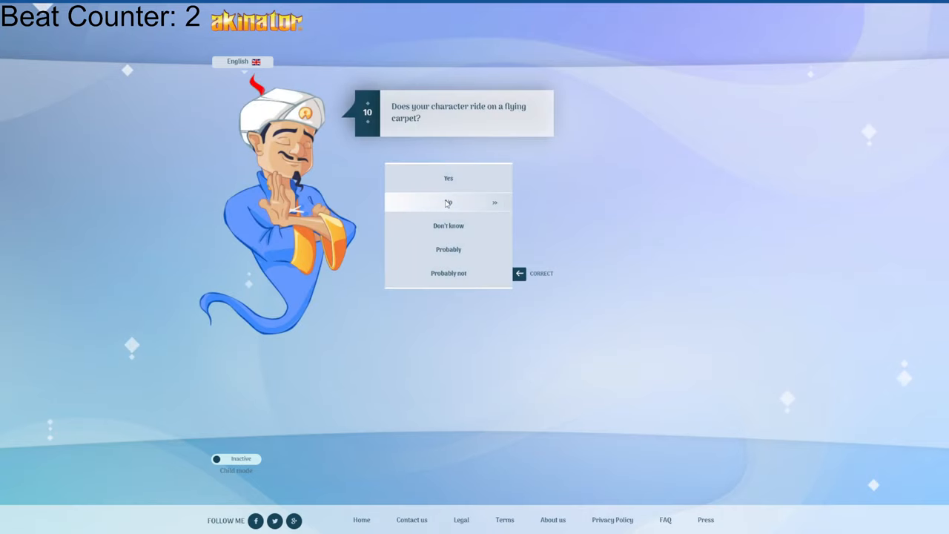
left_click(448, 203)
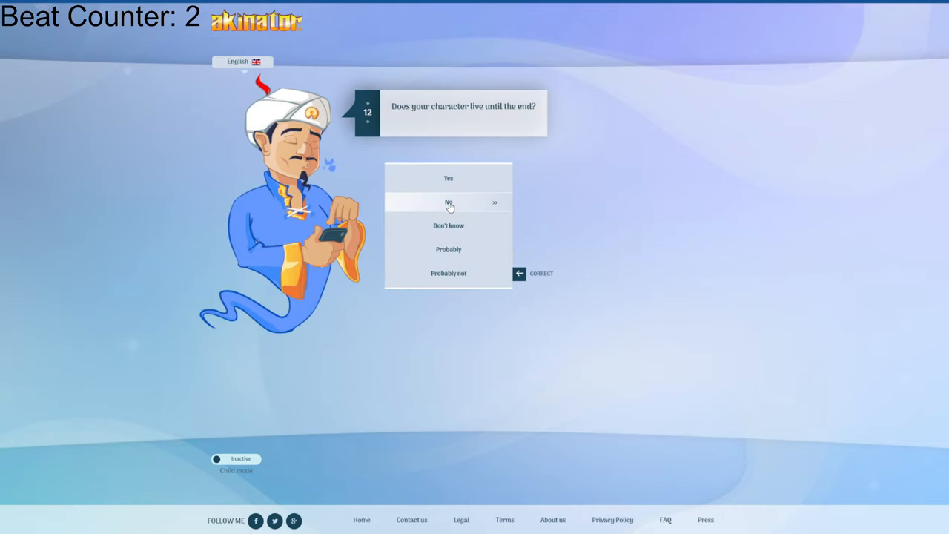
left_click(449, 202)
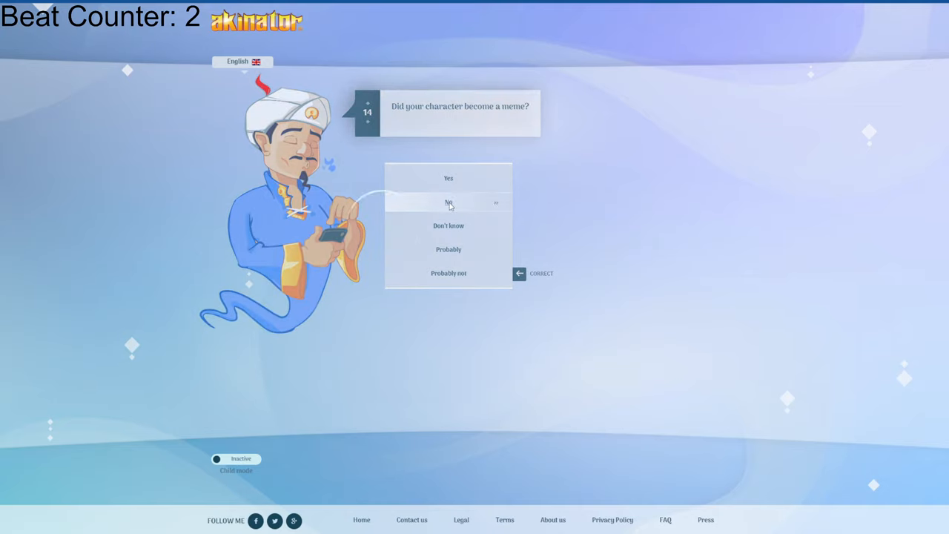
left_click(448, 203)
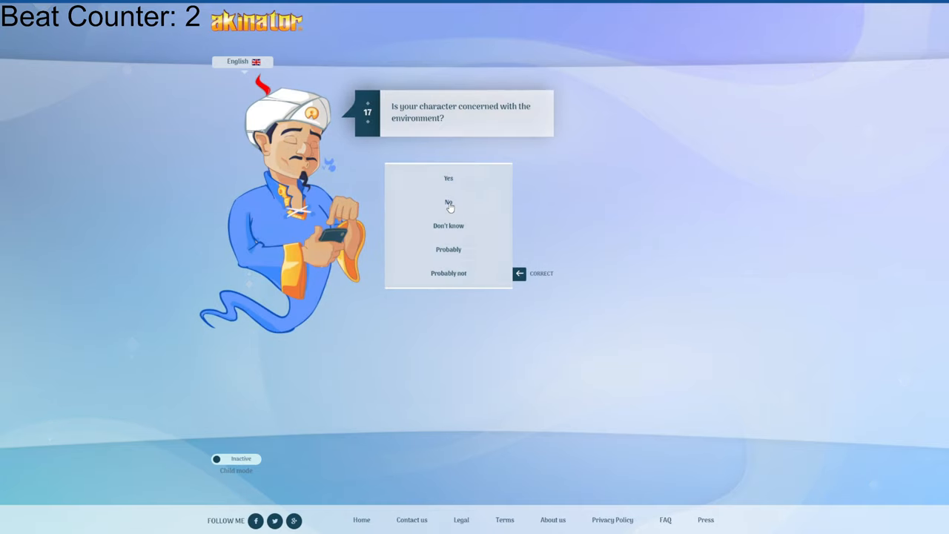
left_click(448, 202)
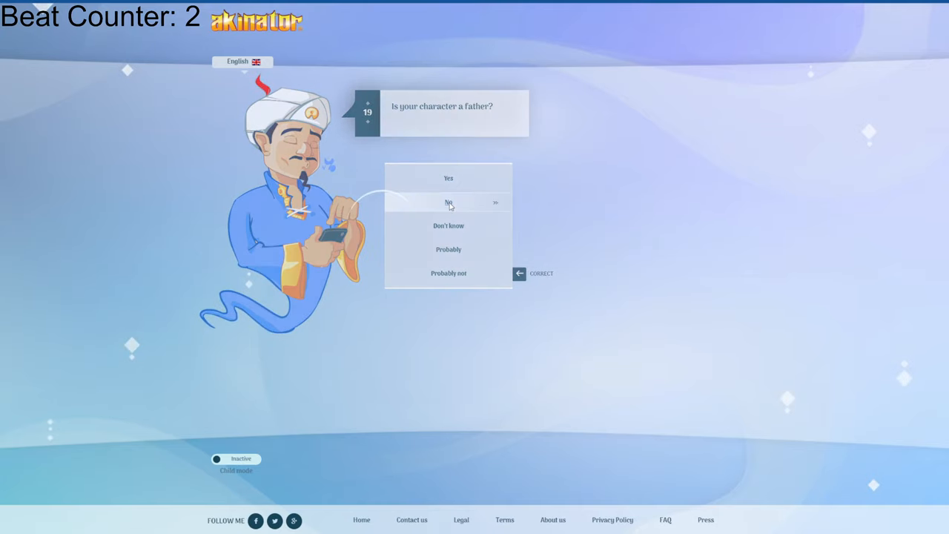
left_click(449, 202)
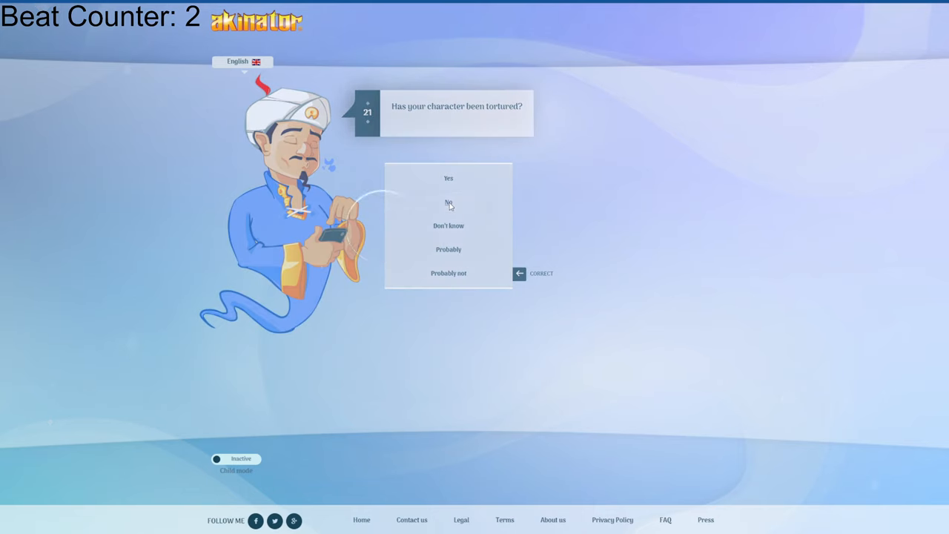
left_click(448, 202)
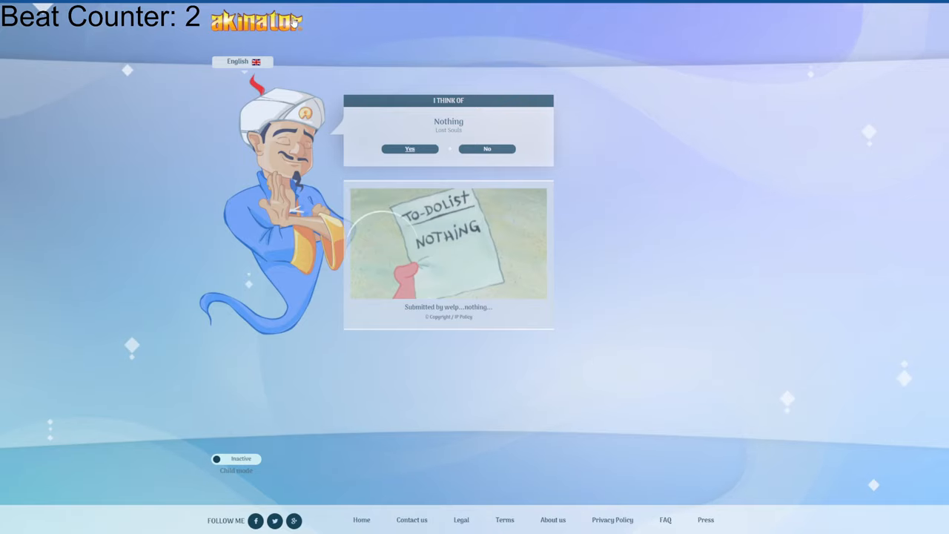
- Confirm the guess Nothing is correct and start another game
left_click(408, 150)
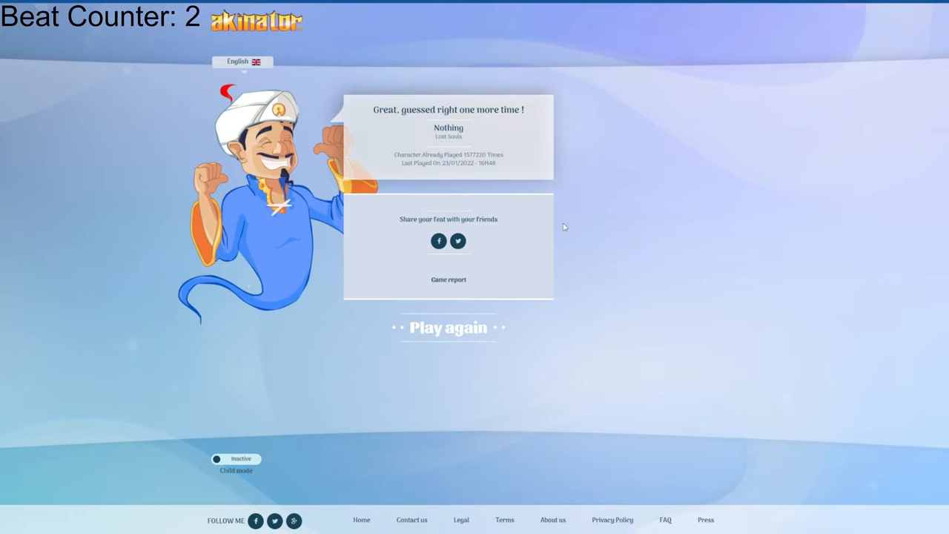
left_click(448, 328)
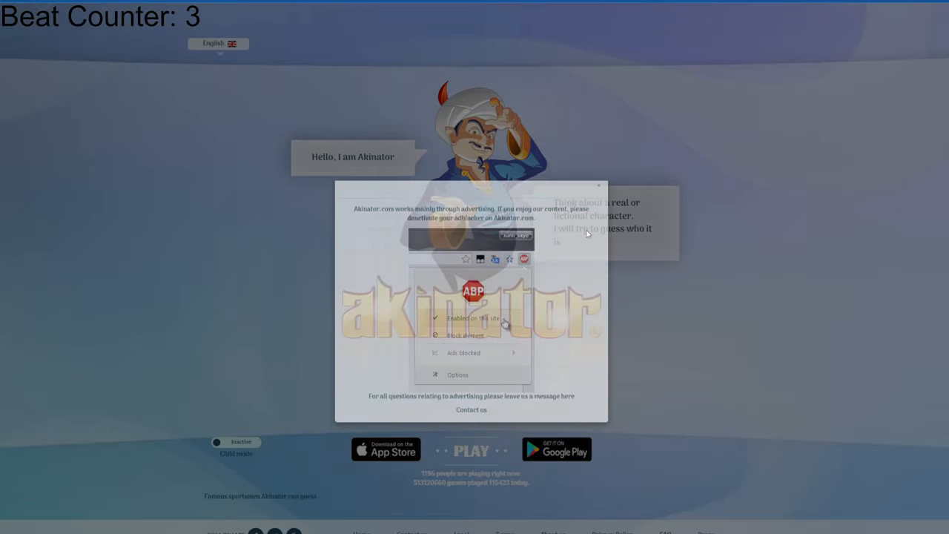
- Dismiss the ad-blocker notice on the home page
left_click(599, 186)
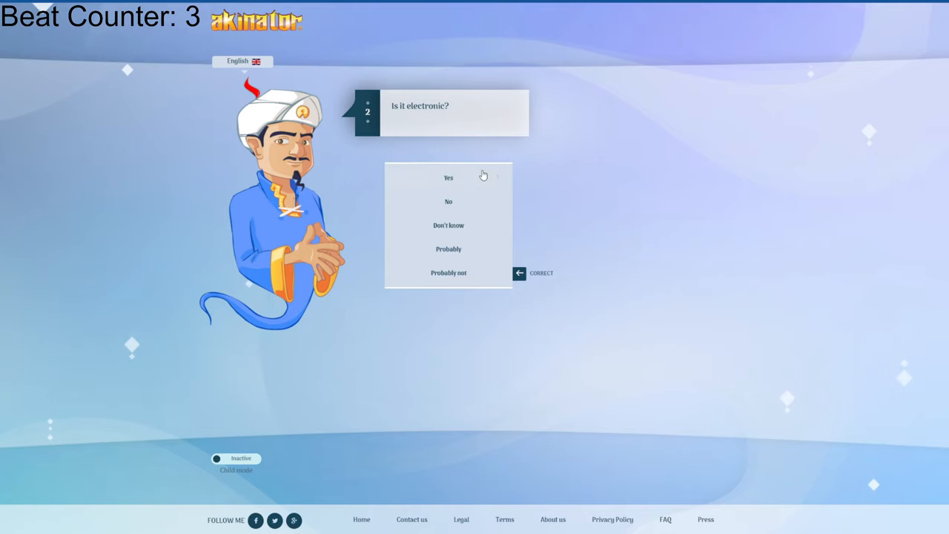
- Answer the object questions: electronic, has a screen, not a phone, teenagers have one, not Apple or Nintendo, no keyboard
left_click(448, 177)
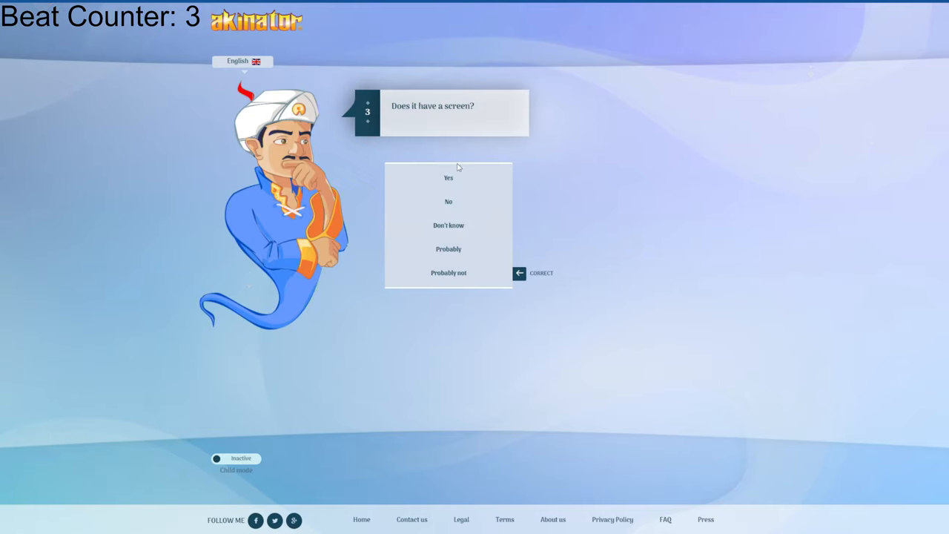
left_click(448, 177)
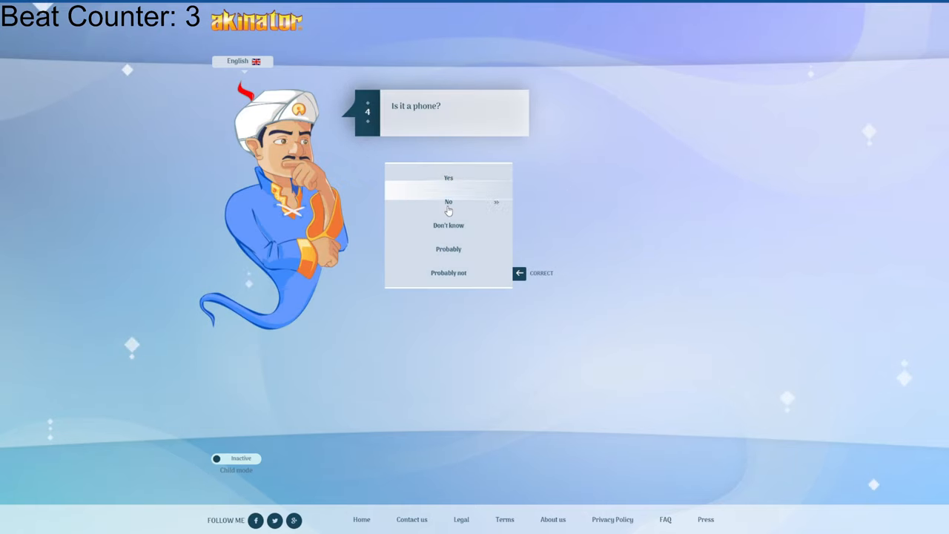
left_click(448, 202)
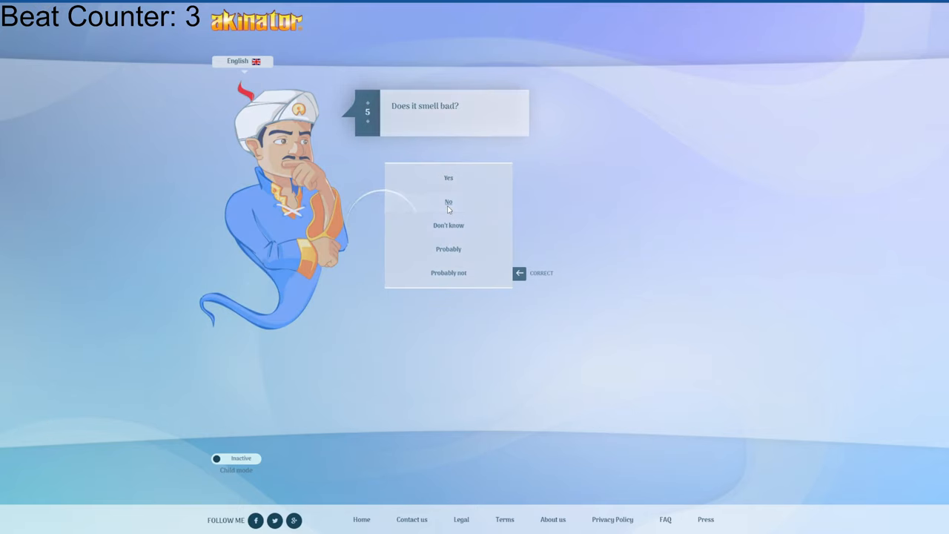
left_click(448, 201)
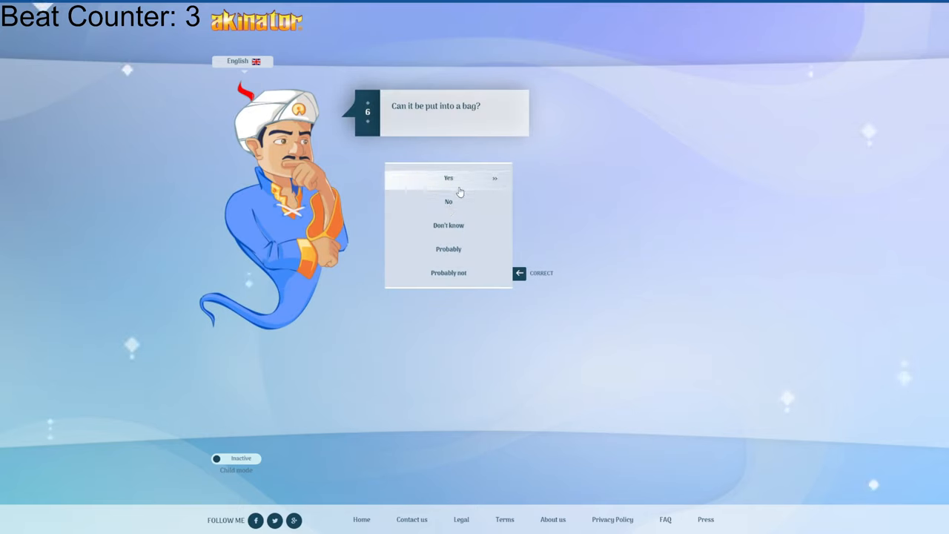
left_click(448, 177)
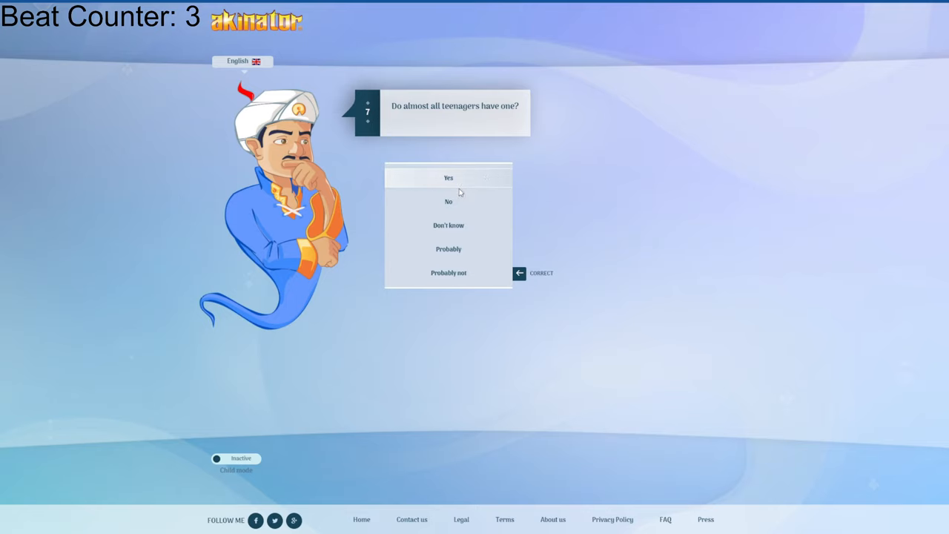
left_click(448, 178)
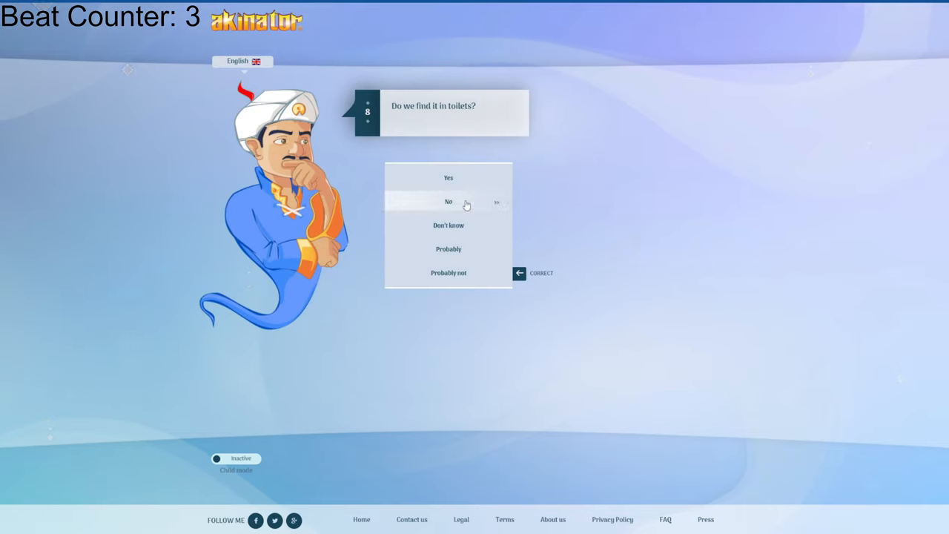
left_click(448, 201)
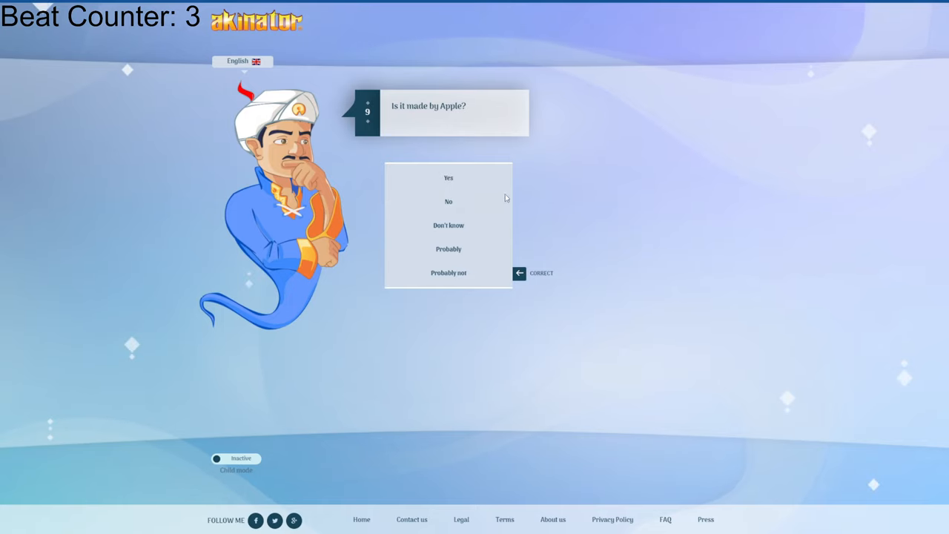
left_click(448, 201)
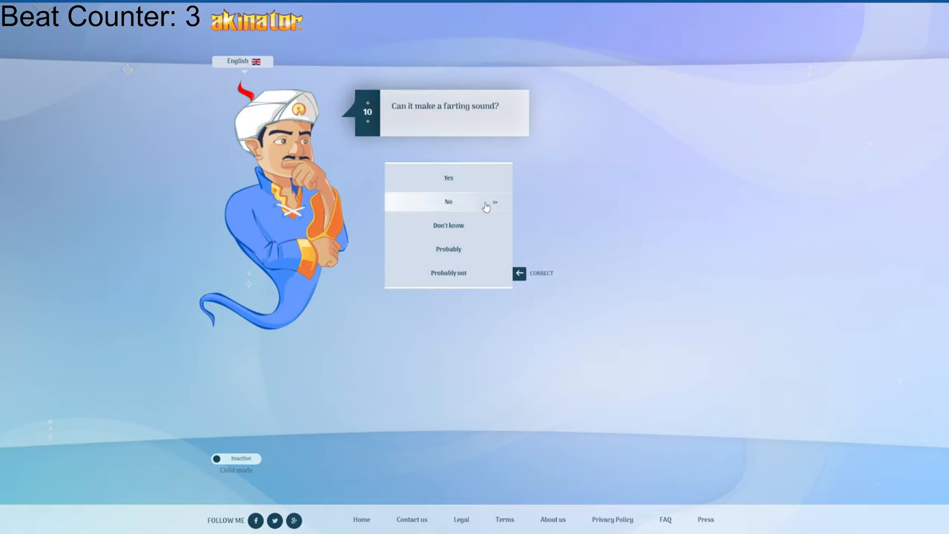
left_click(448, 201)
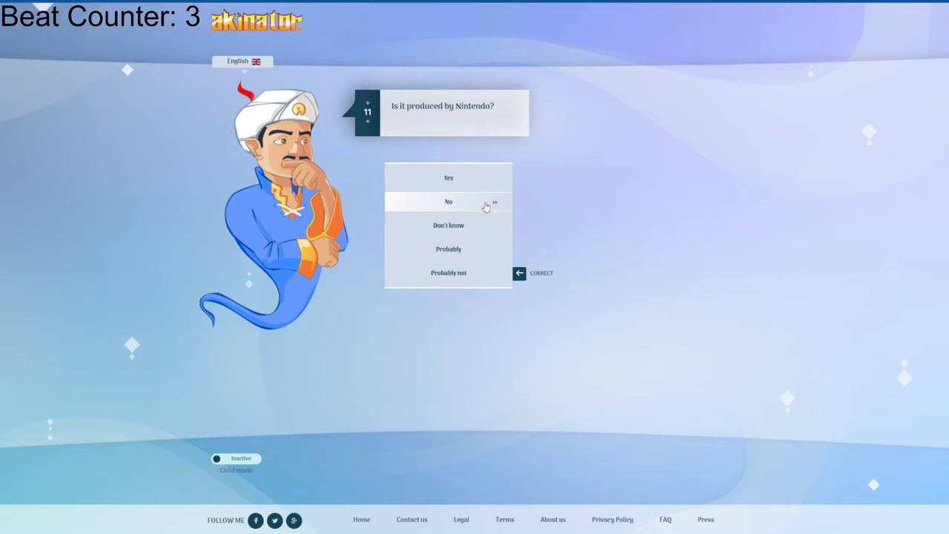
left_click(448, 201)
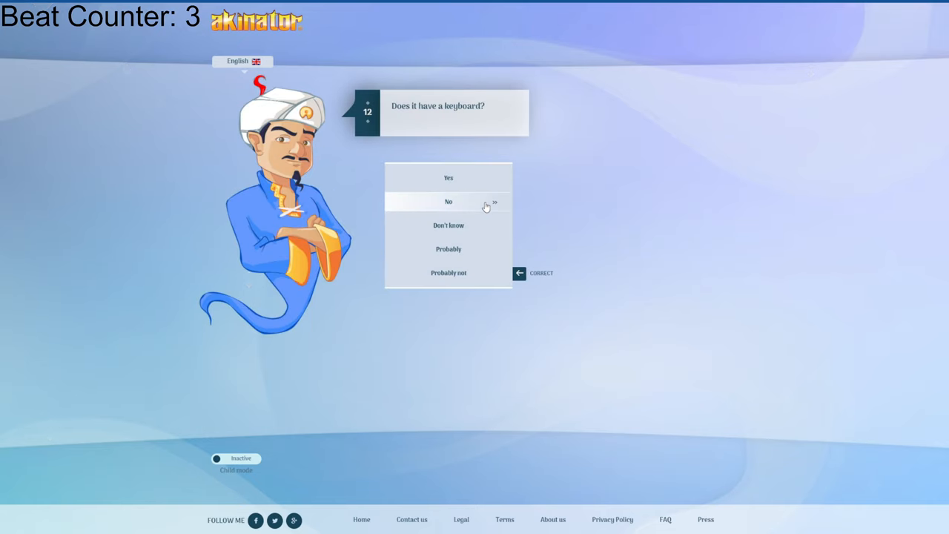
left_click(448, 201)
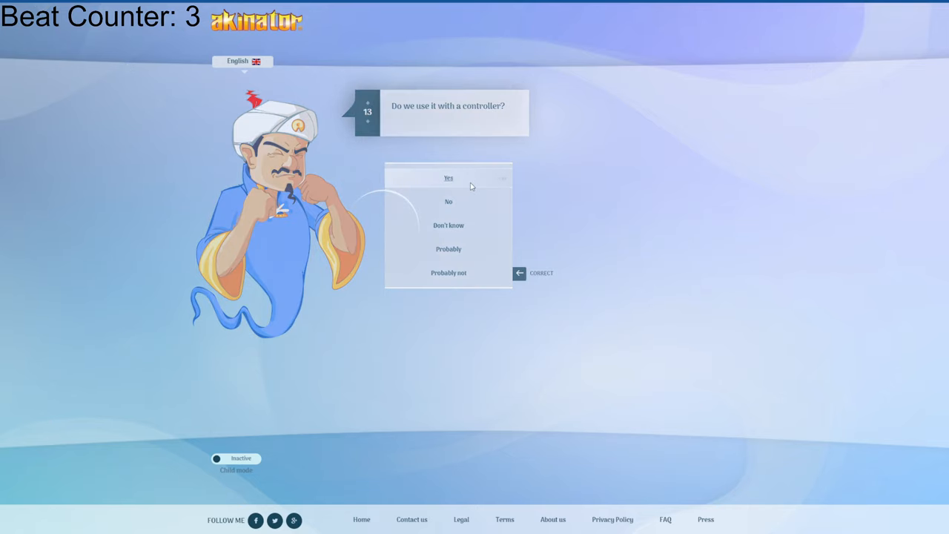
- Answer that it uses a controller, is worn and used on a computer, with Don't know for BIM software and Russia
left_click(448, 177)
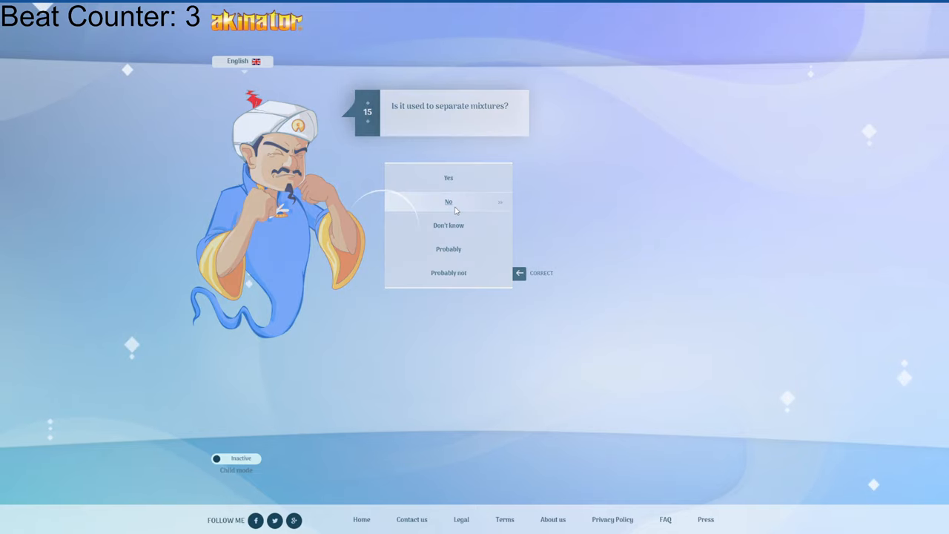
left_click(448, 202)
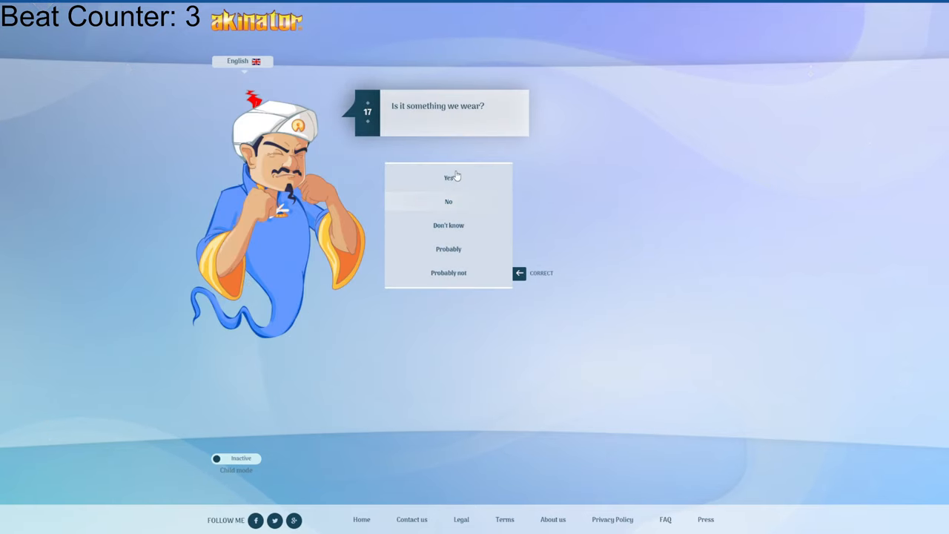
left_click(448, 177)
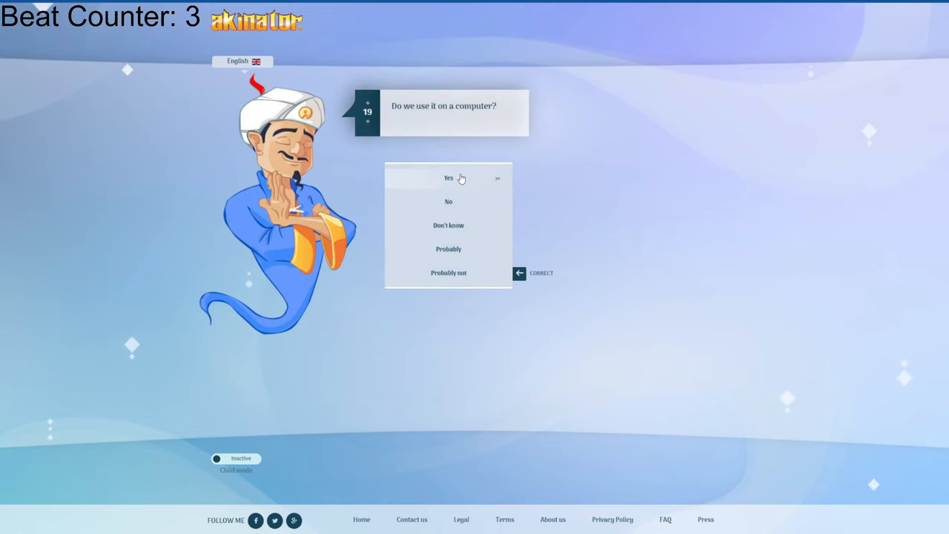
left_click(448, 178)
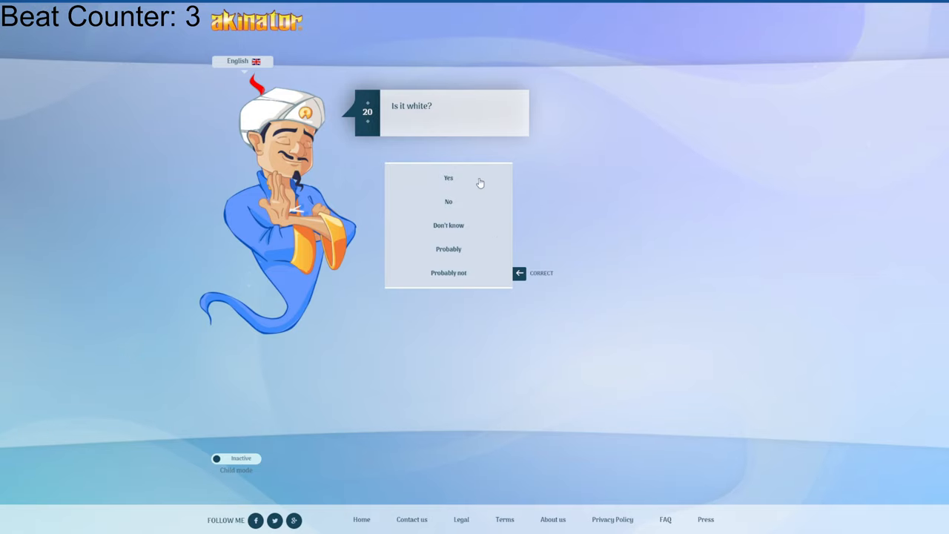
left_click(448, 177)
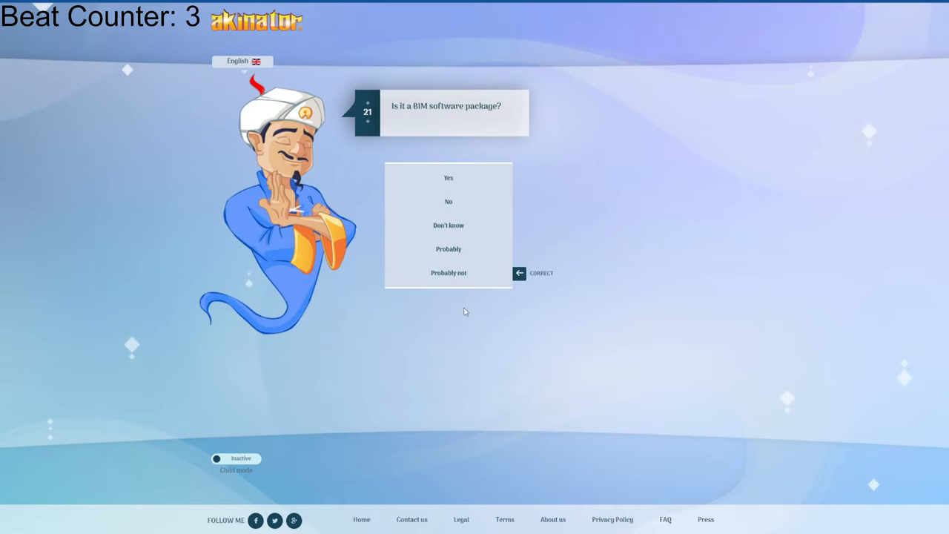
mouse_move(448, 224)
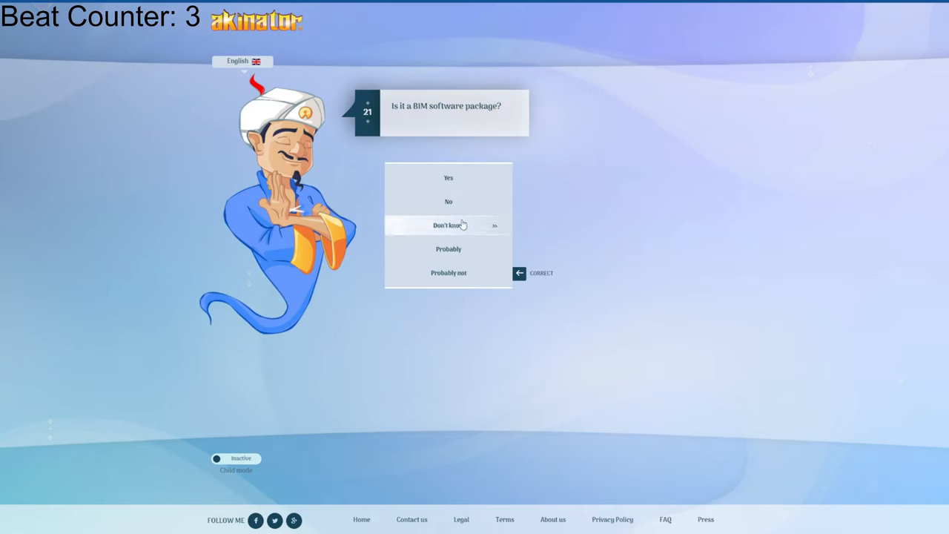
left_click(448, 224)
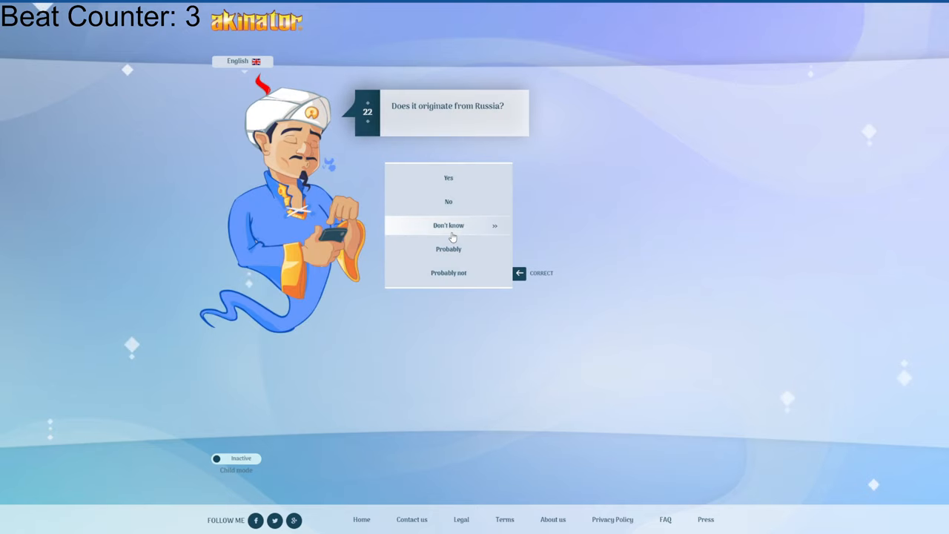
left_click(448, 225)
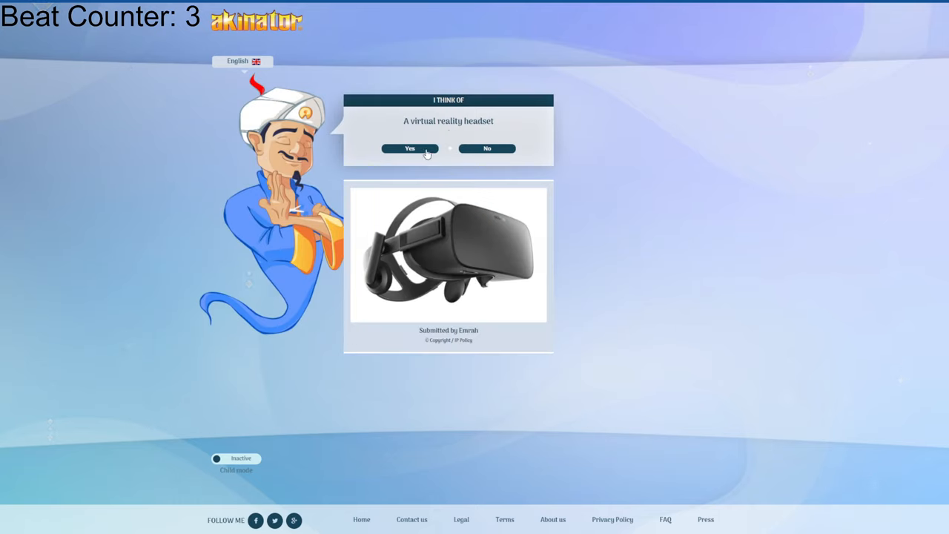
- Confirm the virtual reality headset guess and start another game
left_click(410, 148)
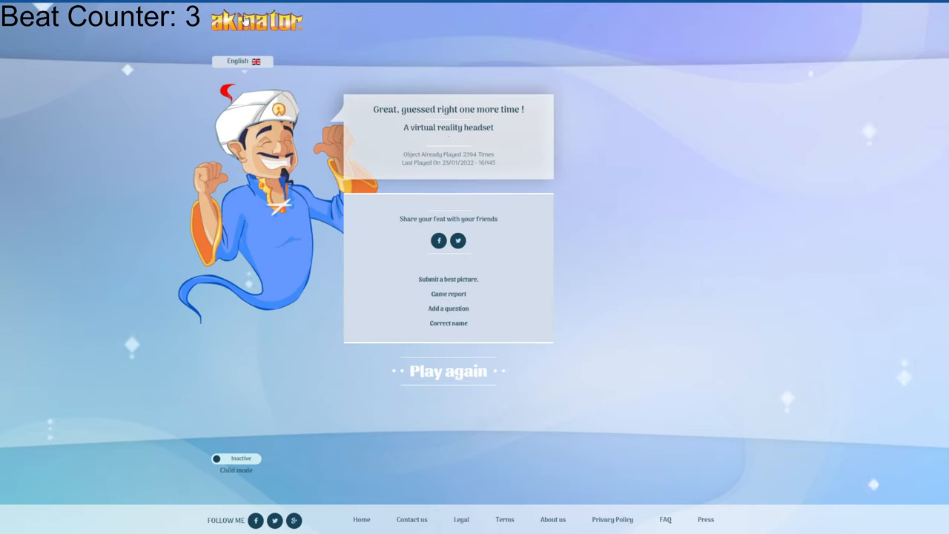
left_click(448, 371)
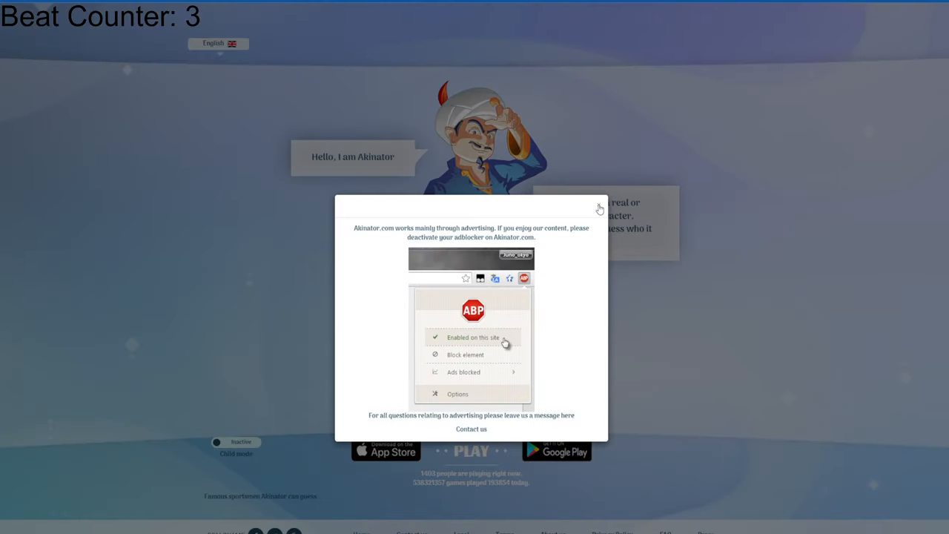
- Begin an Animals round and answer No to whether the animal lives in a house
left_click(600, 208)
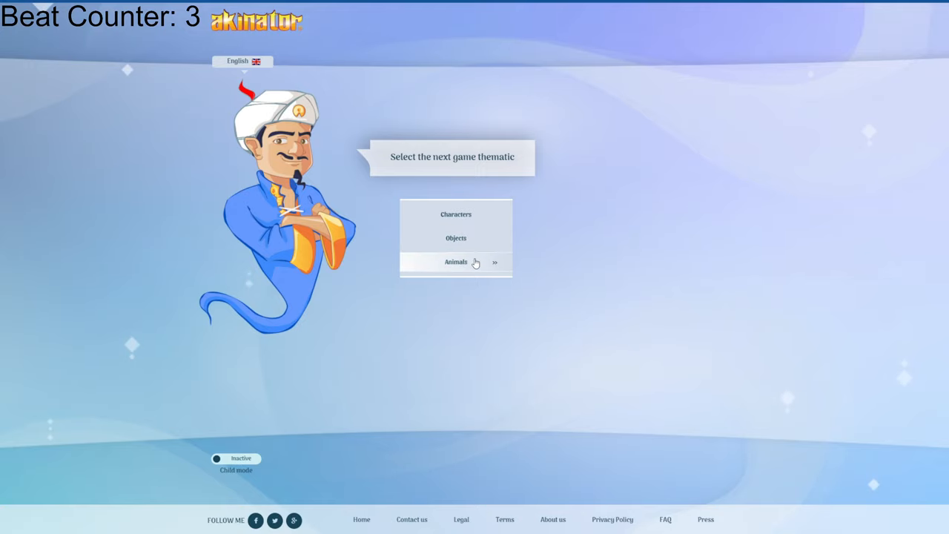
left_click(457, 262)
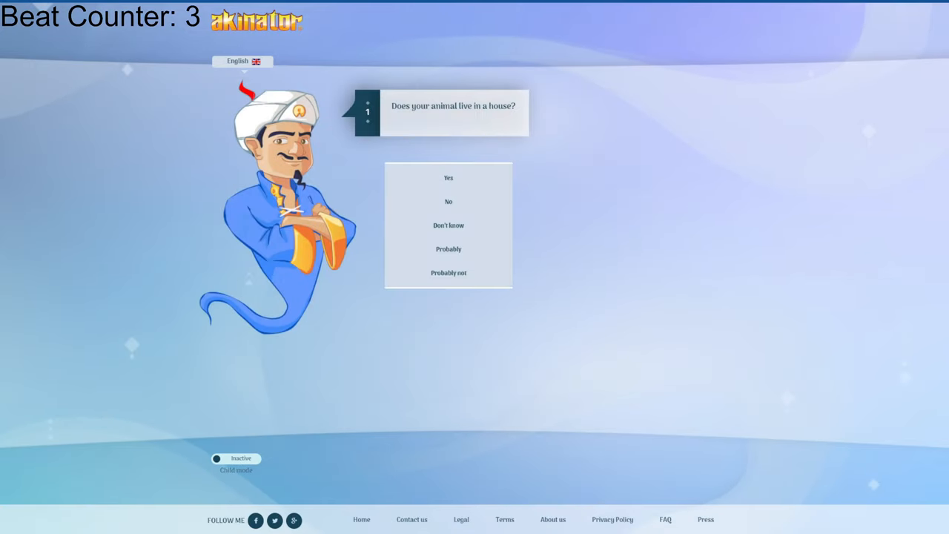
mouse_move(448, 209)
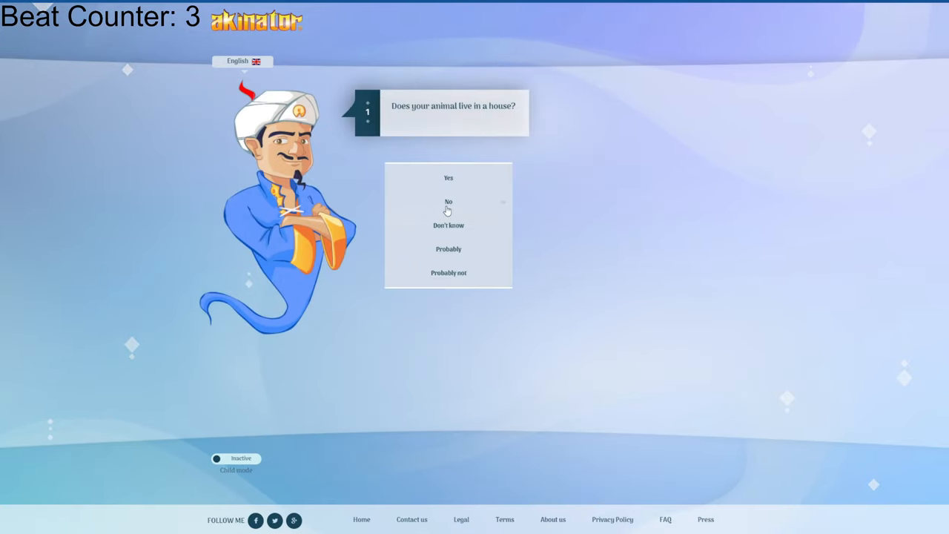
left_click(448, 201)
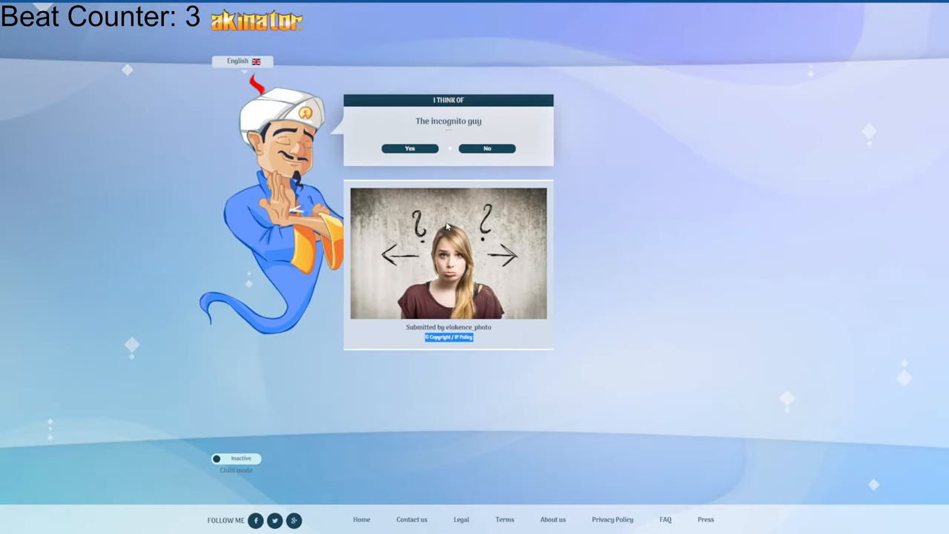
mouse_move(640, 310)
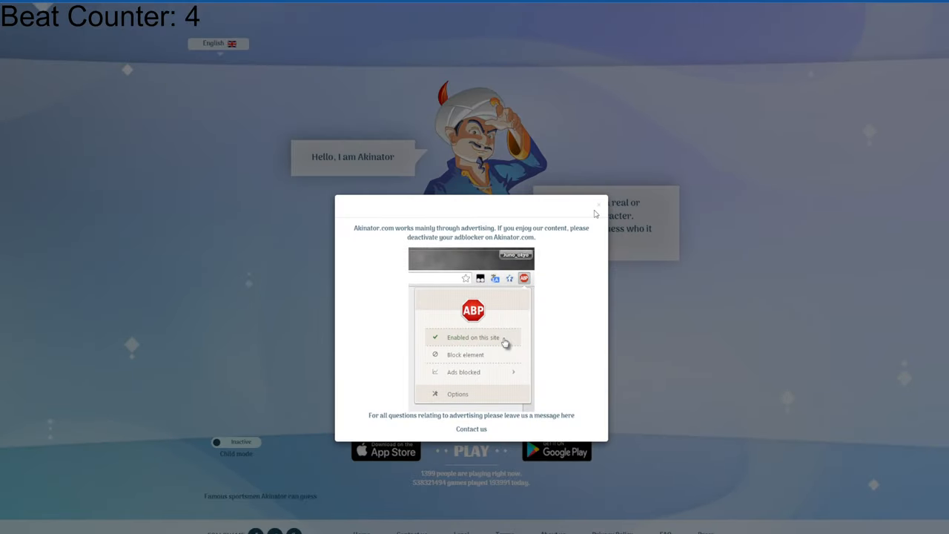
- Dismiss the adblocker notice on the home page after the game ends
left_click(599, 206)
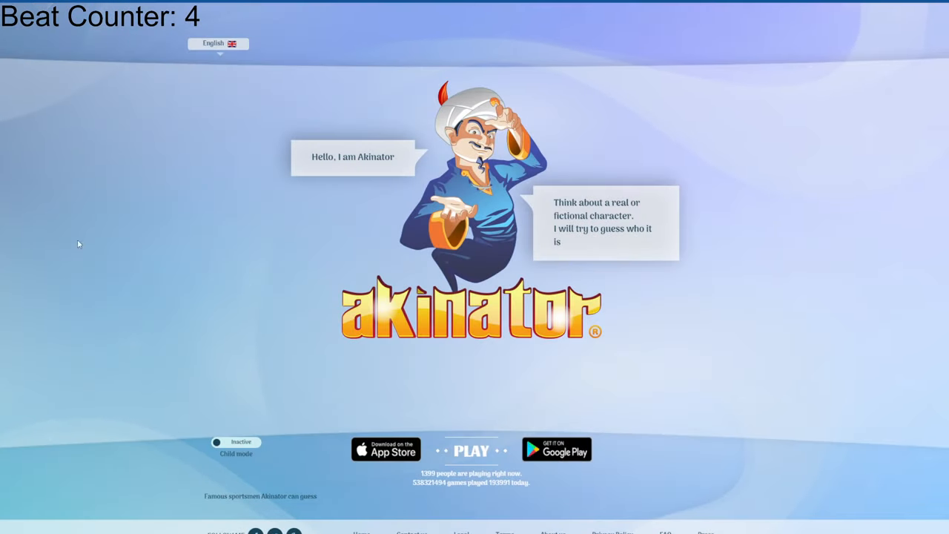